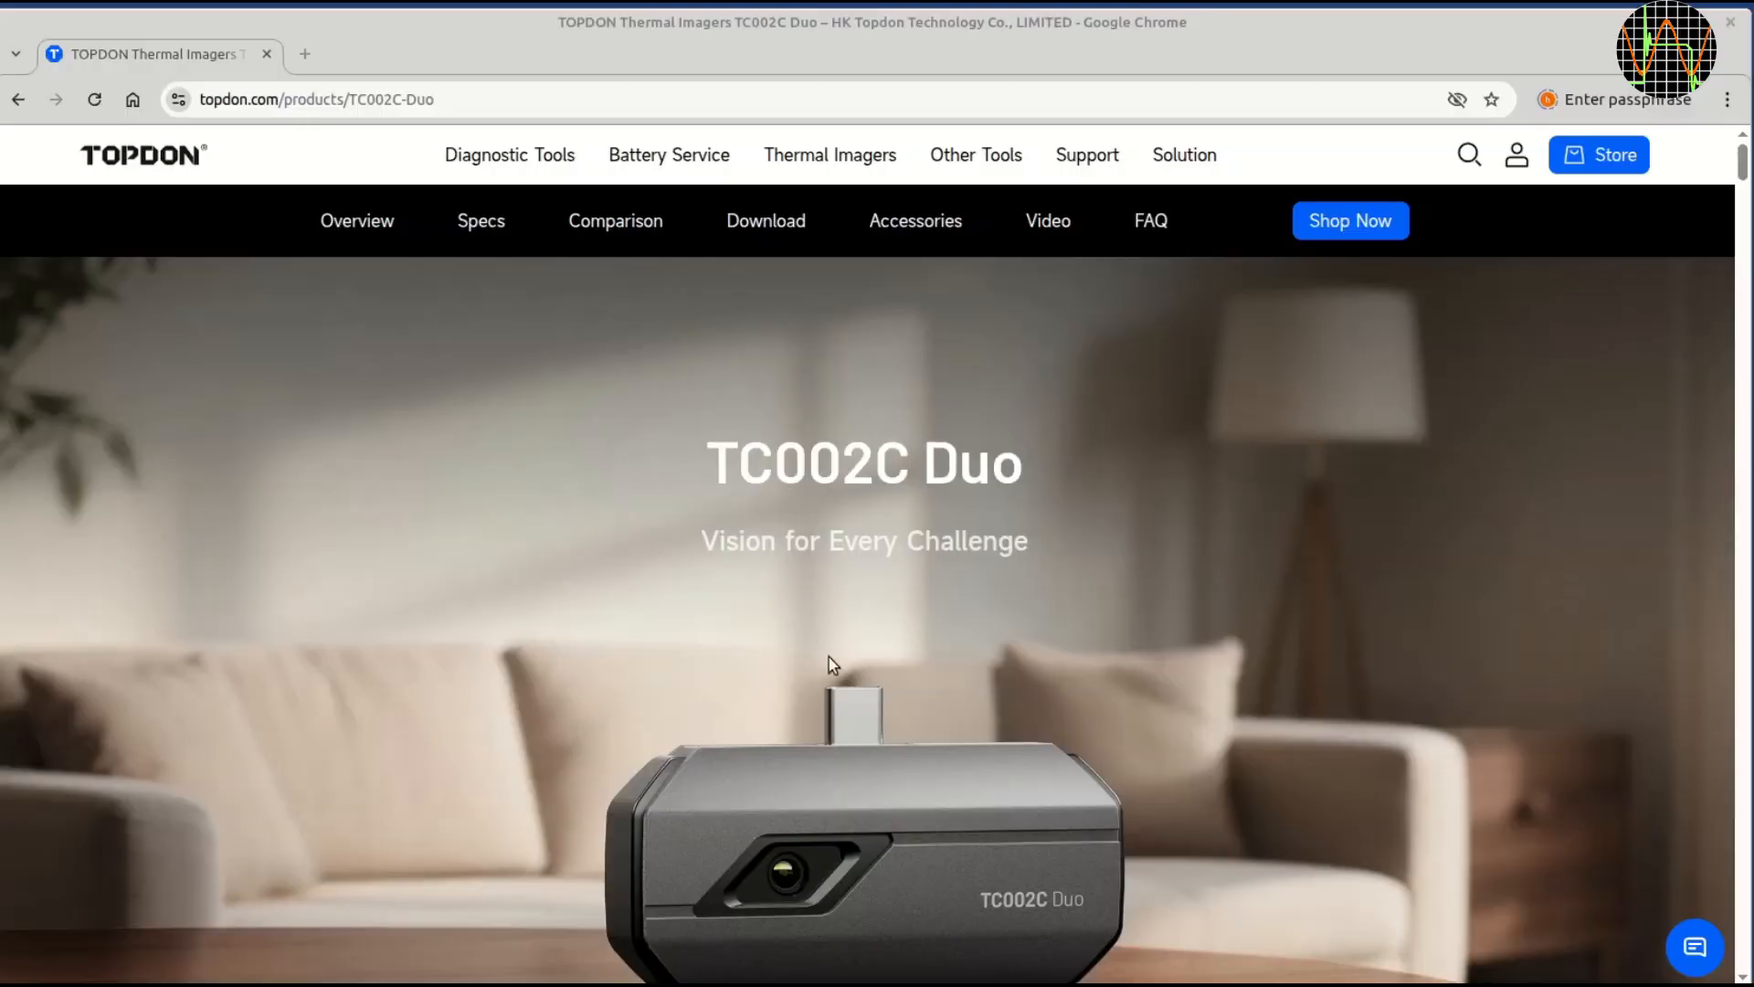
# Scroll through the TC002C Duo product page and go to its full Specs page.
pyautogui.scroll(-3)
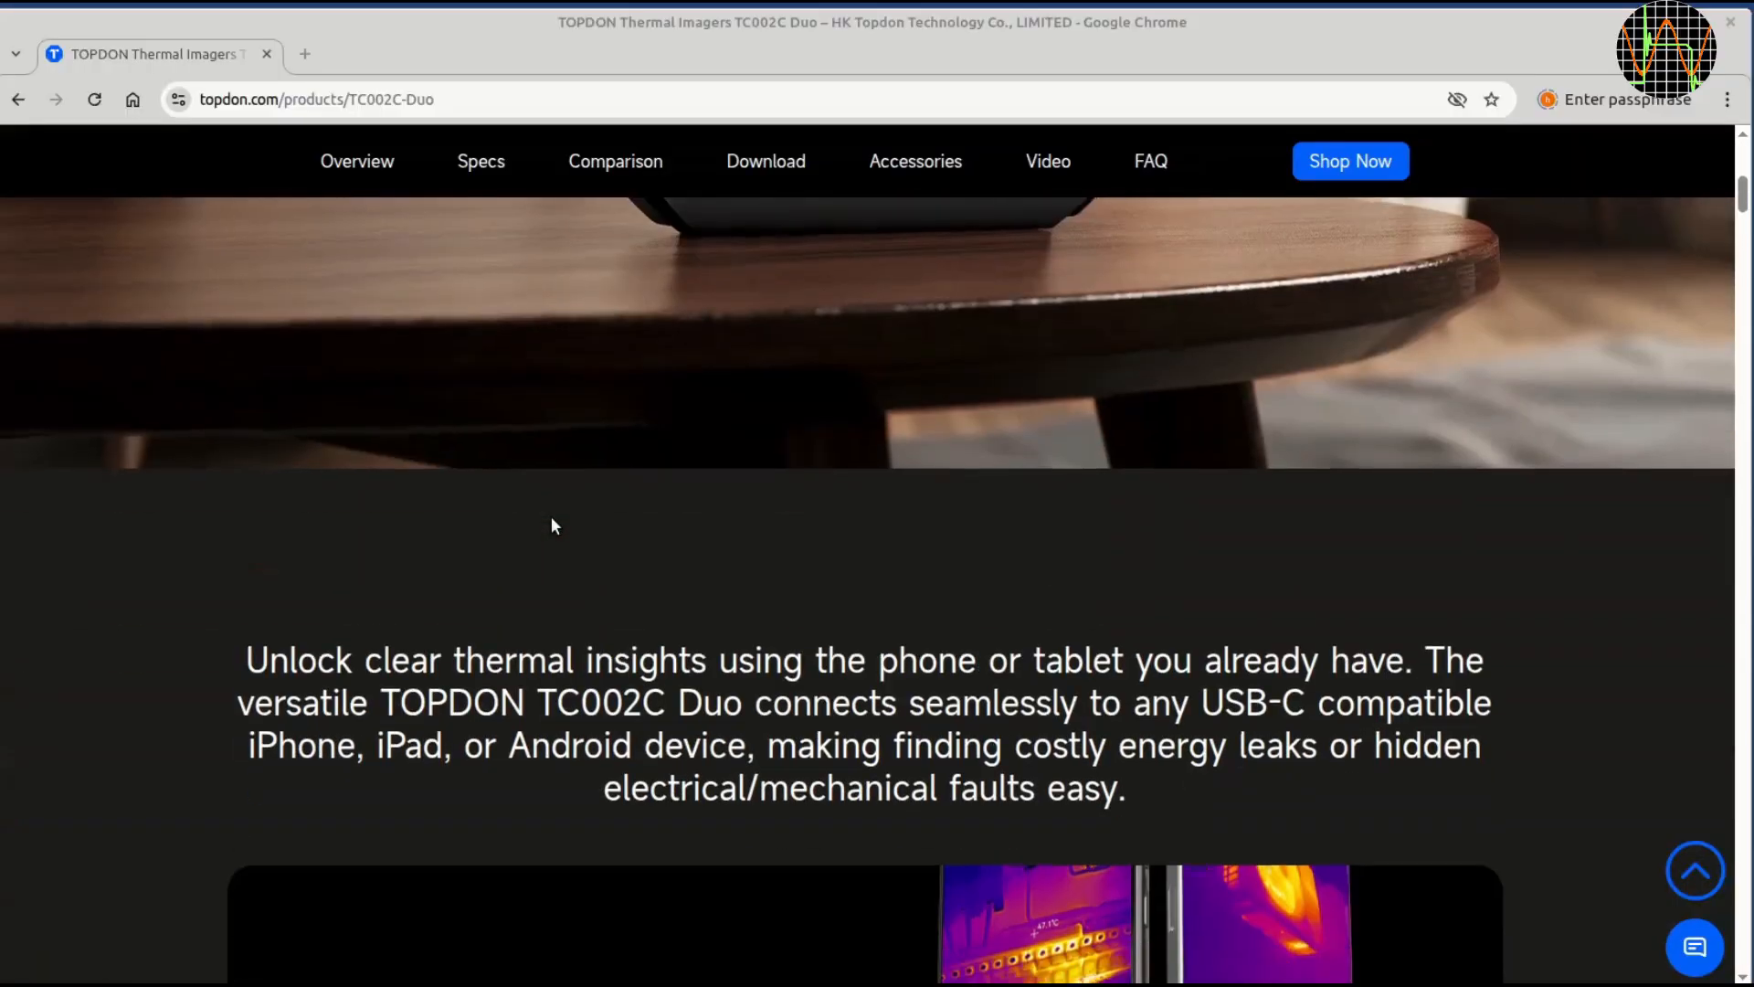
pyautogui.scroll(-3)
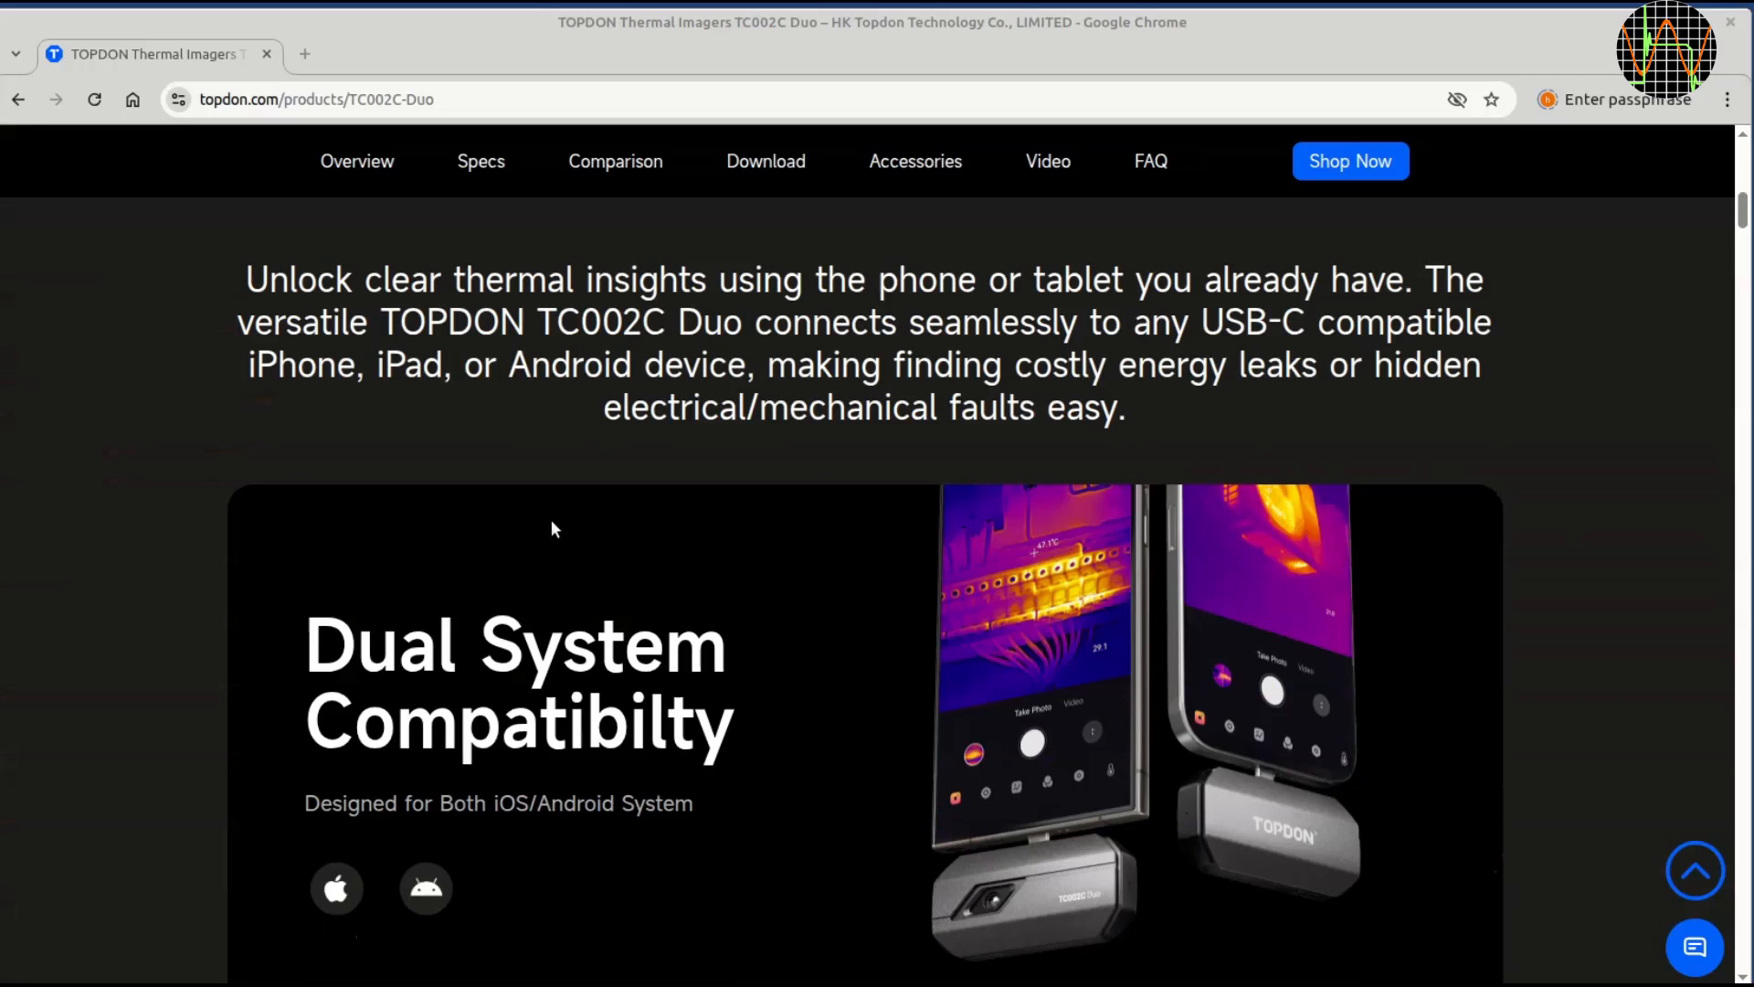
pyautogui.scroll(-3)
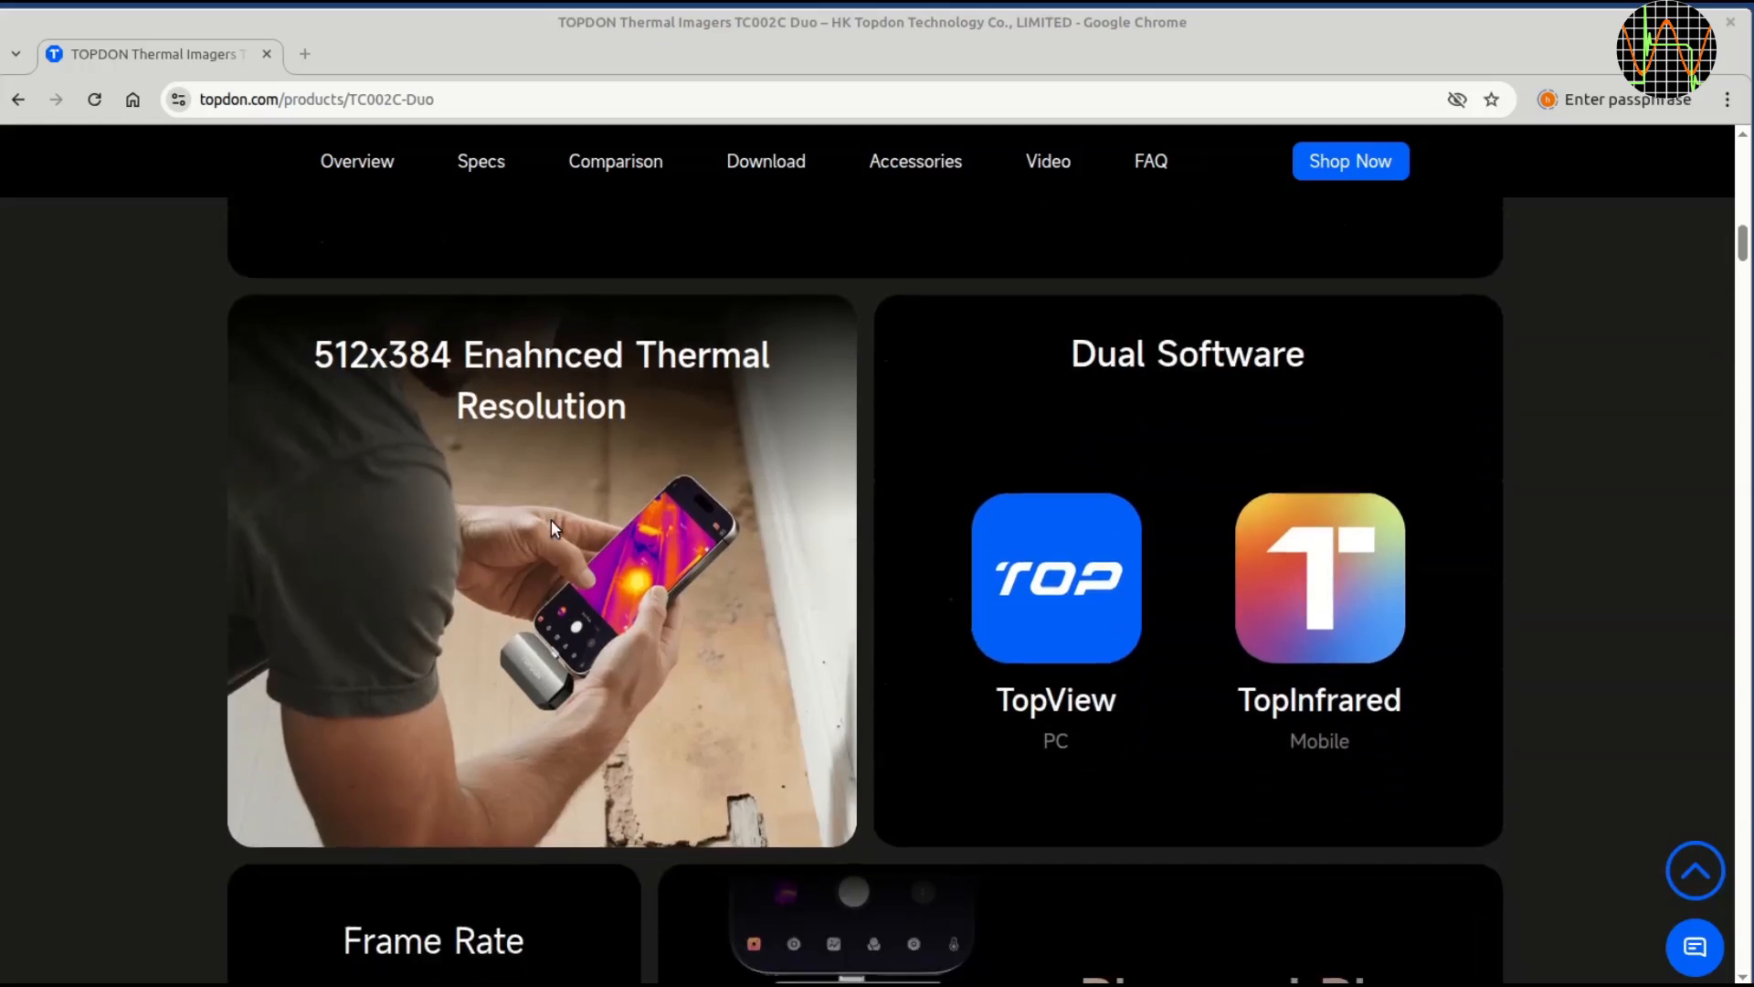
pyautogui.scroll(-3)
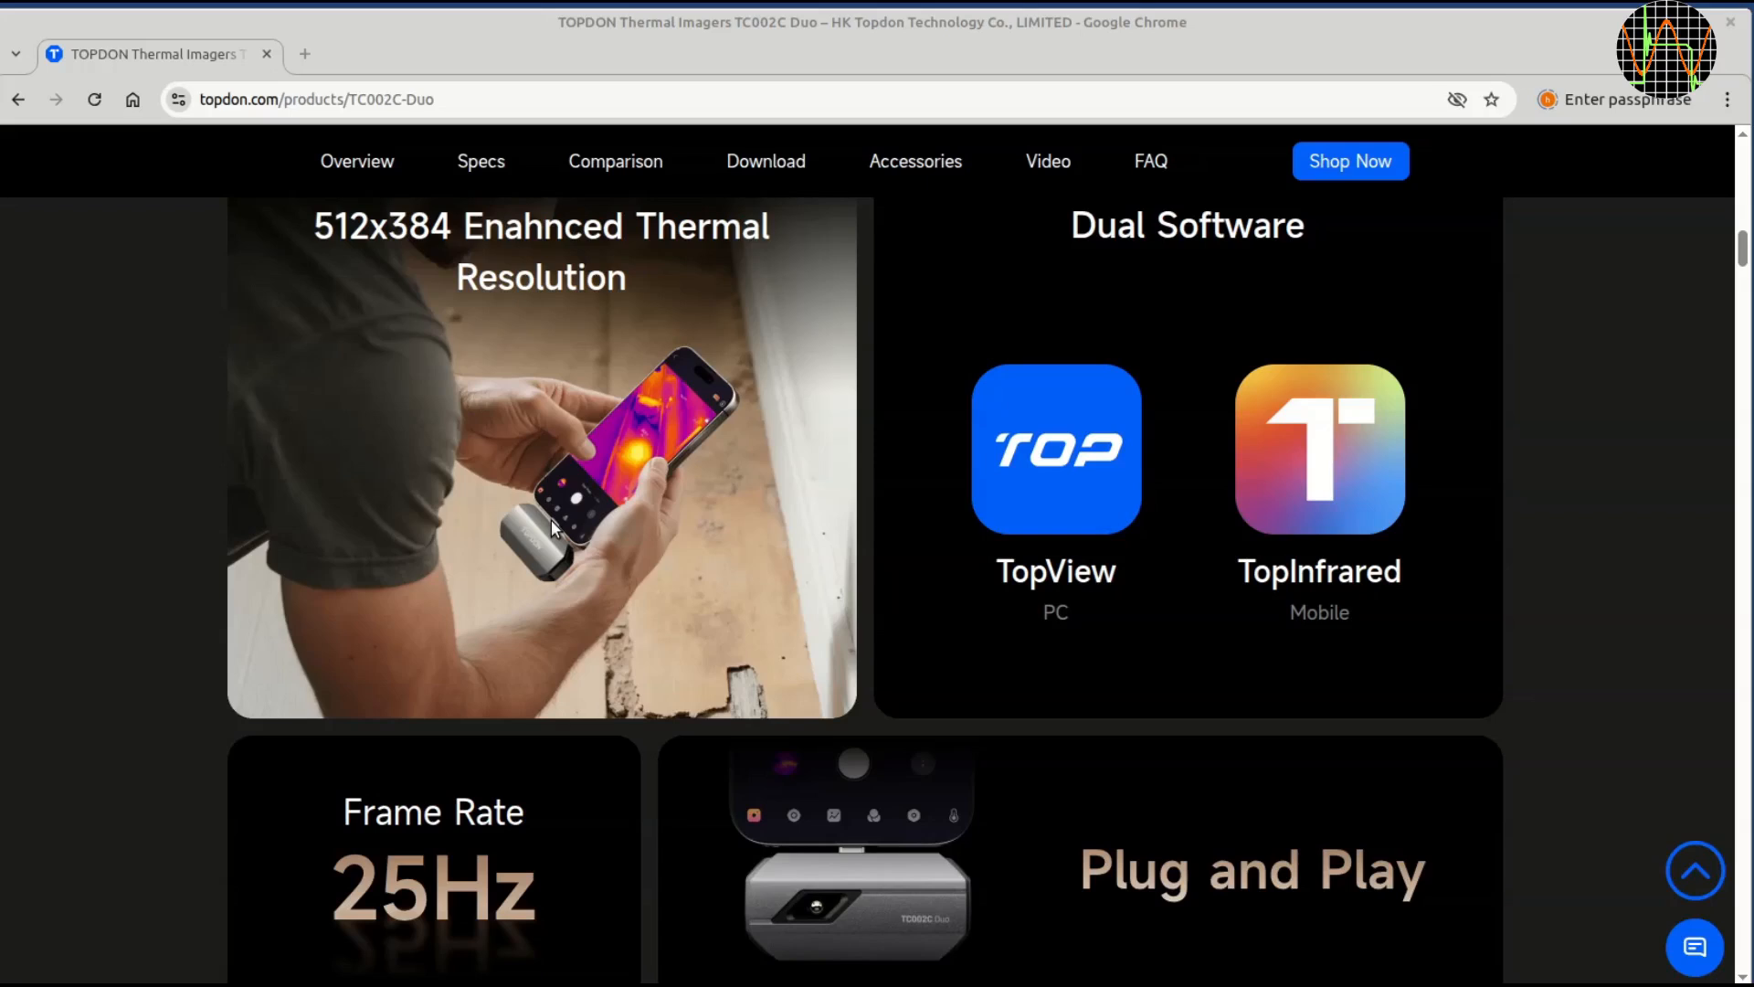
pyautogui.scroll(-3)
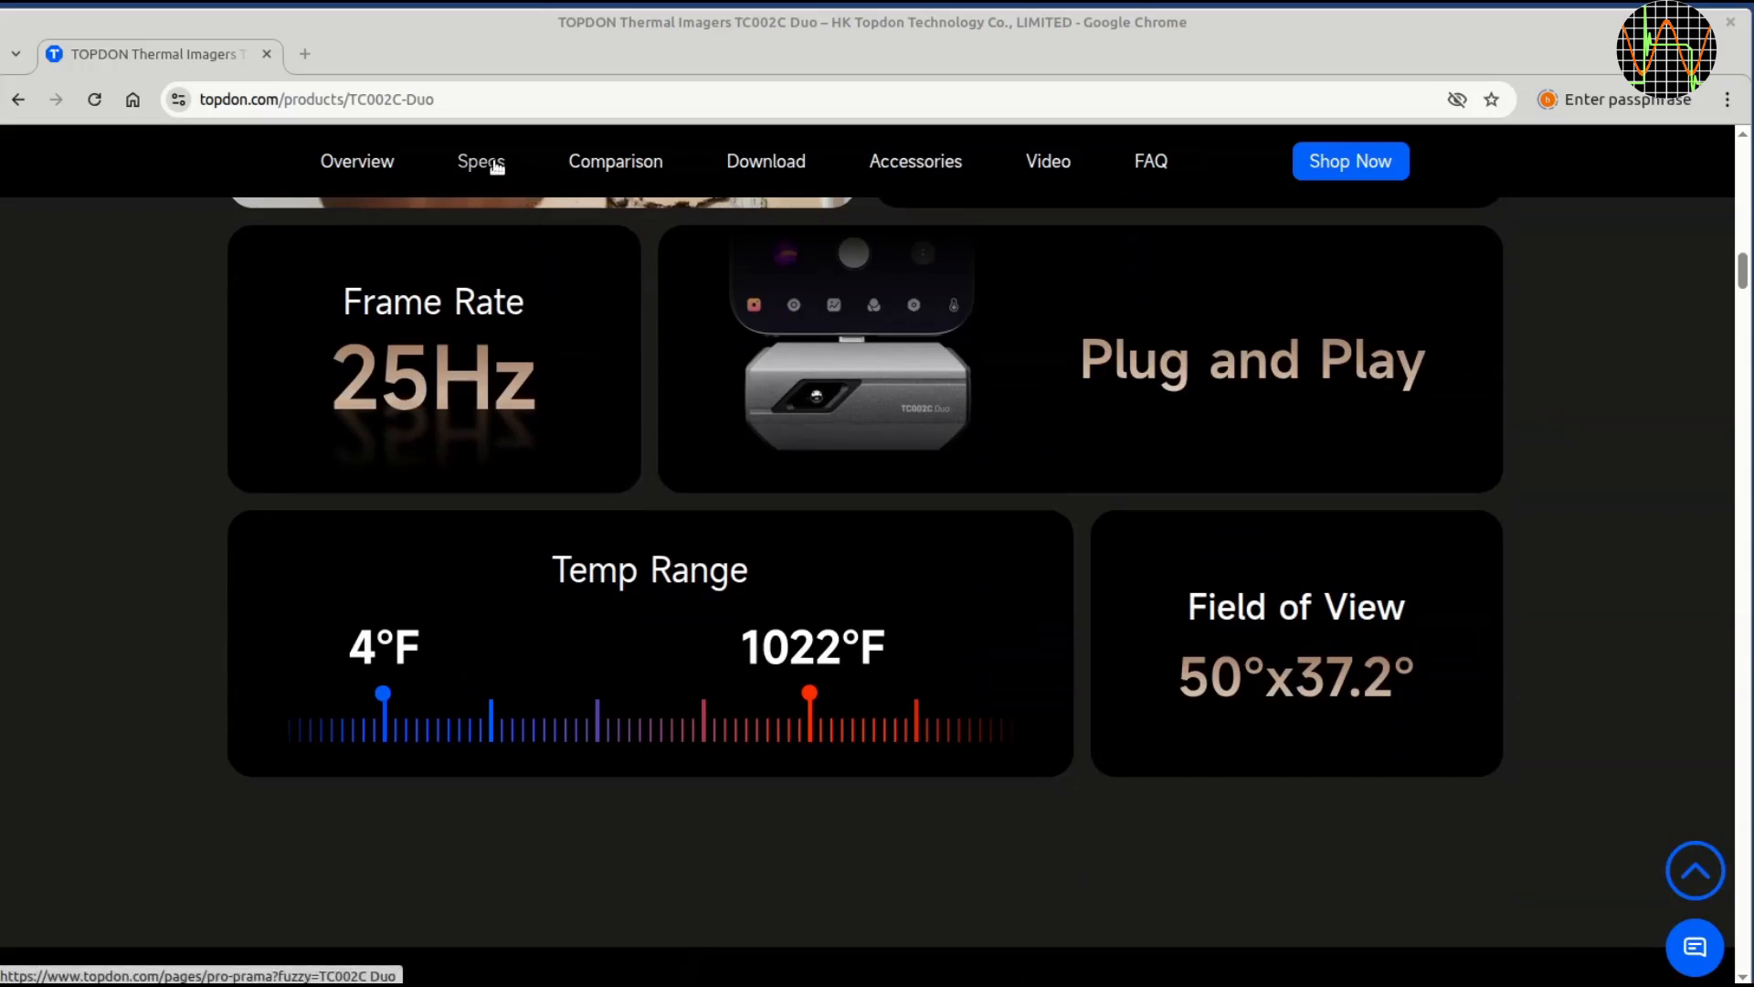
pyautogui.click(481, 161)
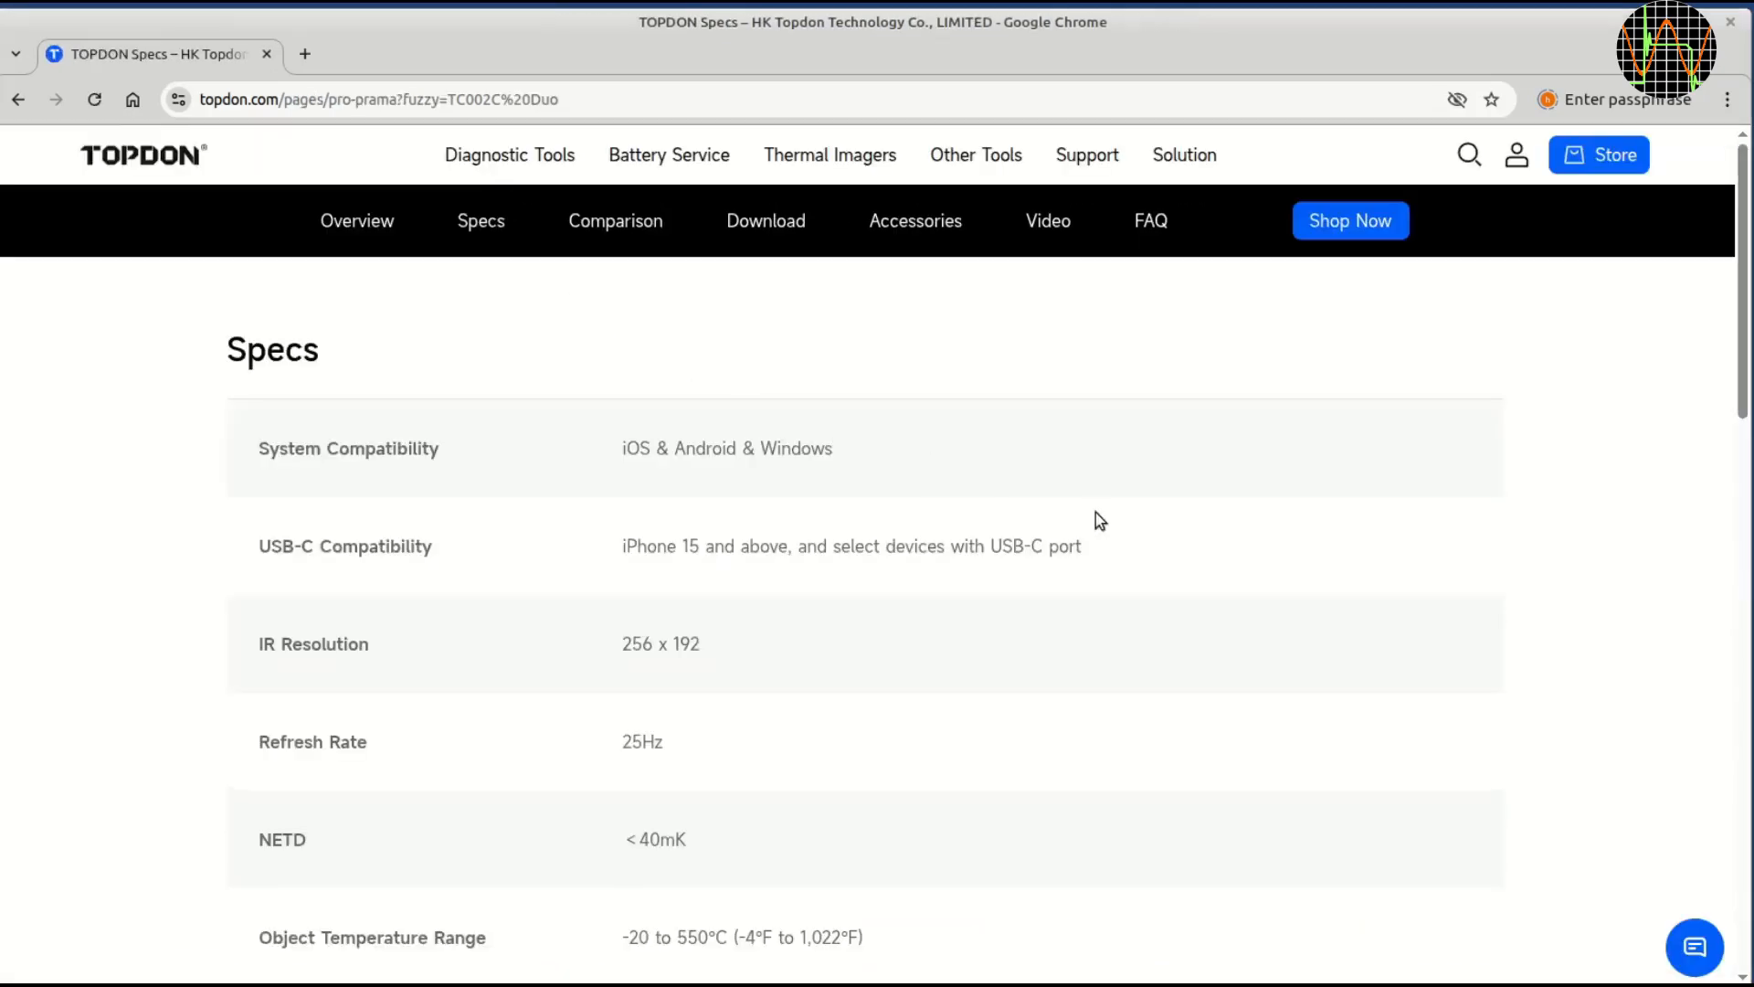
pyautogui.moveTo(1140, 547)
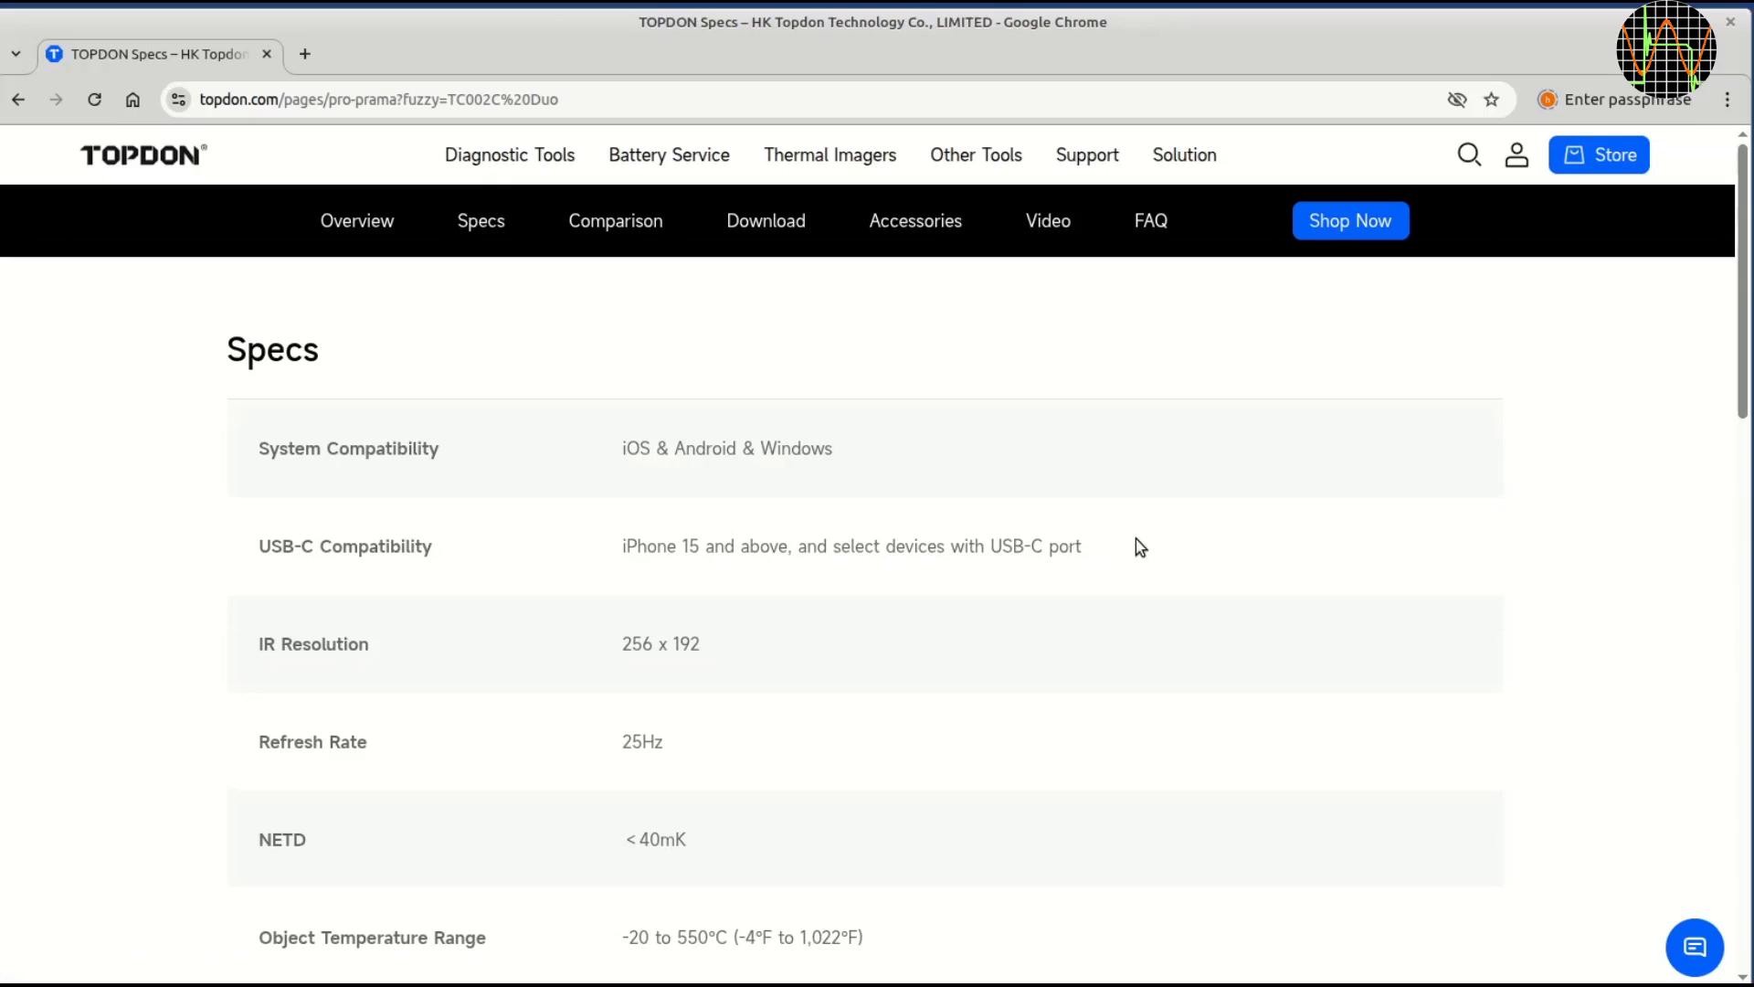
pyautogui.moveTo(1182, 562)
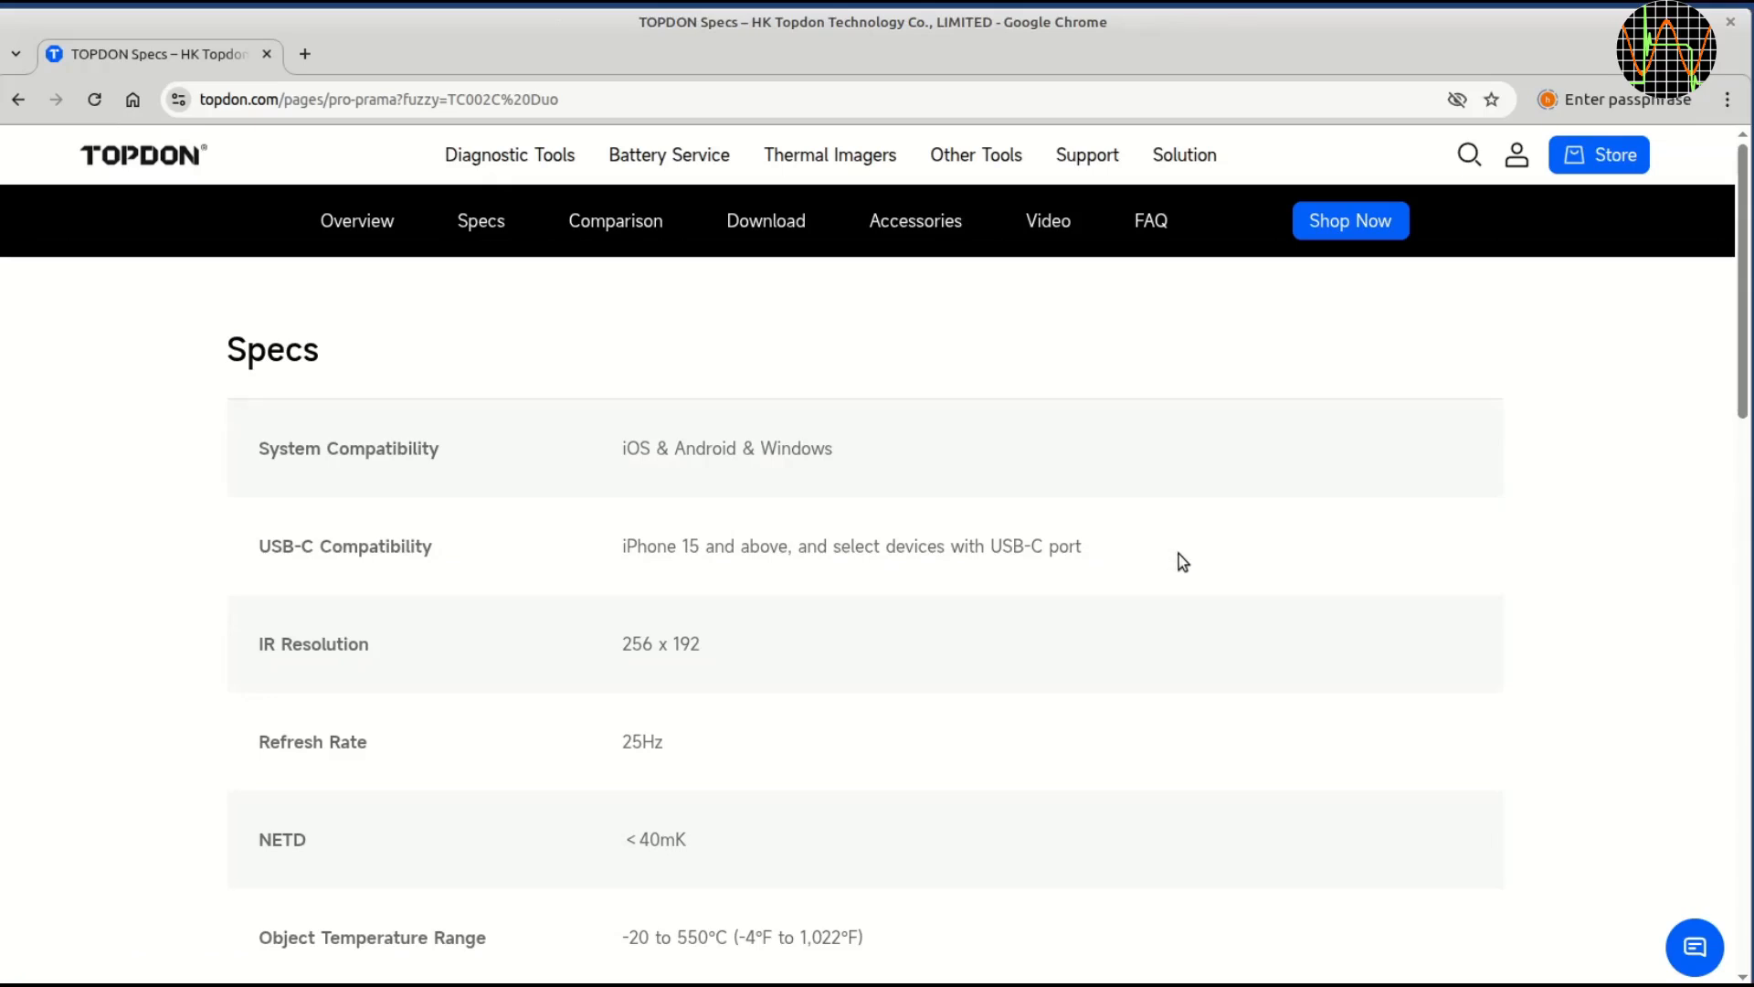
# Scroll through the specifications table down to the power consumption entries.
pyautogui.scroll(-3)
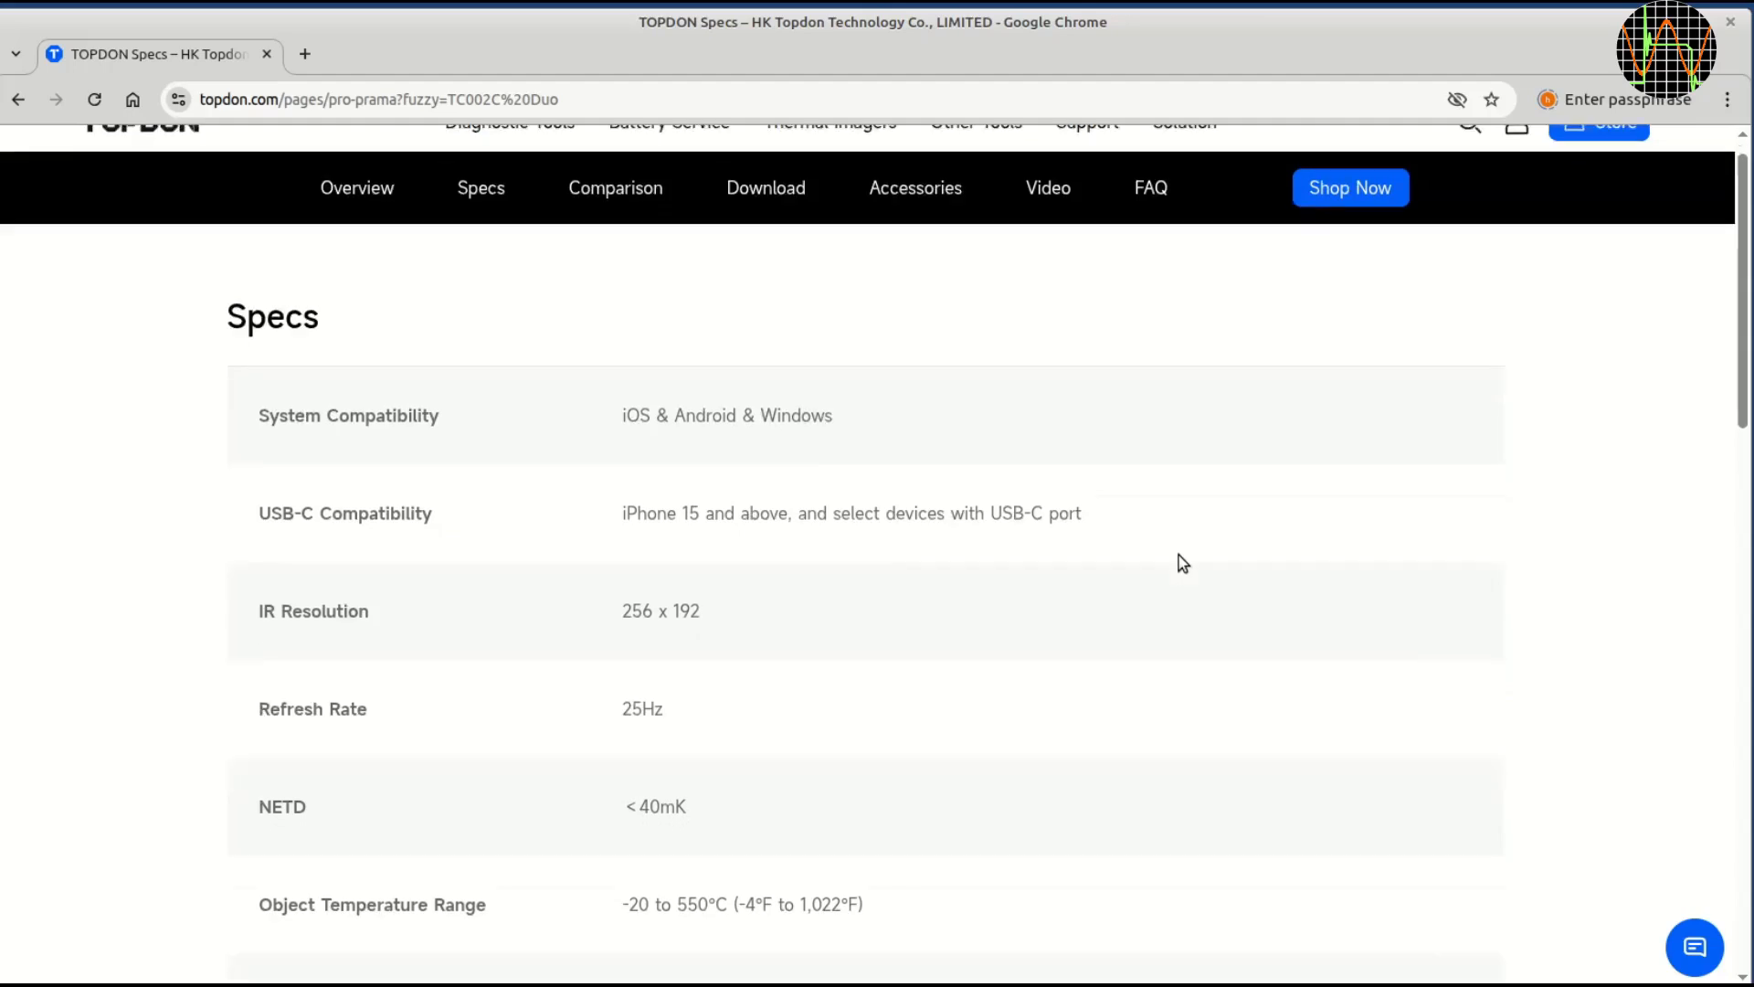
pyautogui.scroll(-3)
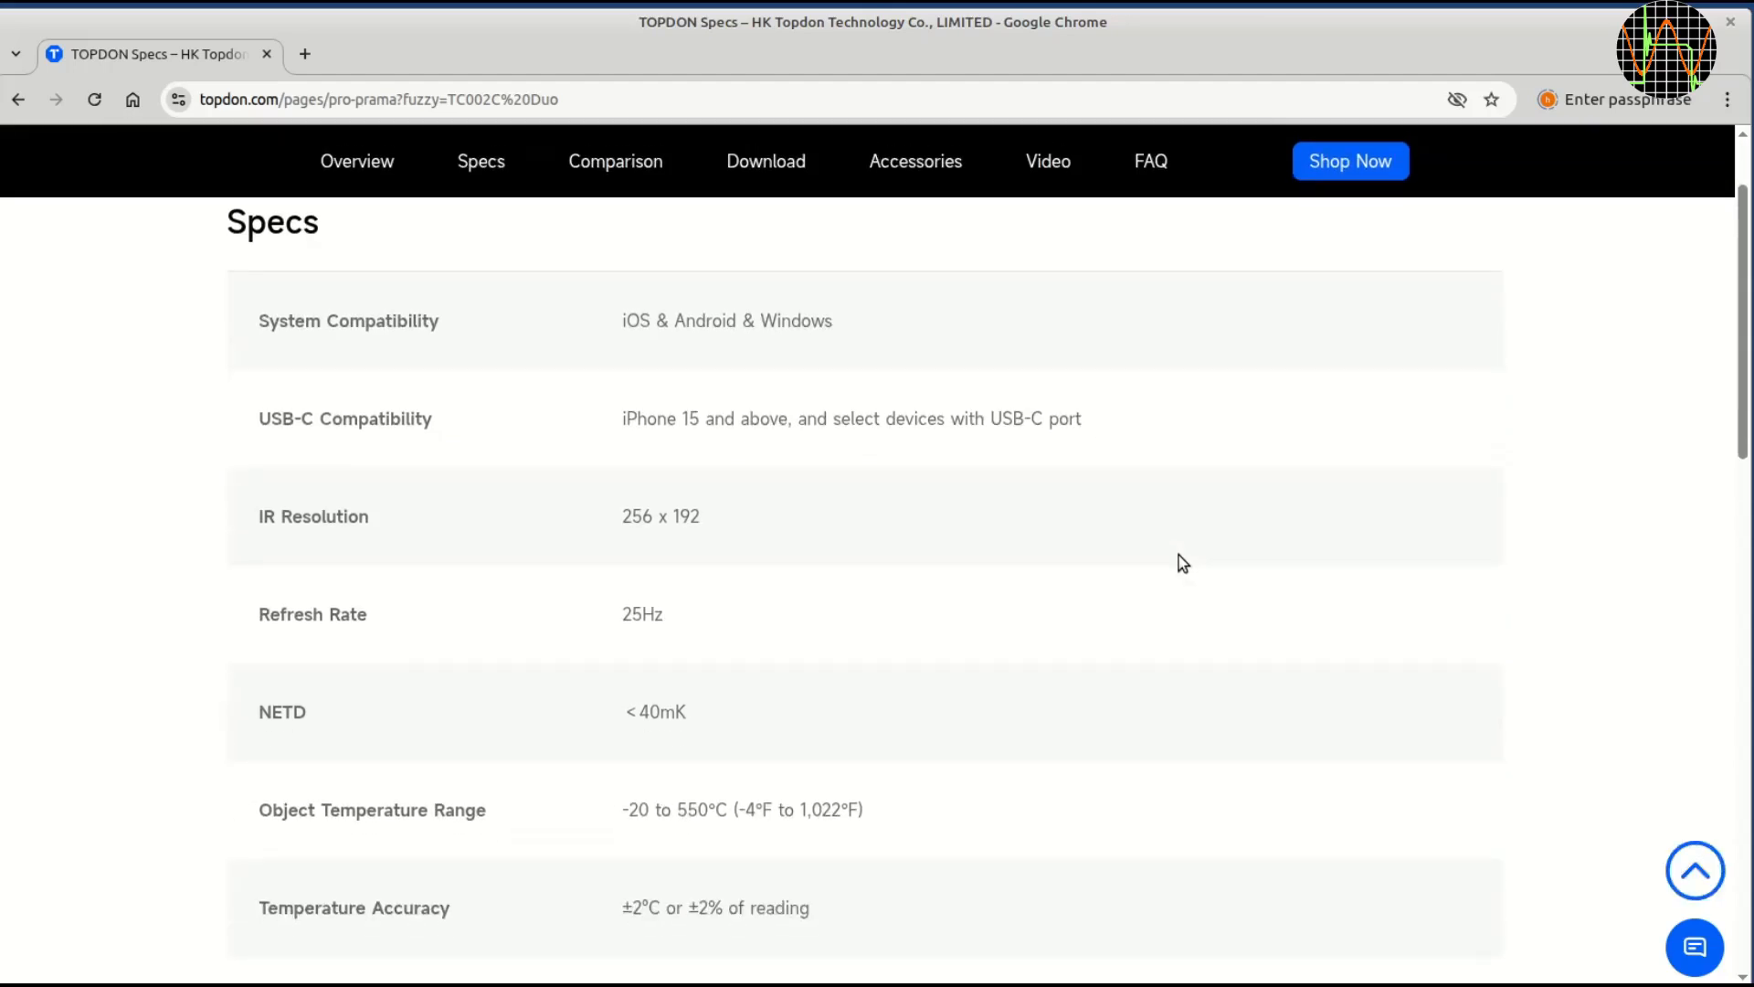
pyautogui.scroll(-3)
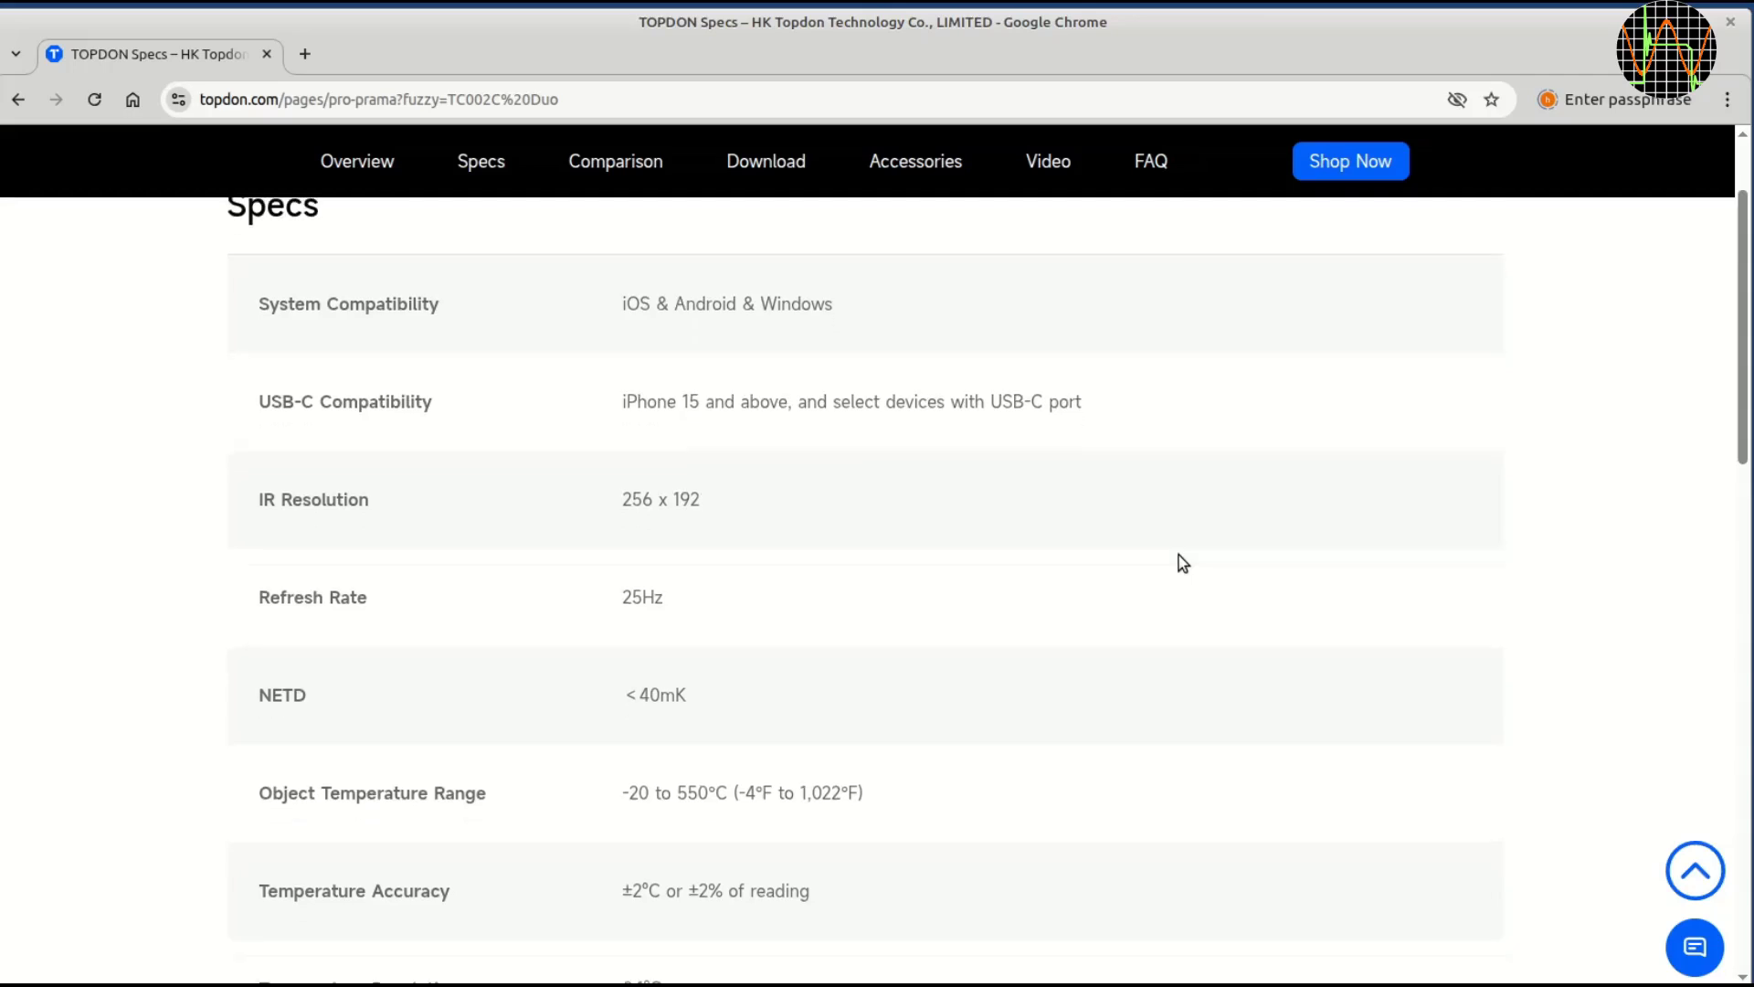
pyautogui.scroll(-3)
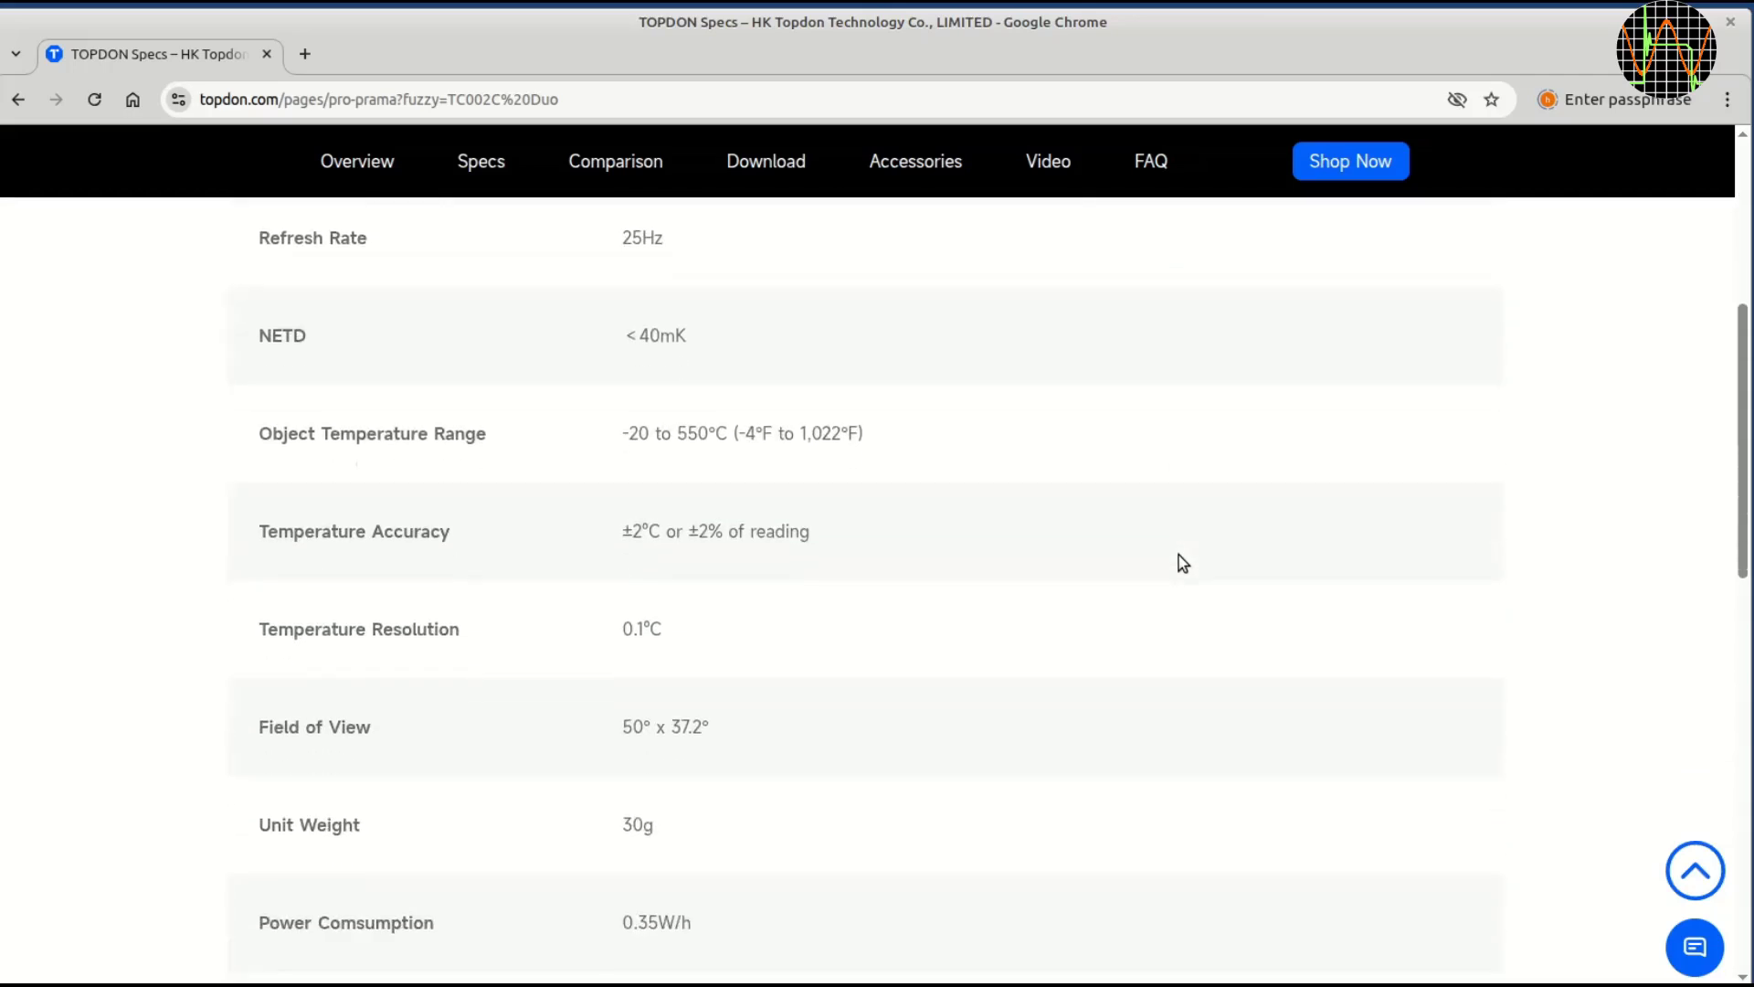
pyautogui.scroll(-3)
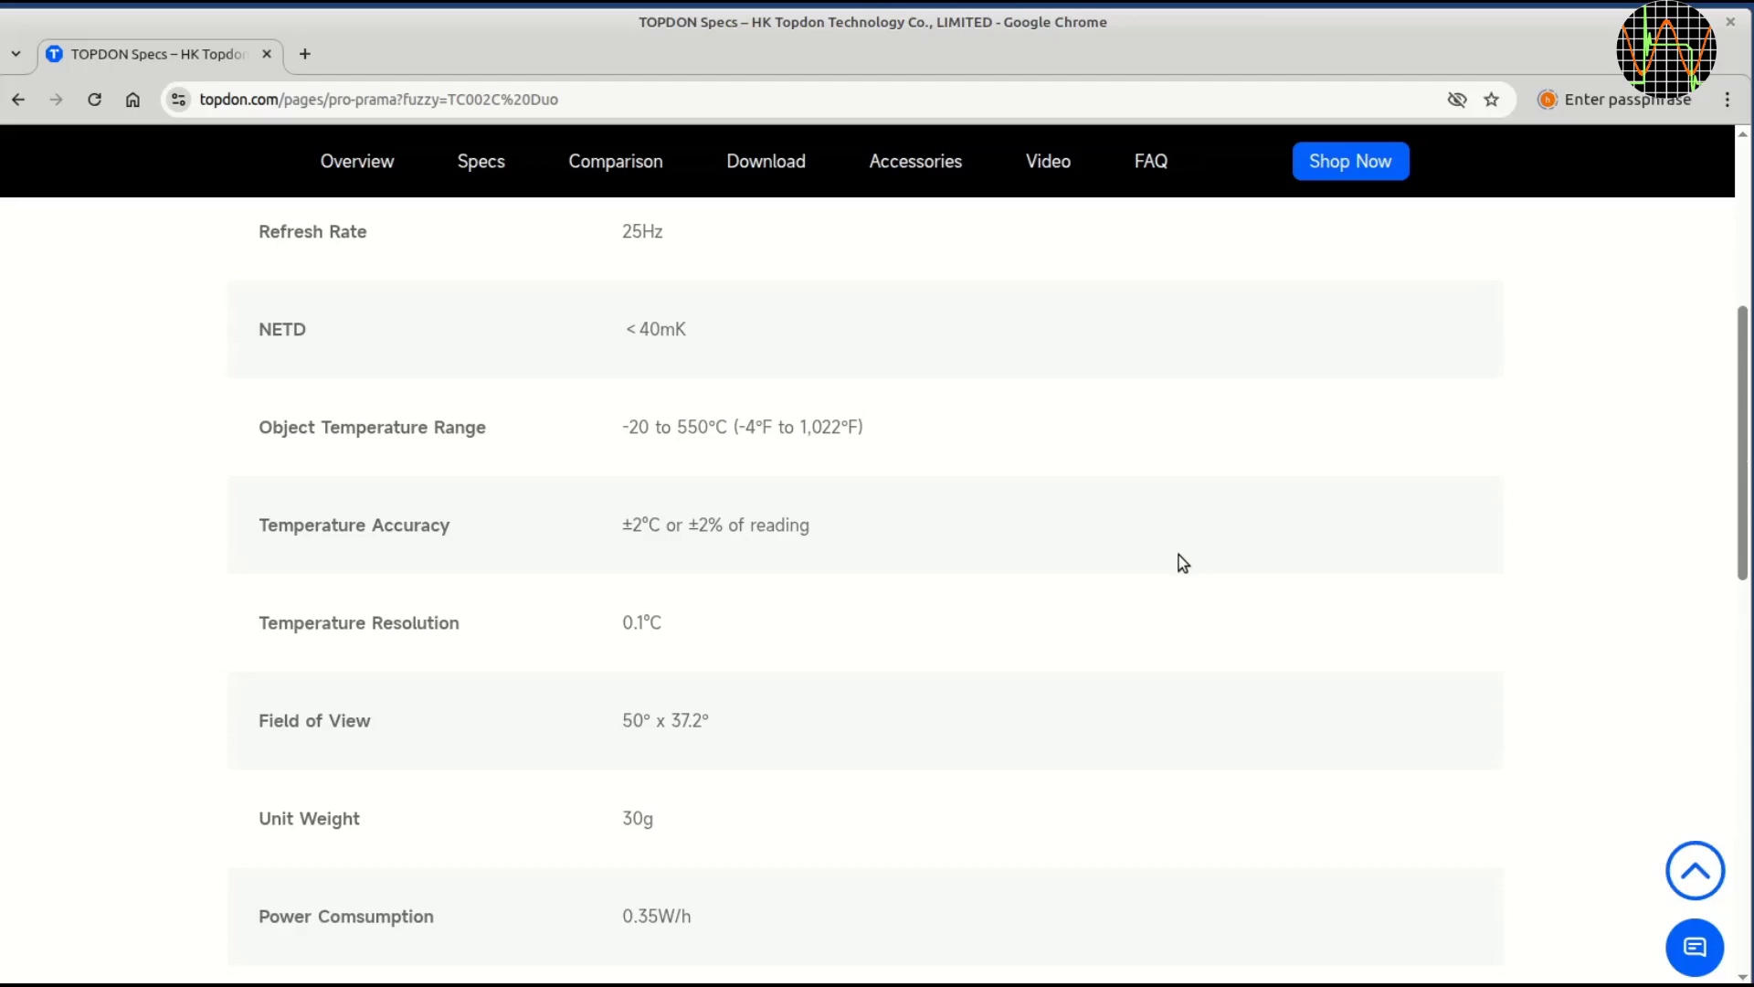
pyautogui.scroll(-3)
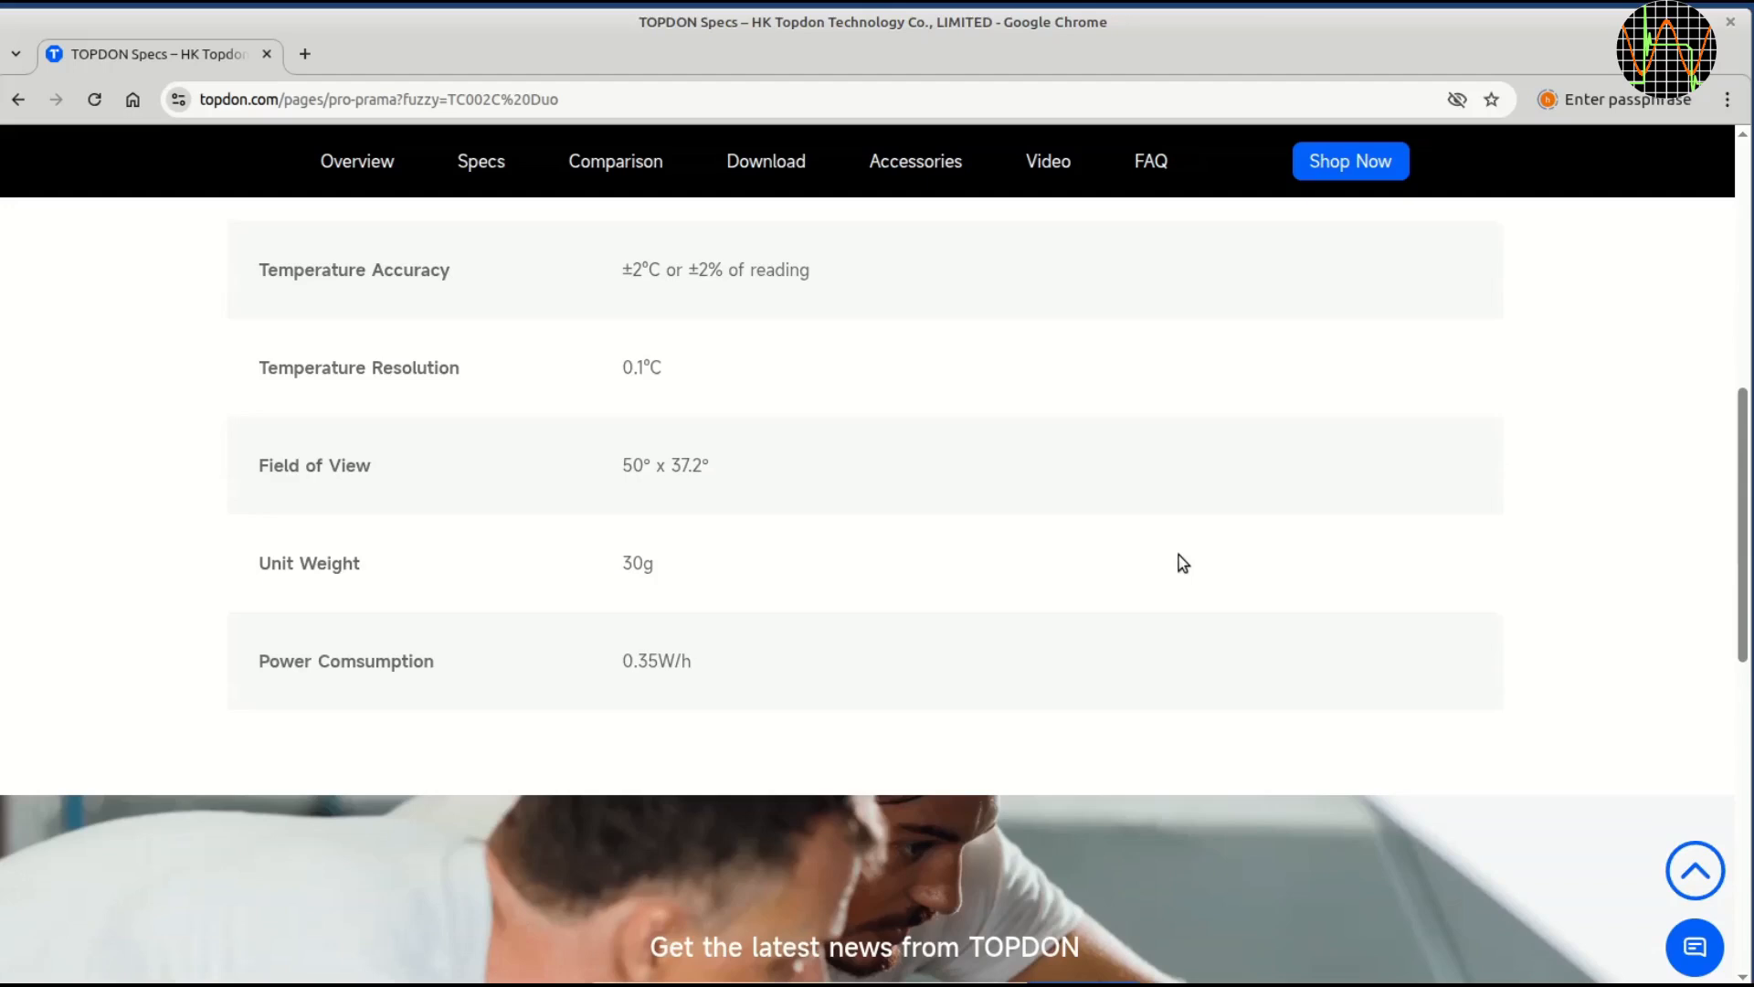
pyautogui.scroll(-3)
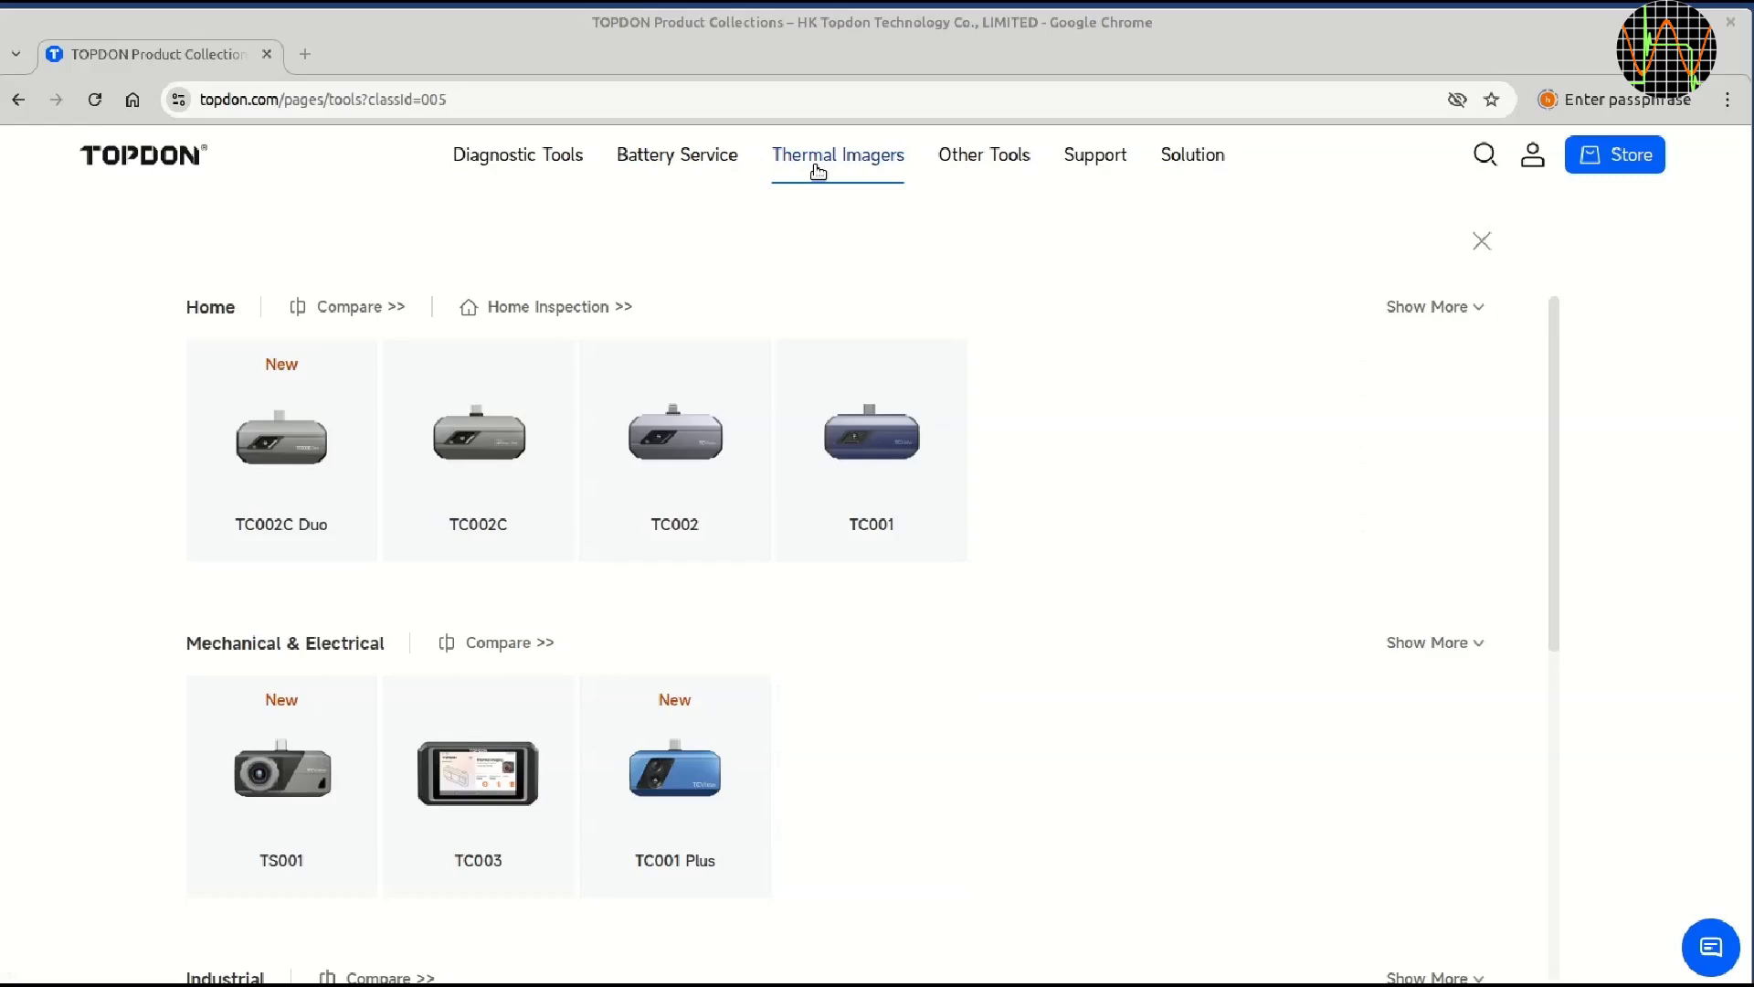
pyautogui.moveTo(789, 249)
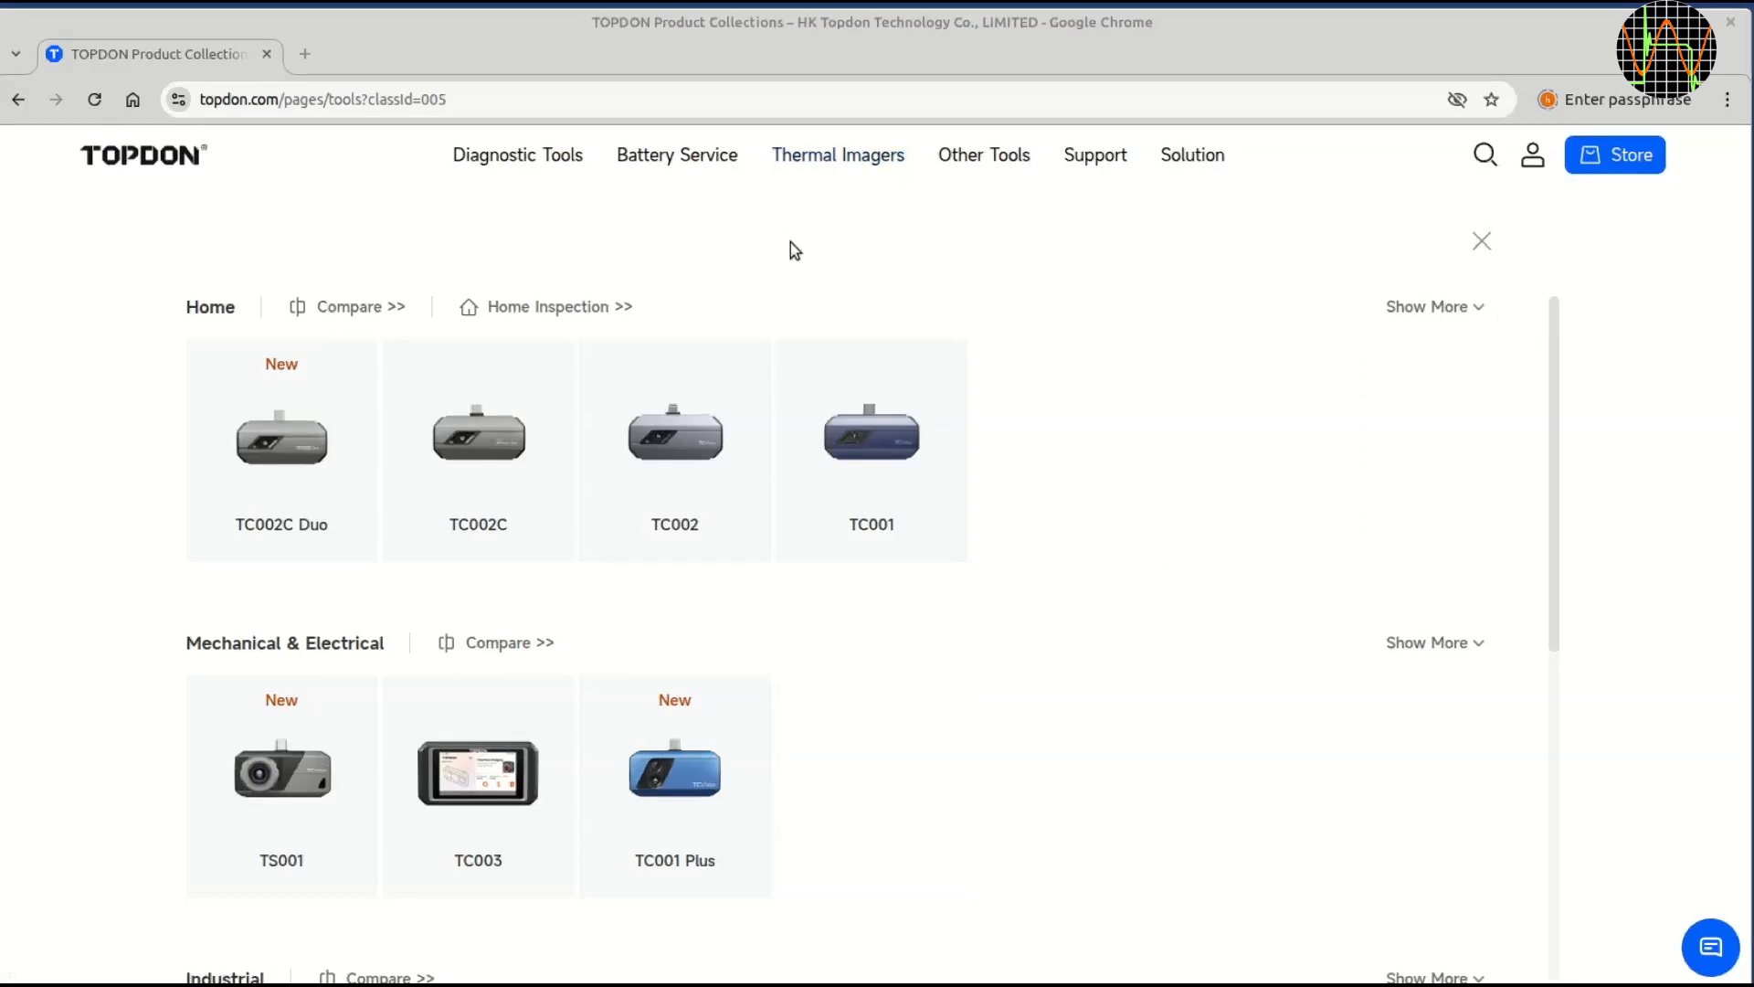
pyautogui.scroll(-3)
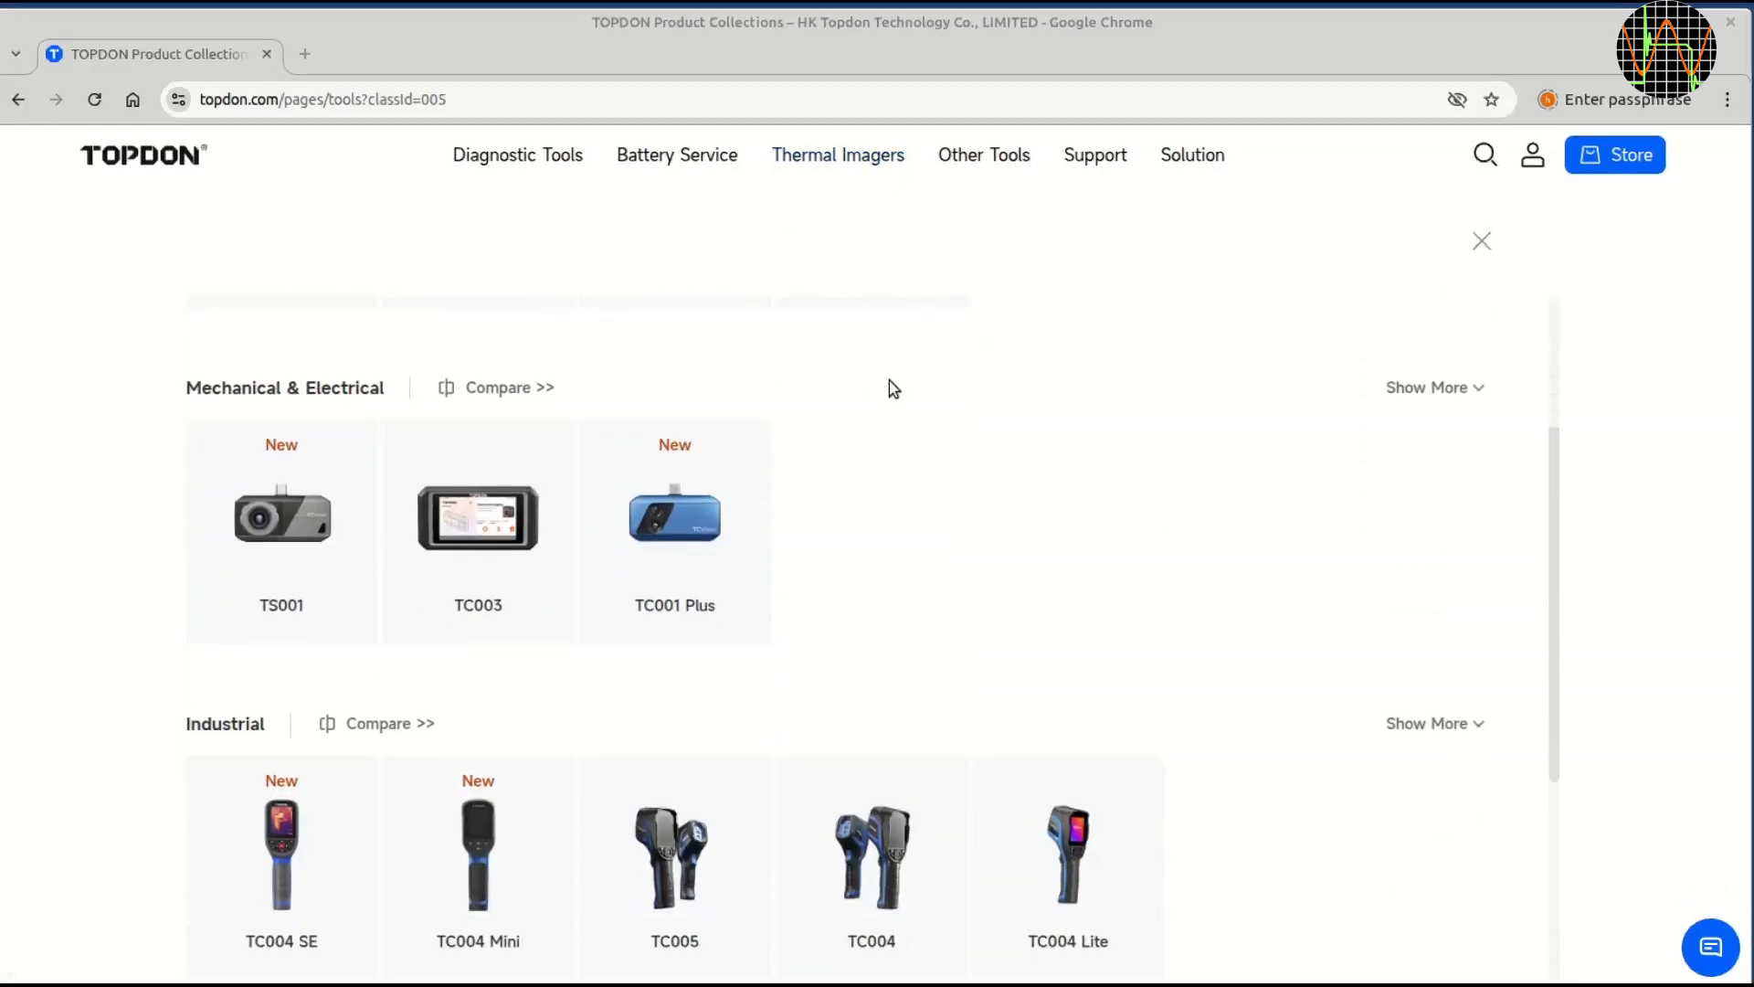
pyautogui.scroll(-3)
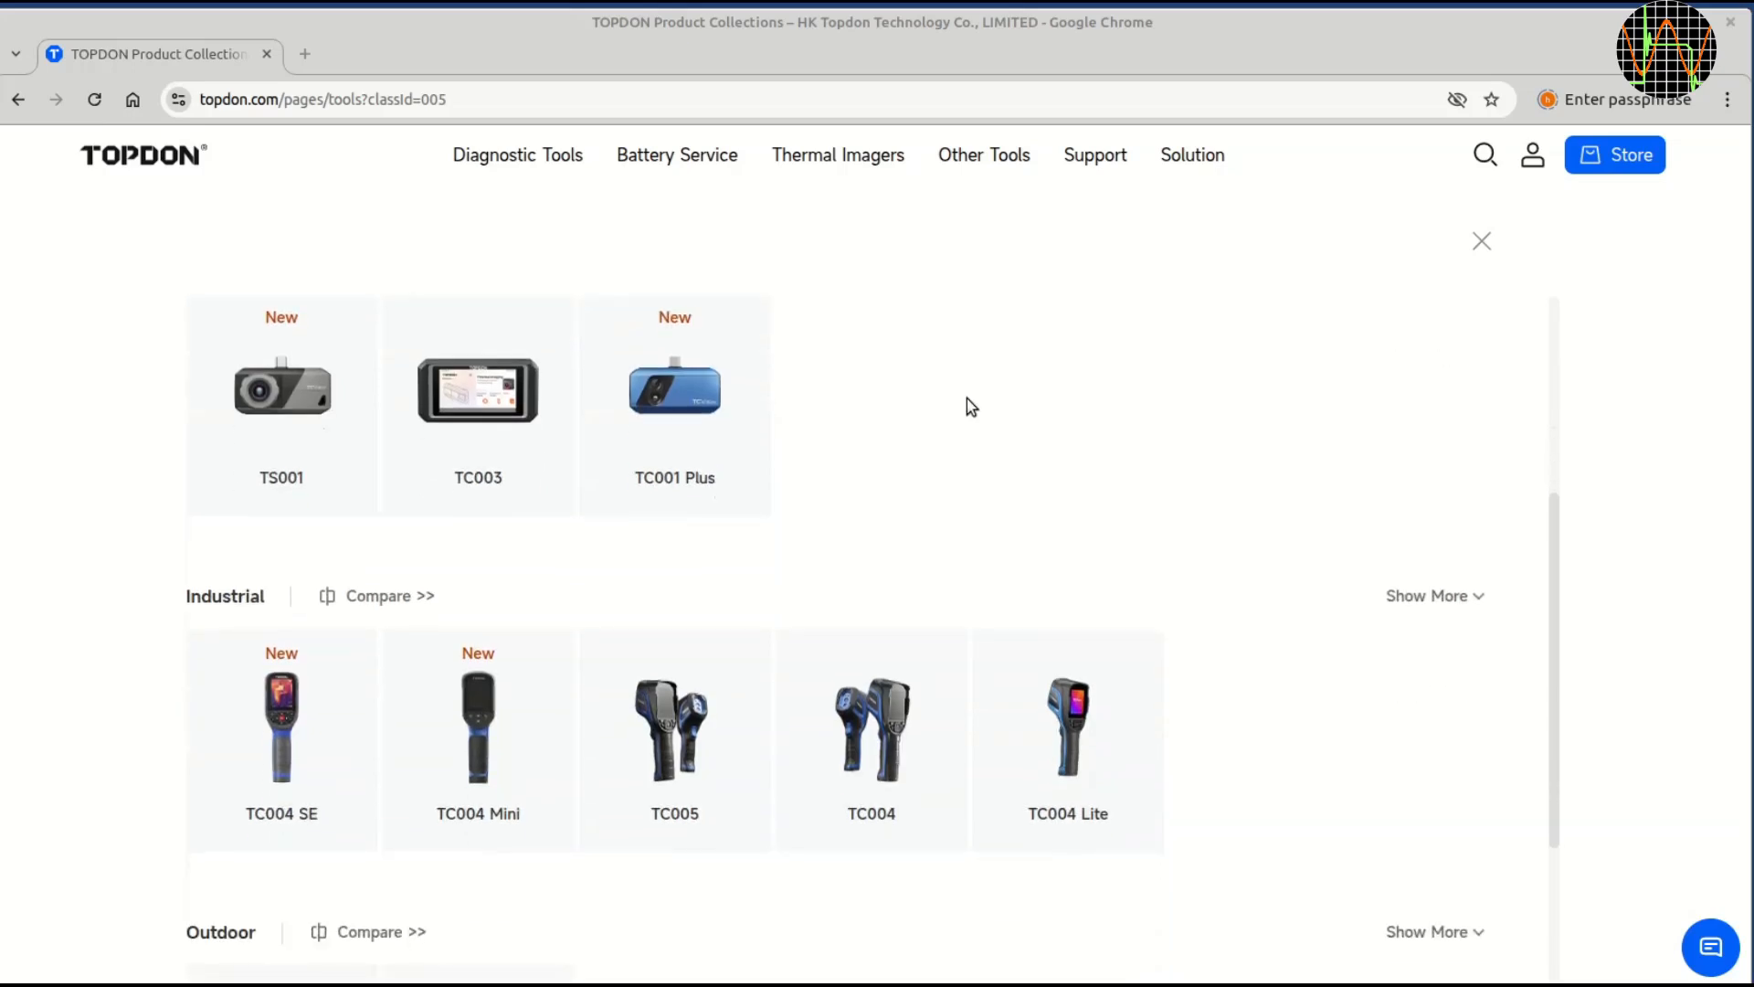
pyautogui.moveTo(970, 408)
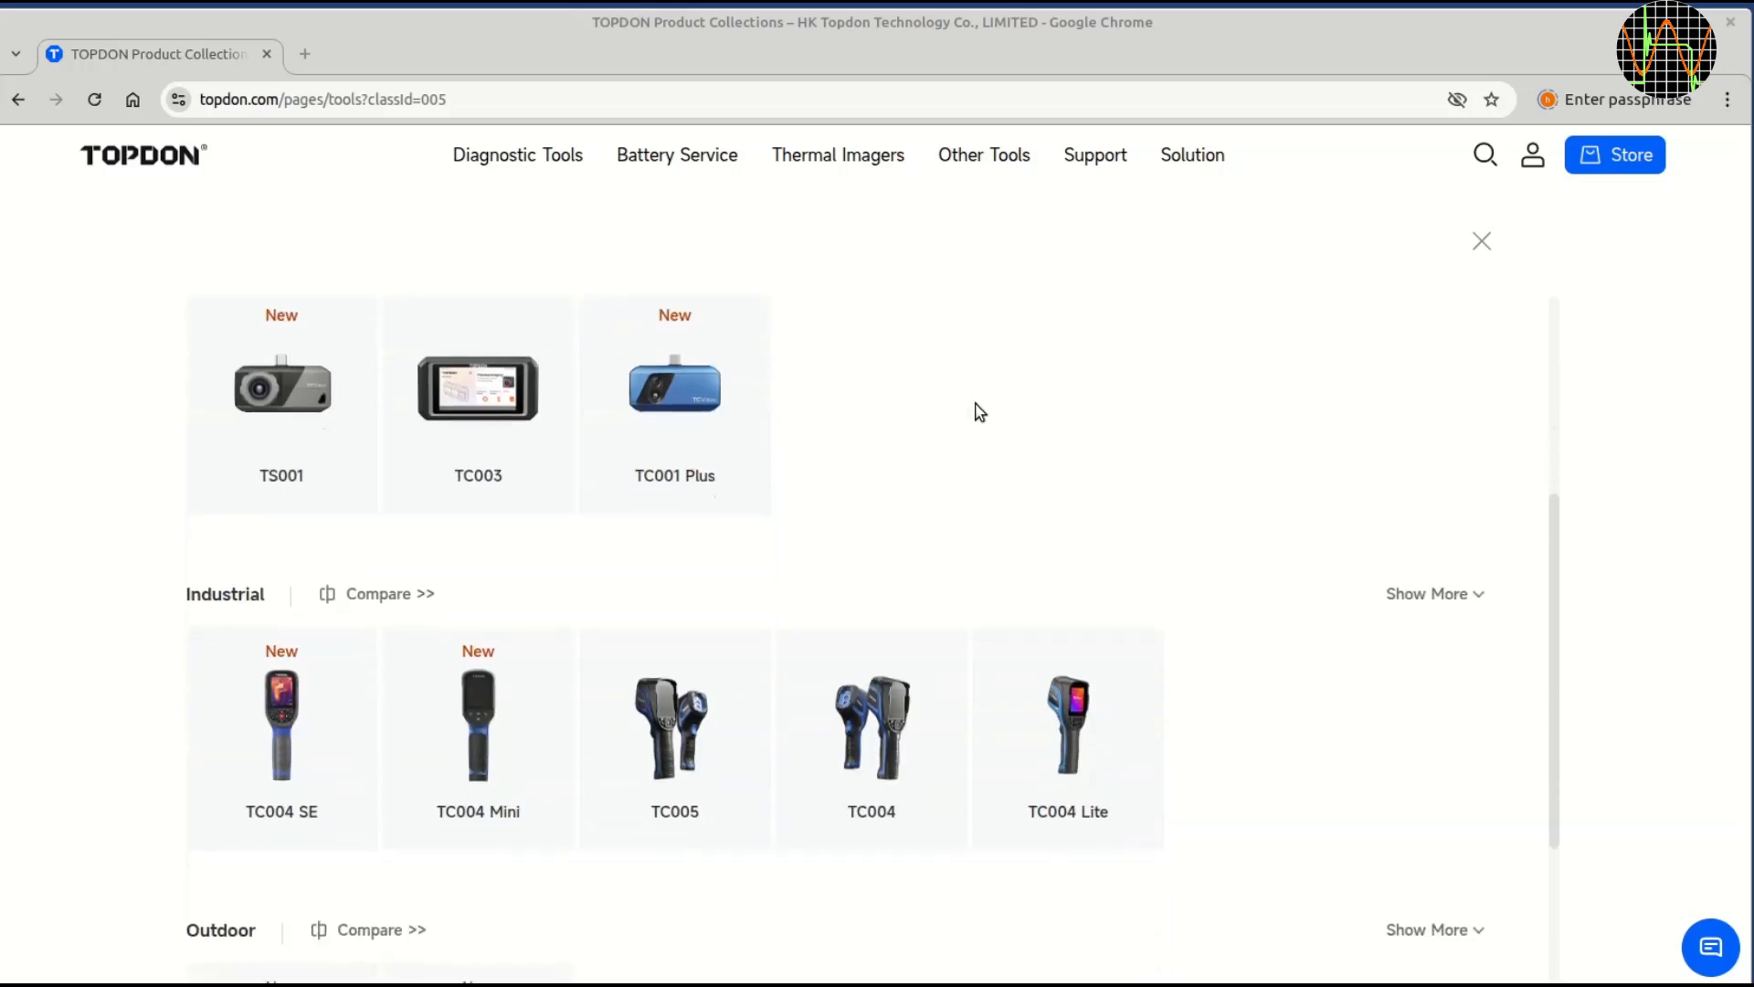
pyautogui.scroll(-3)
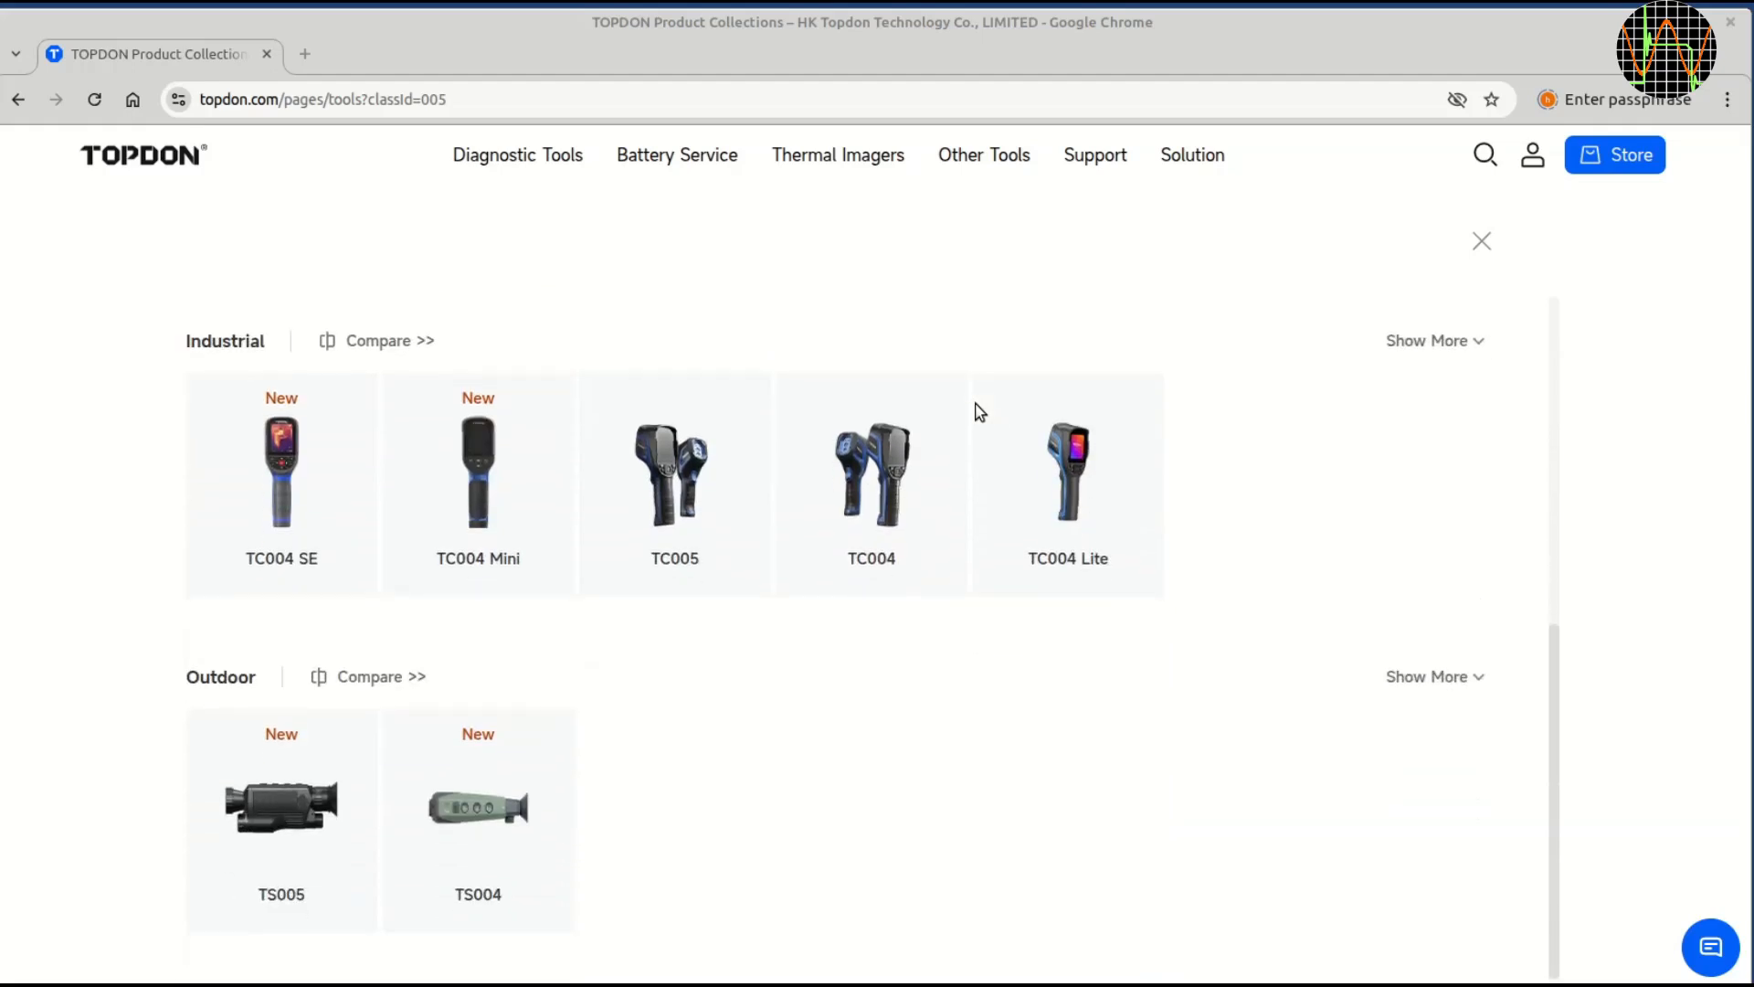
pyautogui.moveTo(1067, 470)
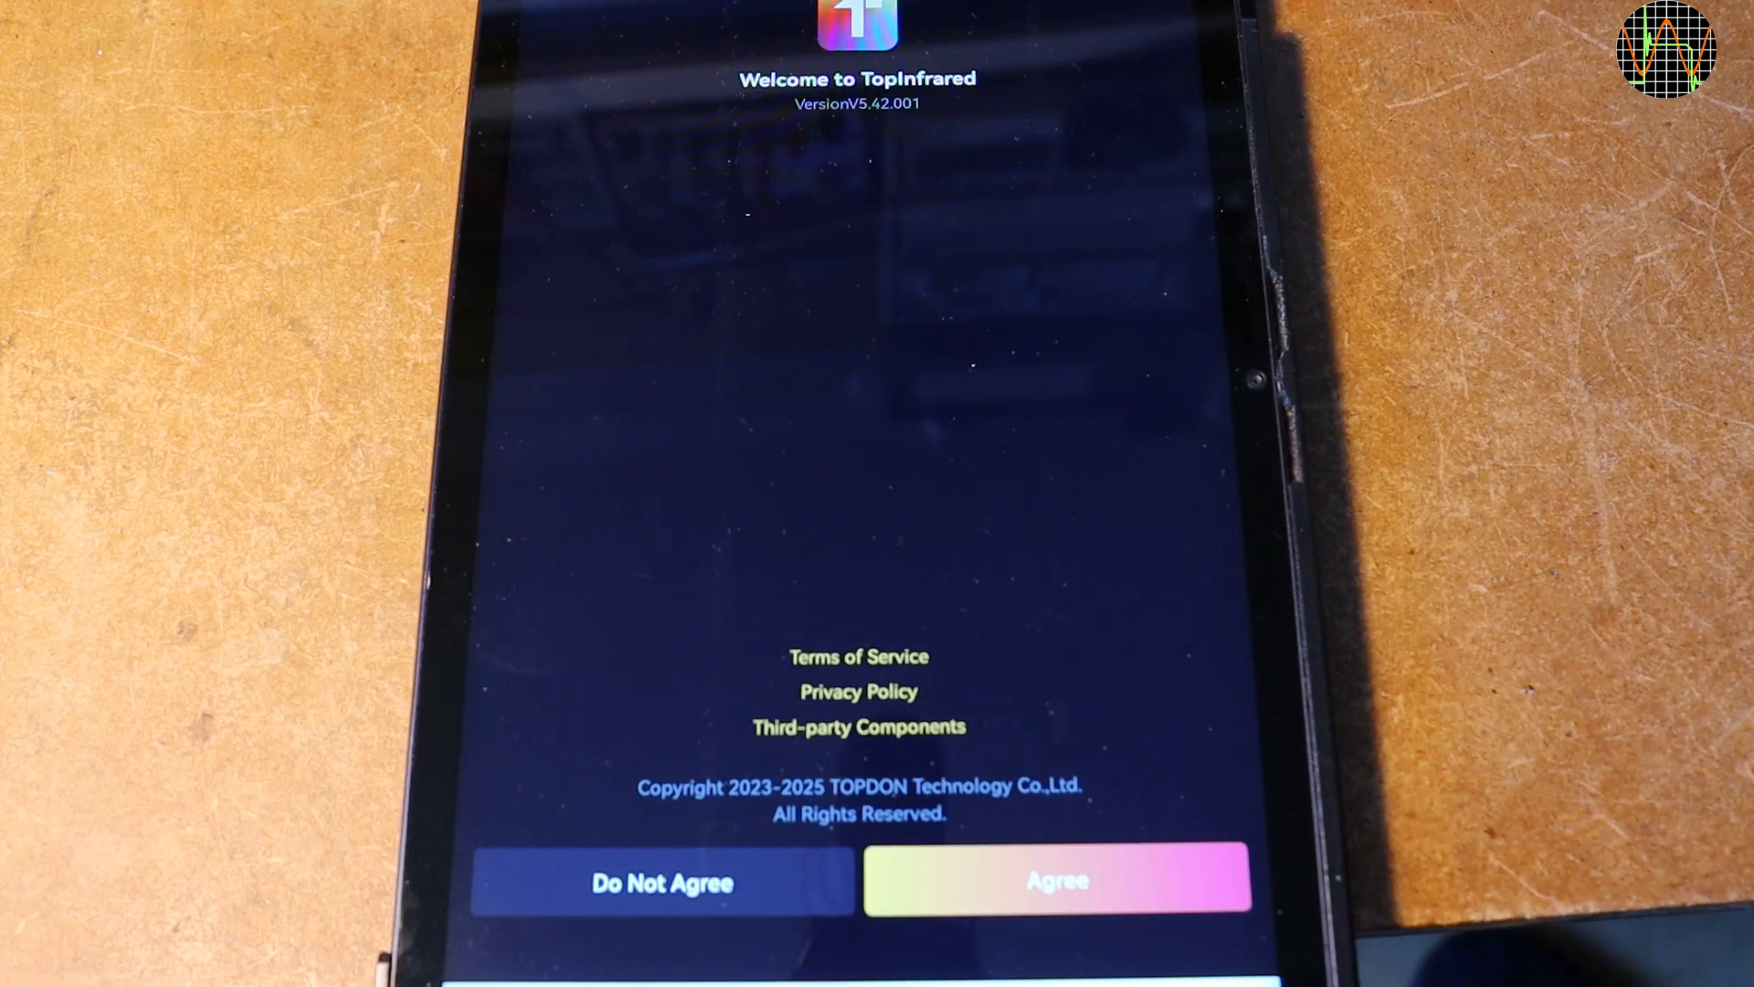
# Agree to the terms of service, allow camera use while in use, and allow photo and file access.
pyautogui.click(1057, 882)
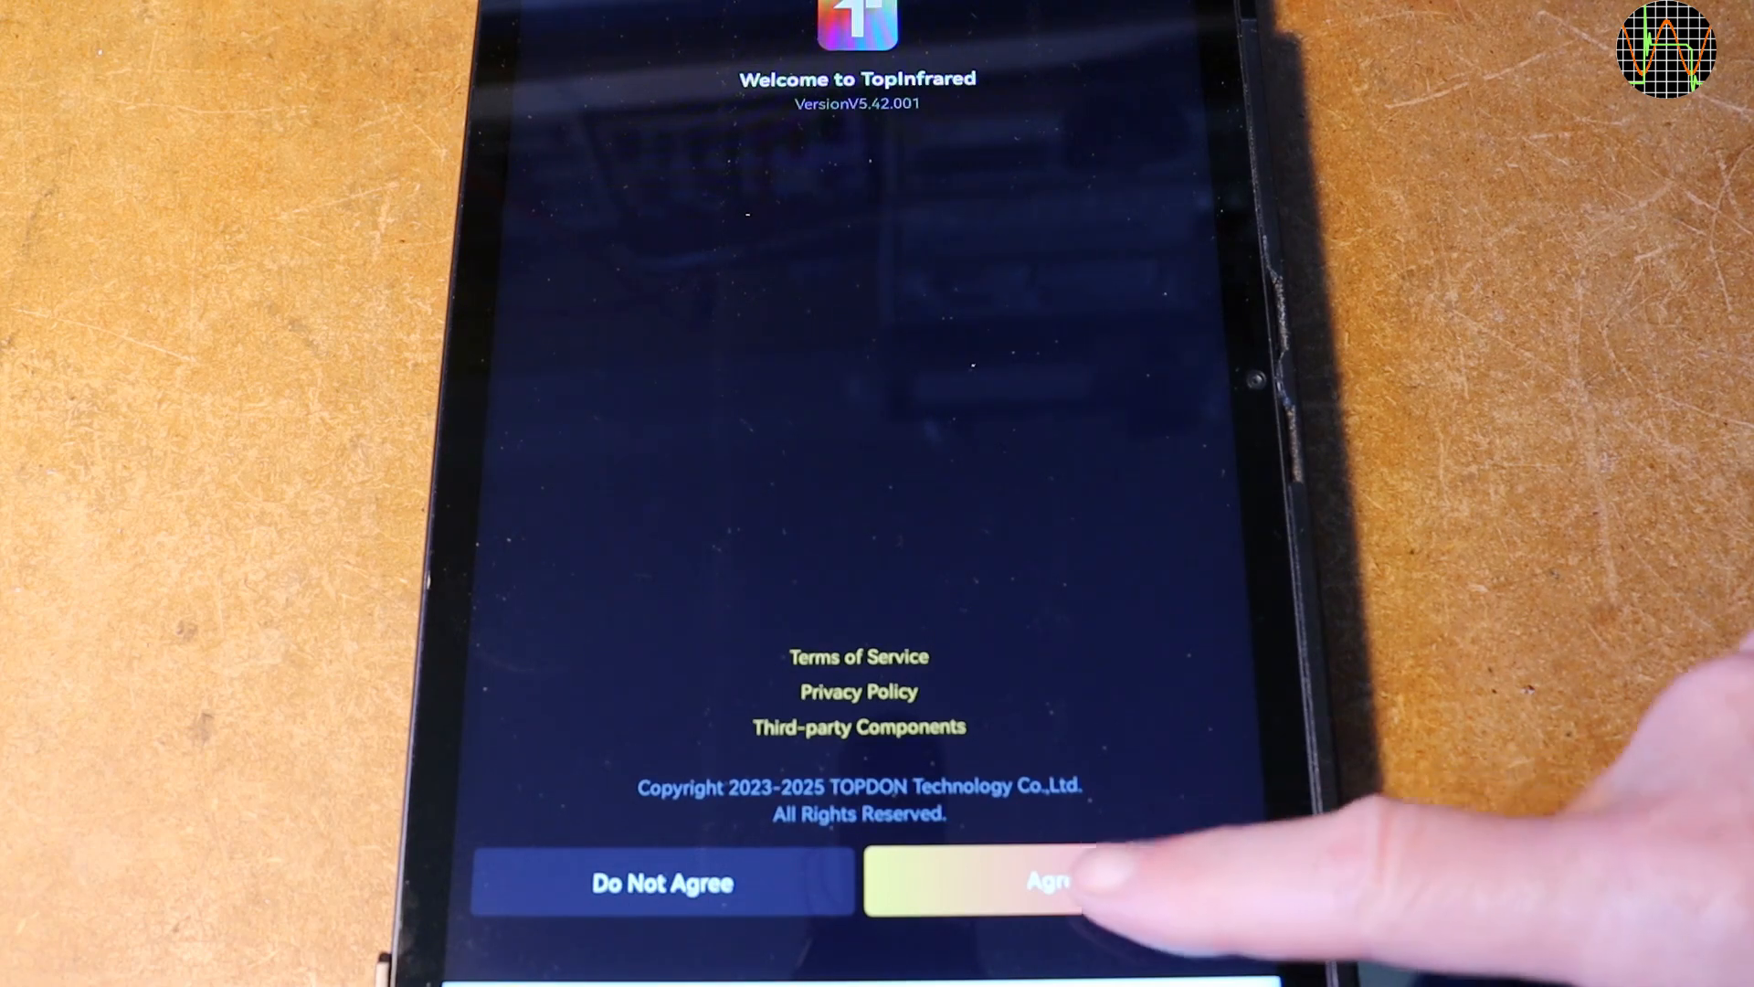
pyautogui.click(1045, 880)
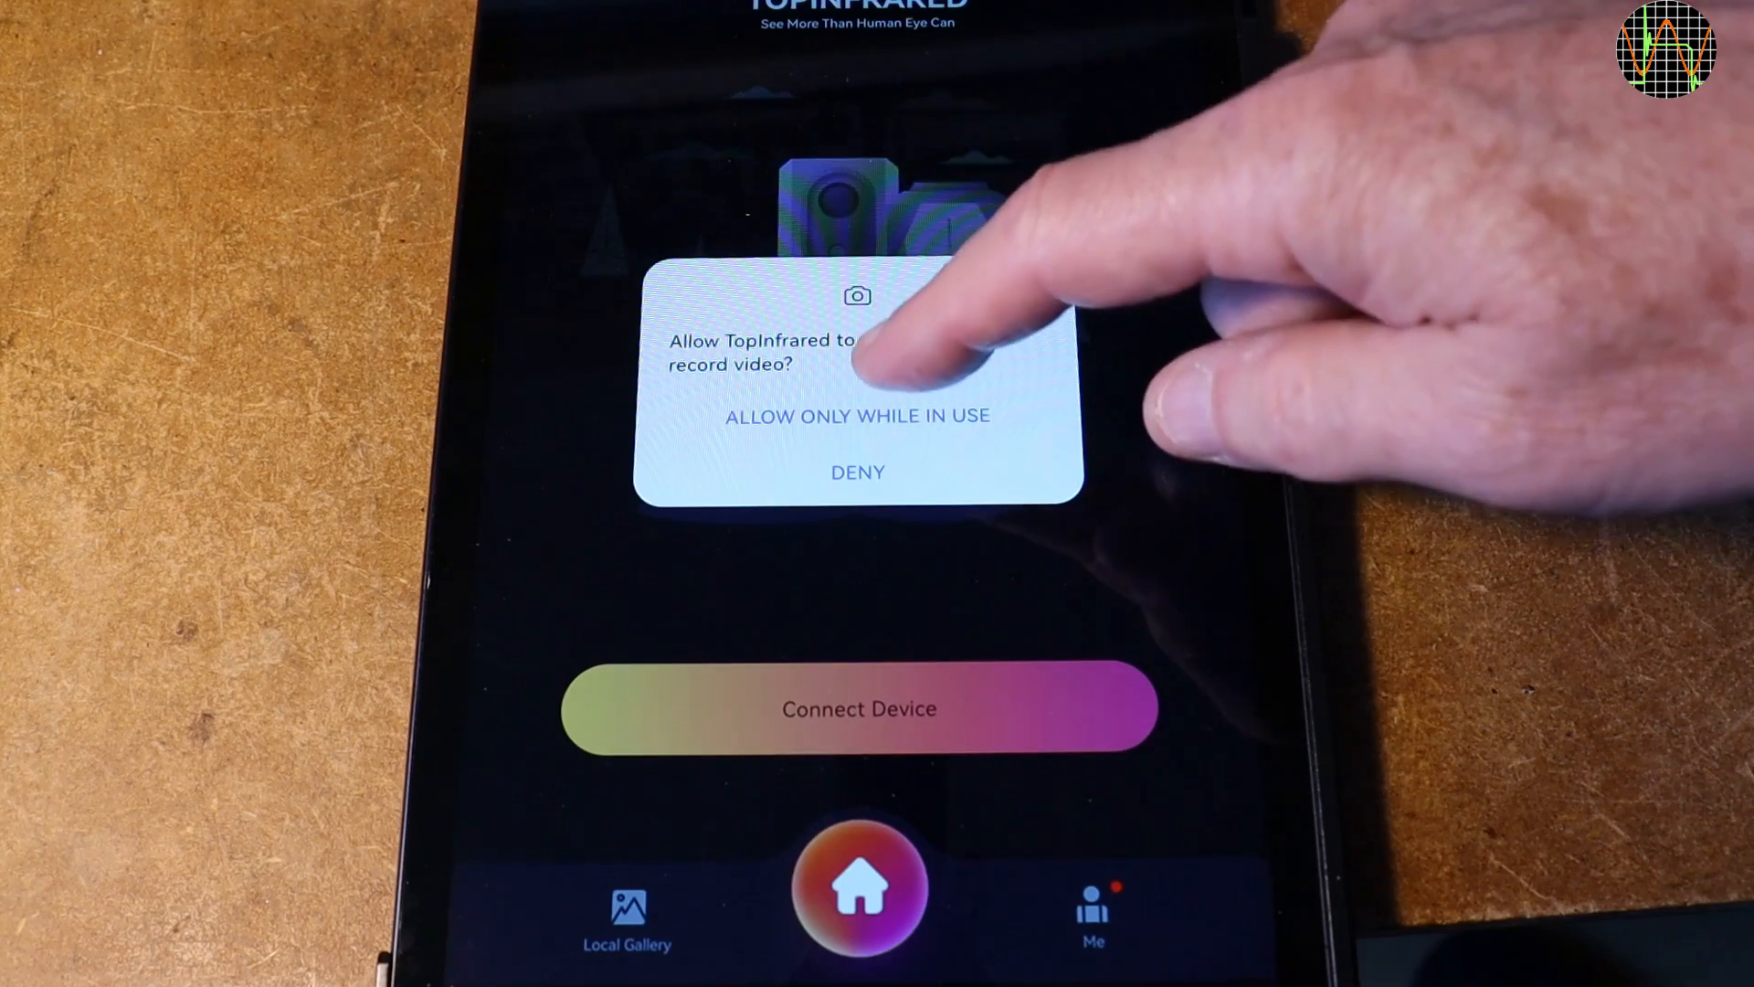
pyautogui.click(857, 415)
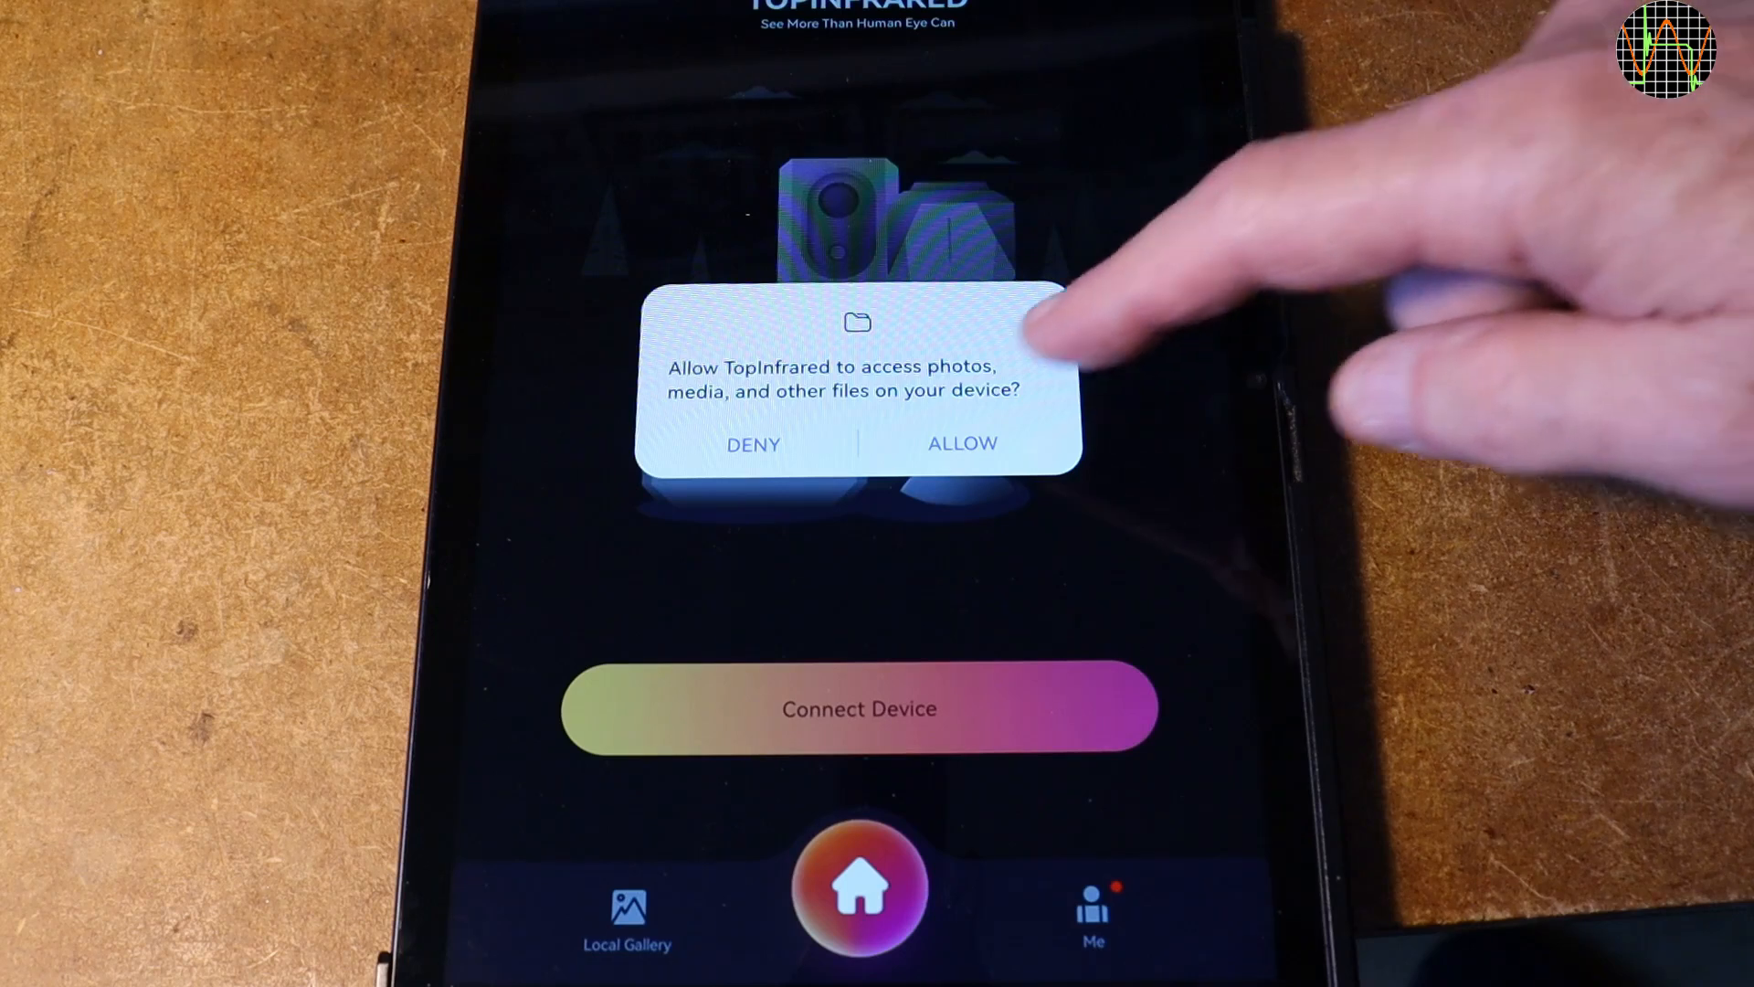
pyautogui.click(961, 442)
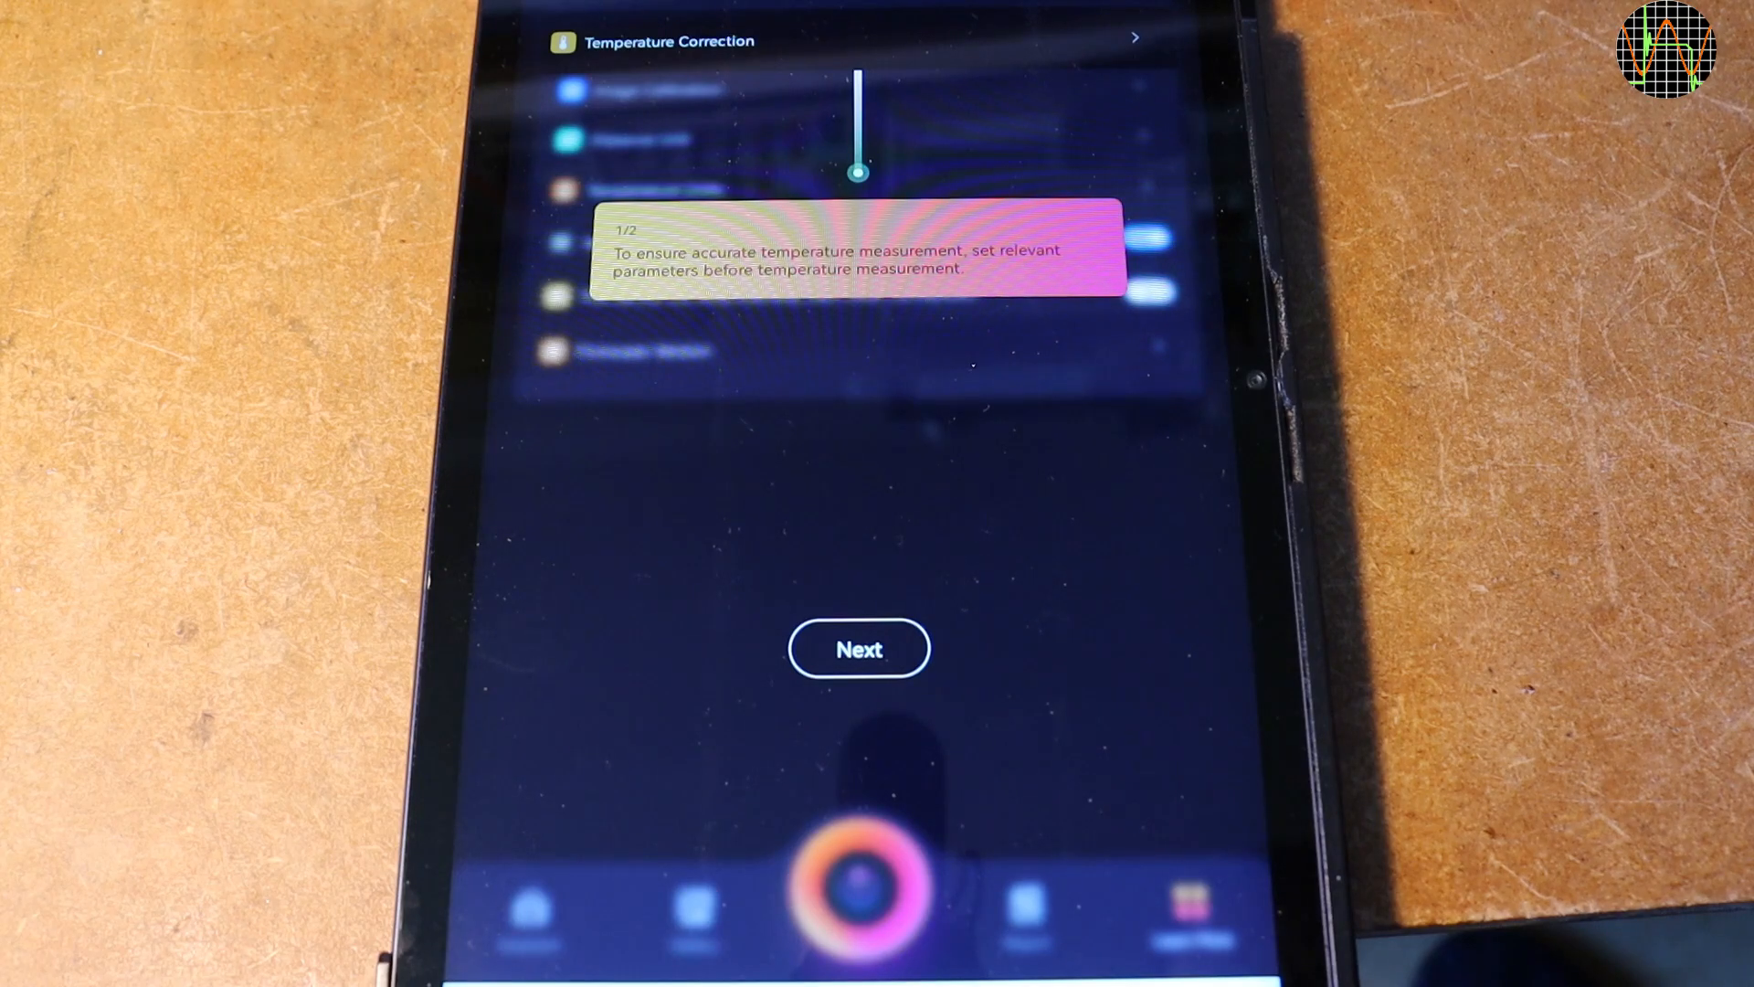
# Step past both introduction tips with Next and Got it, then enable thermal imaging.
pyautogui.click(859, 649)
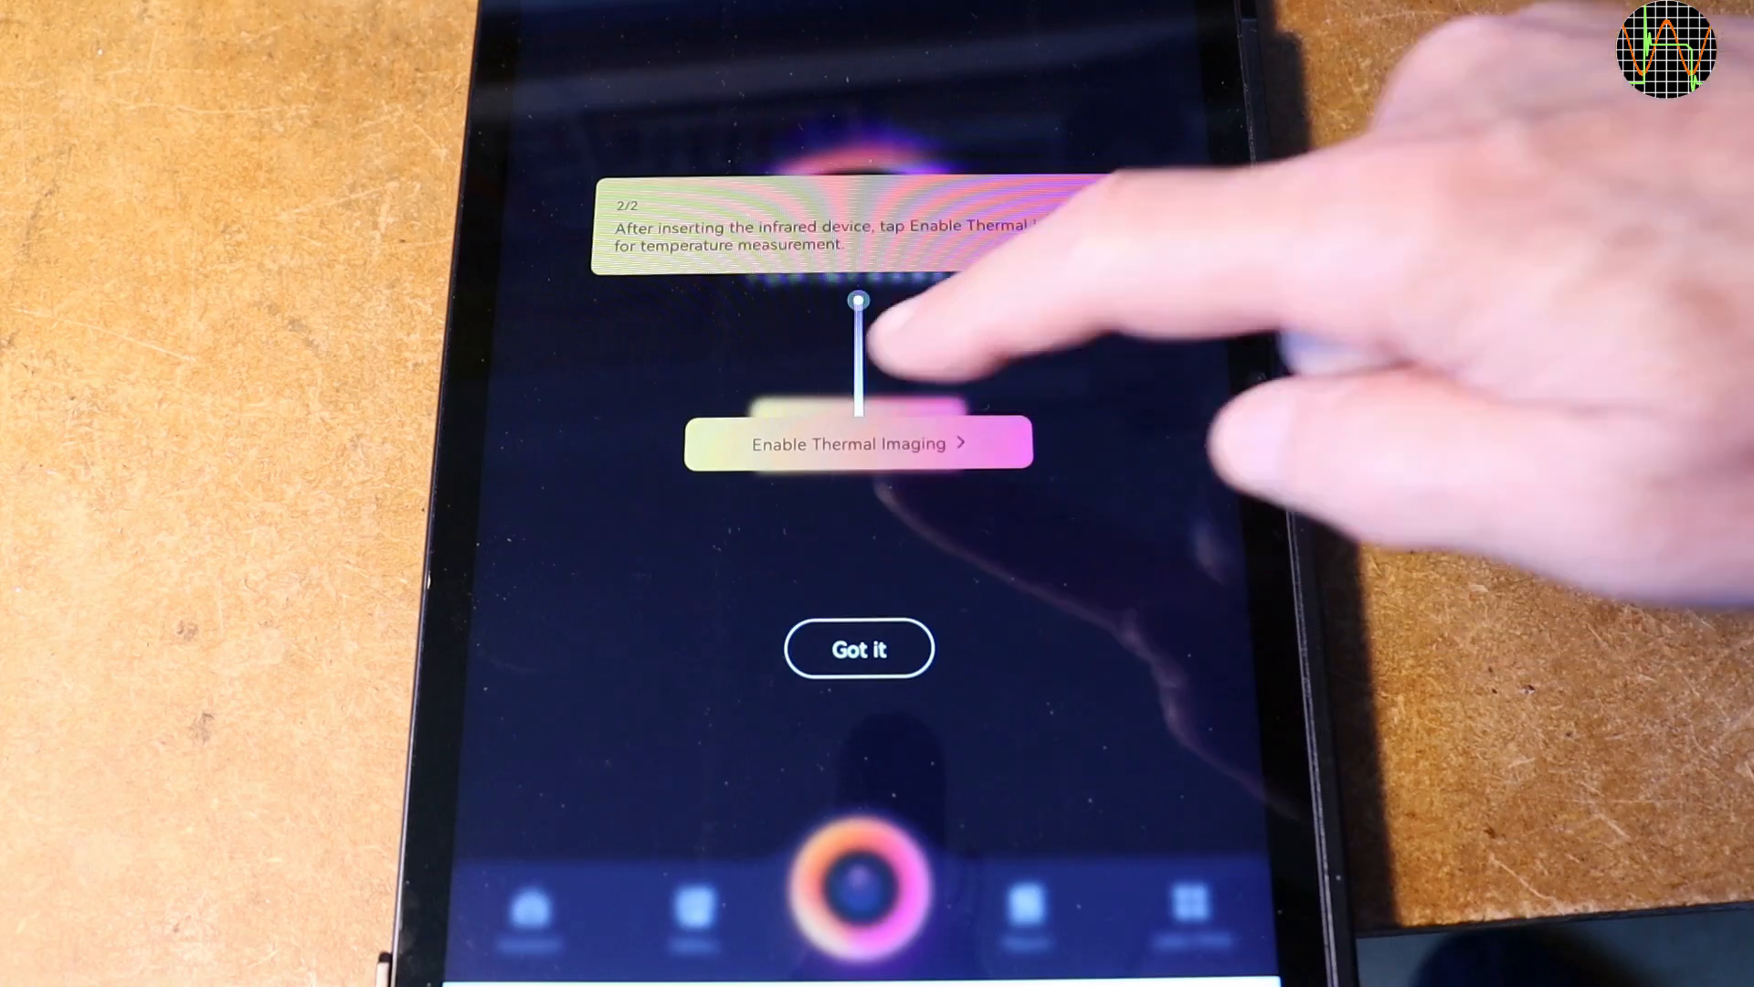
pyautogui.click(859, 647)
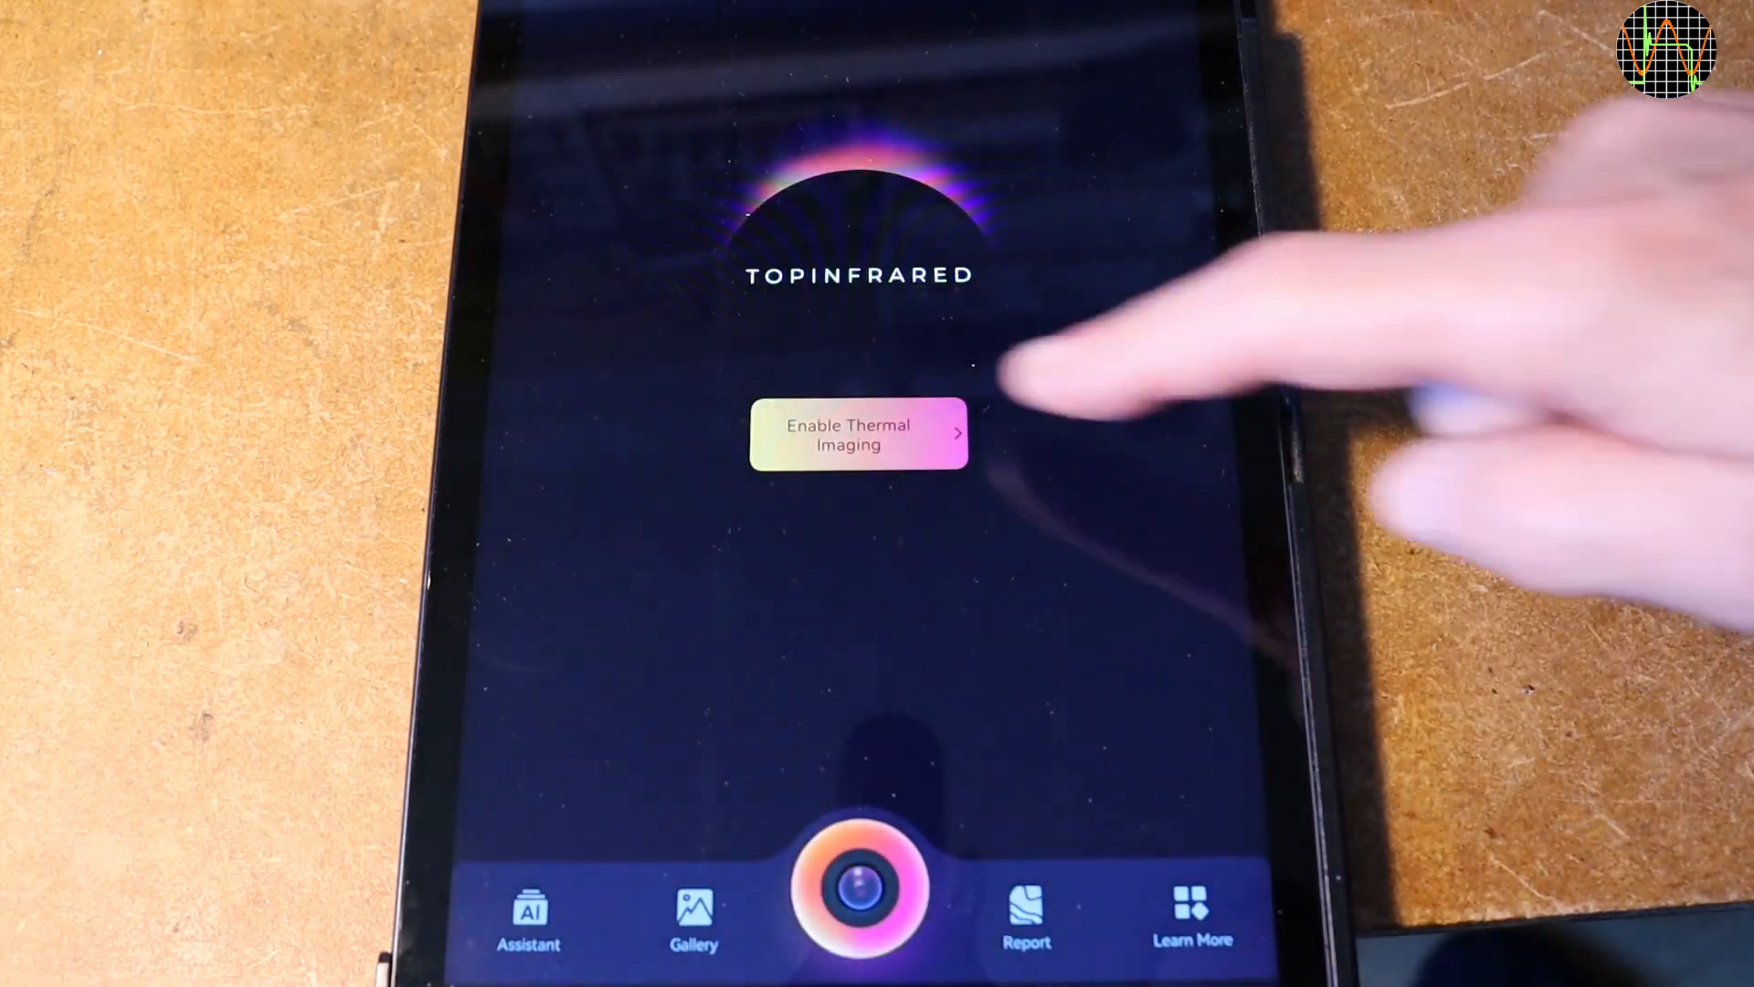
pyautogui.click(857, 433)
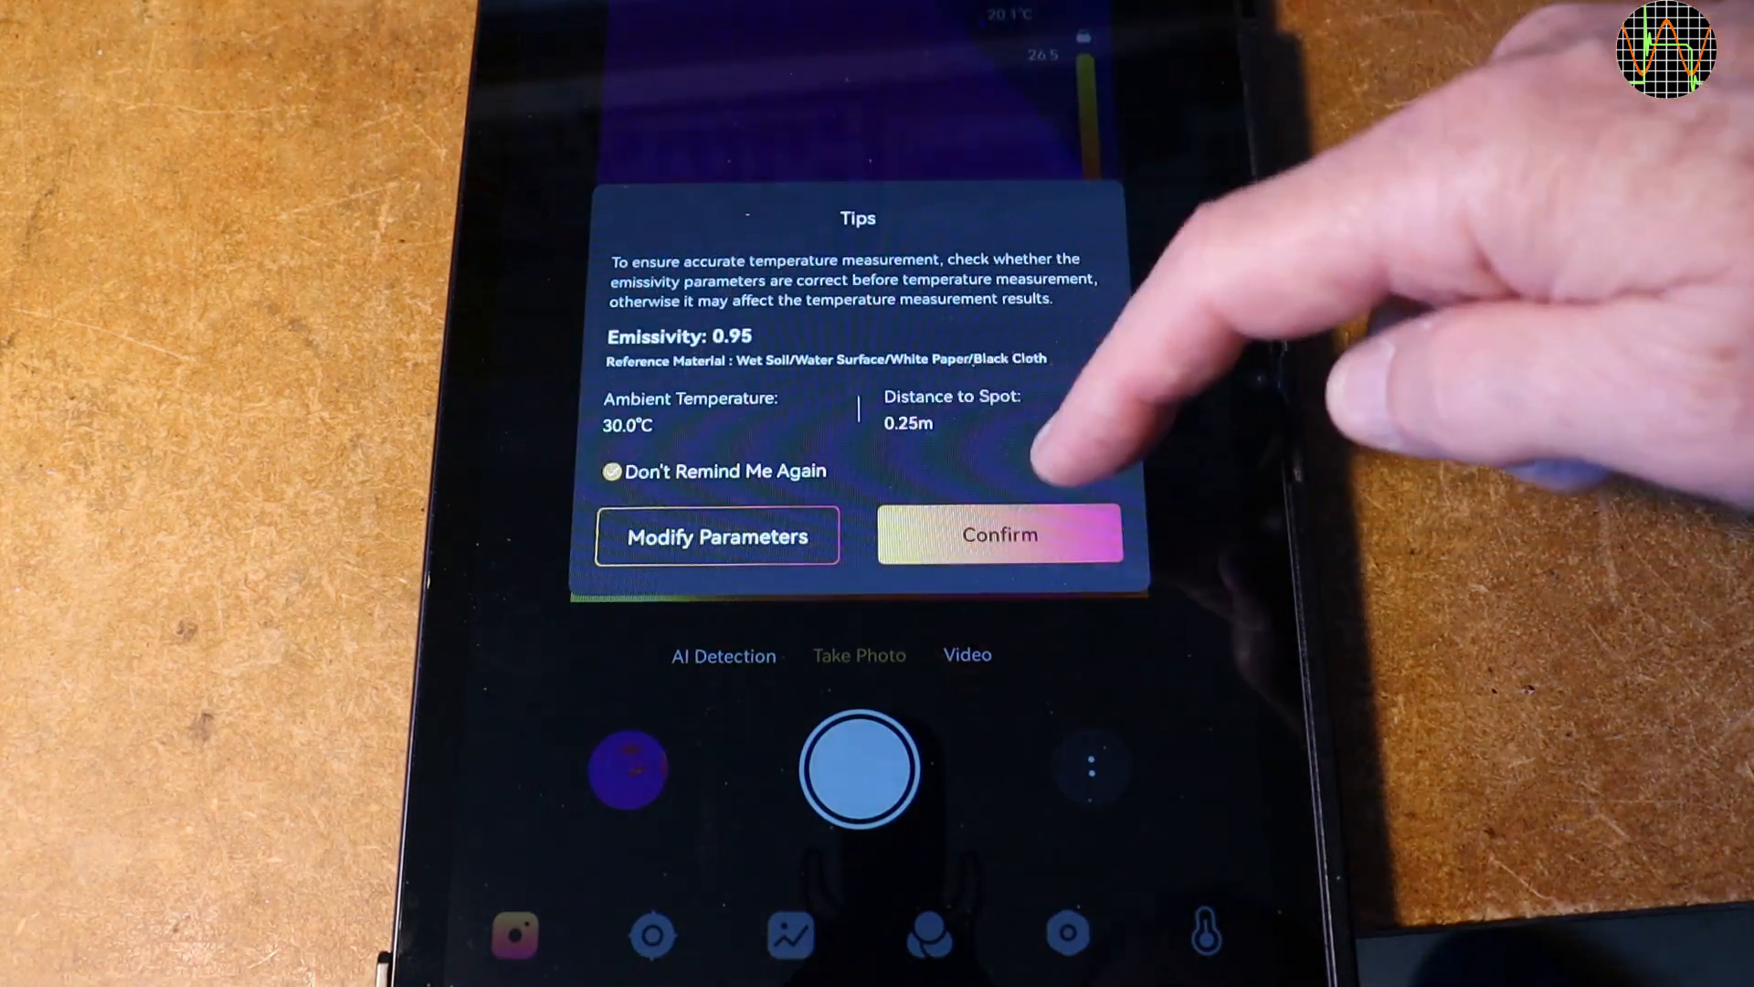
# Confirm the default emissivity, ambient temperature and distance values in the Tips dialog.
pyautogui.click(999, 536)
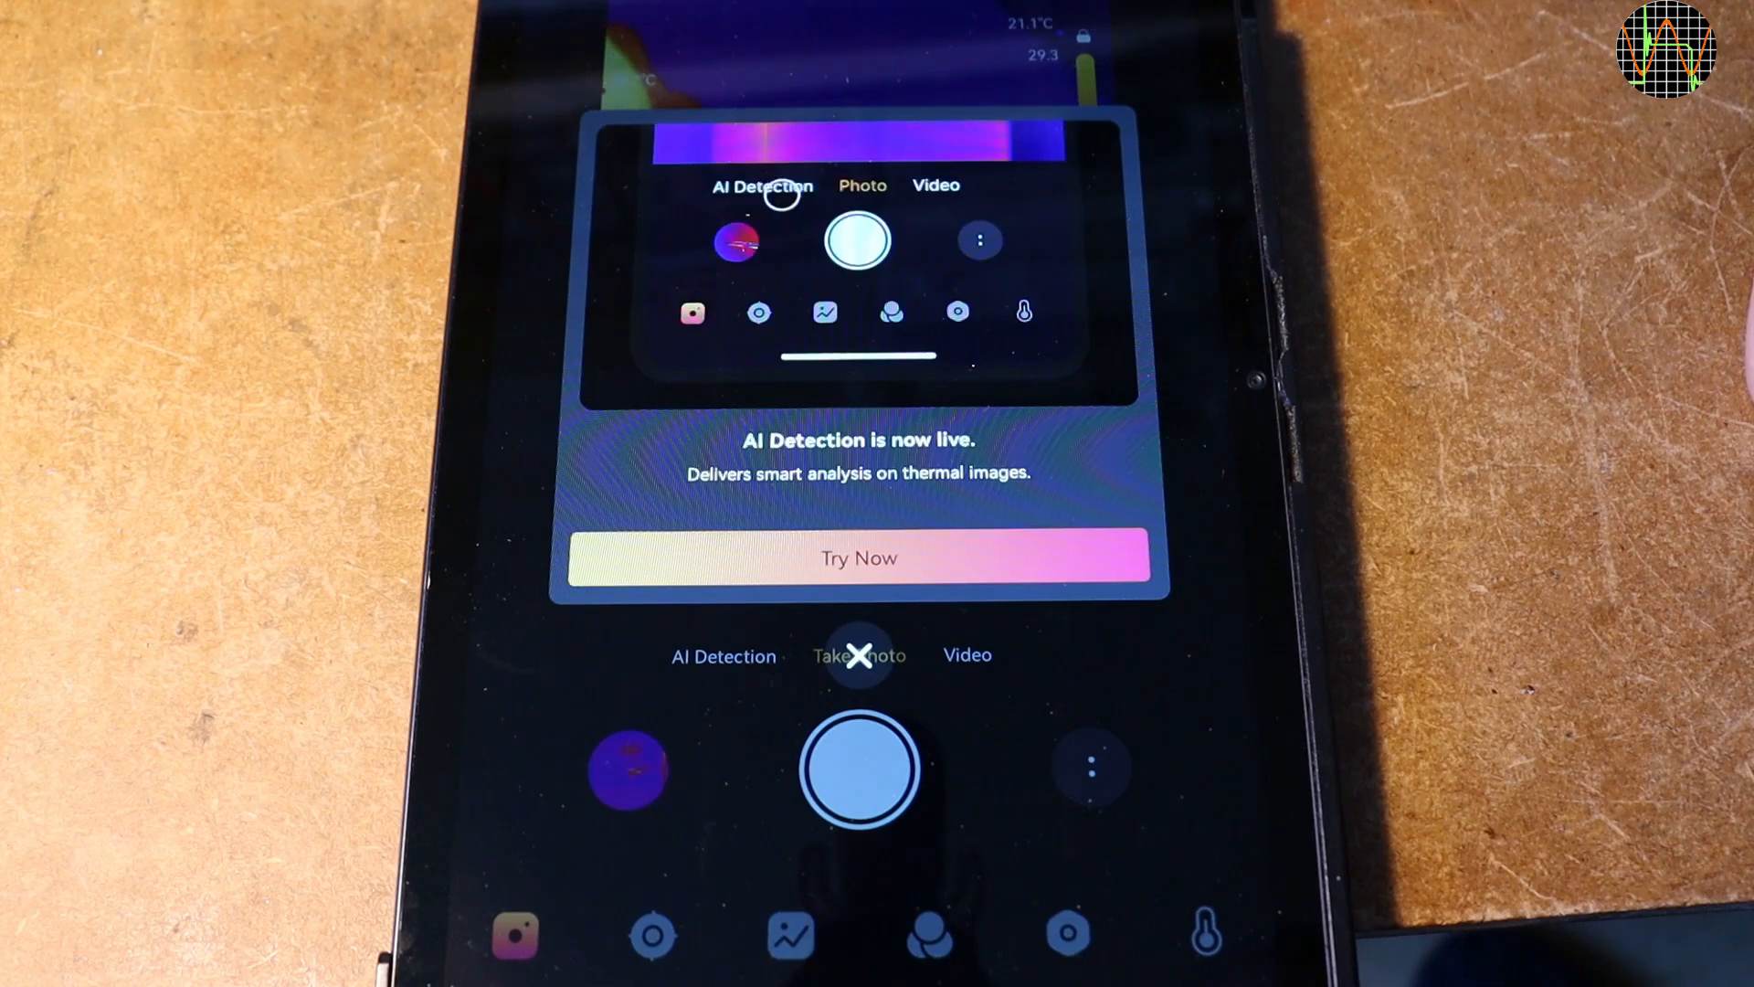
pyautogui.click(859, 656)
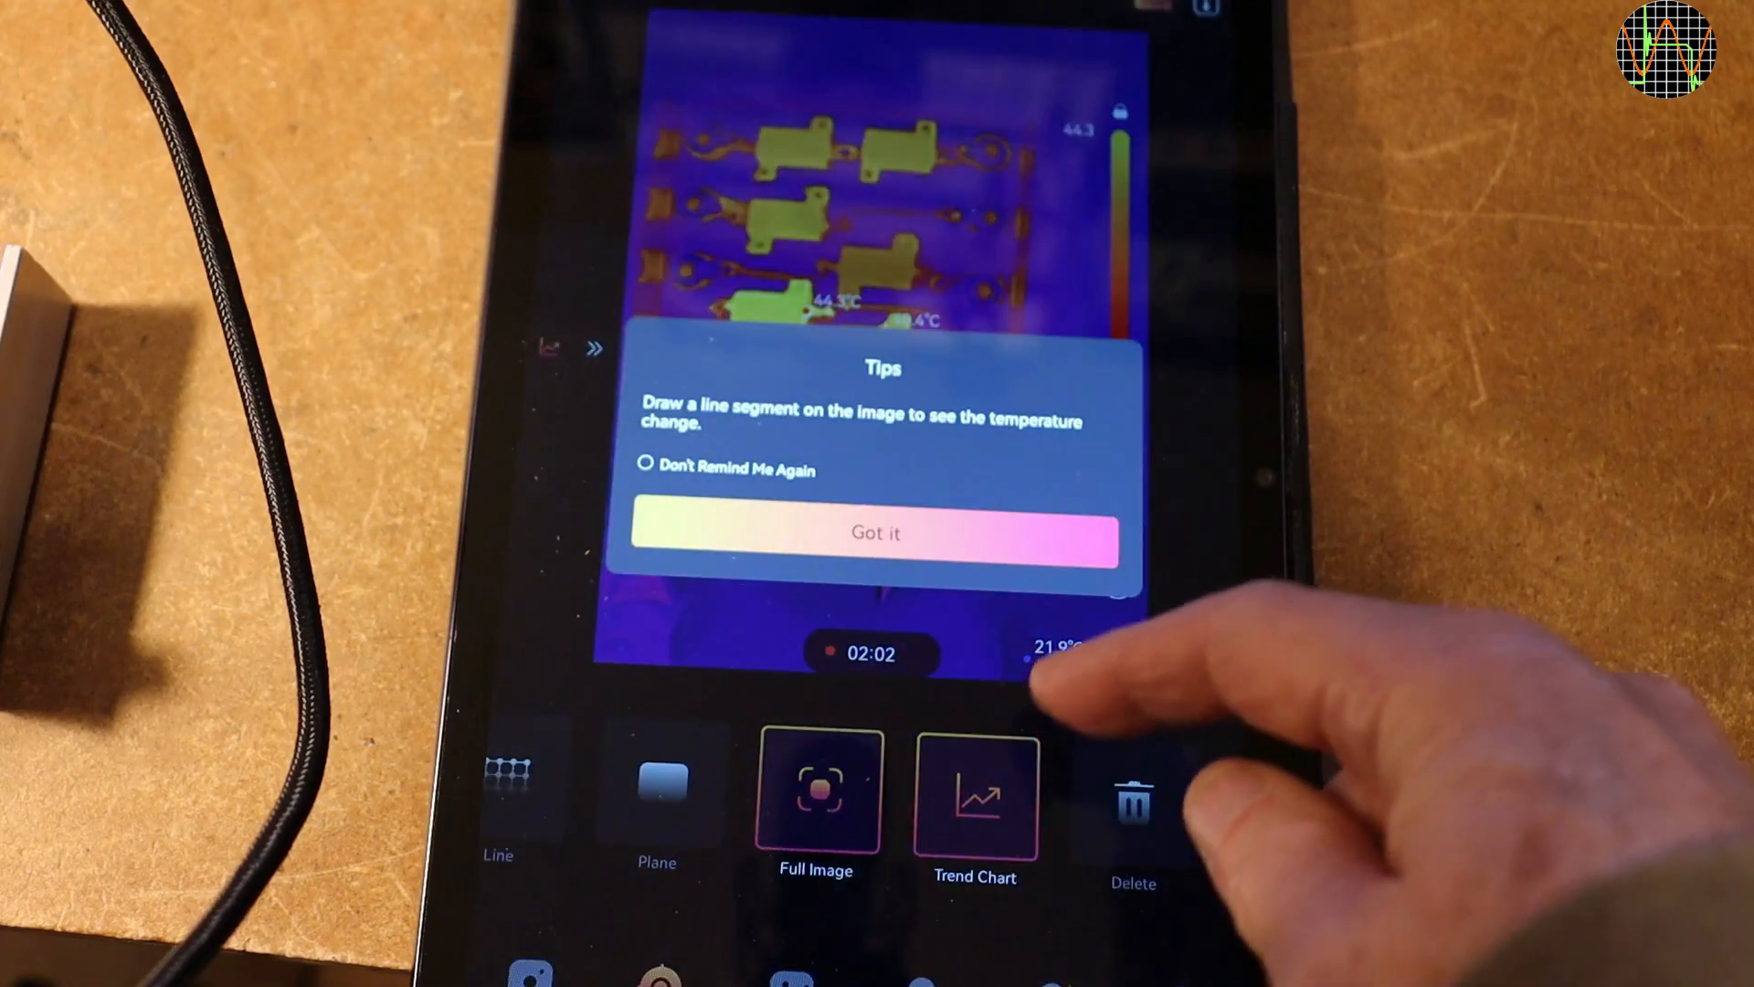
# Acknowledge the Trend Chart tip about drawing a temperature line with Got it.
pyautogui.click(876, 532)
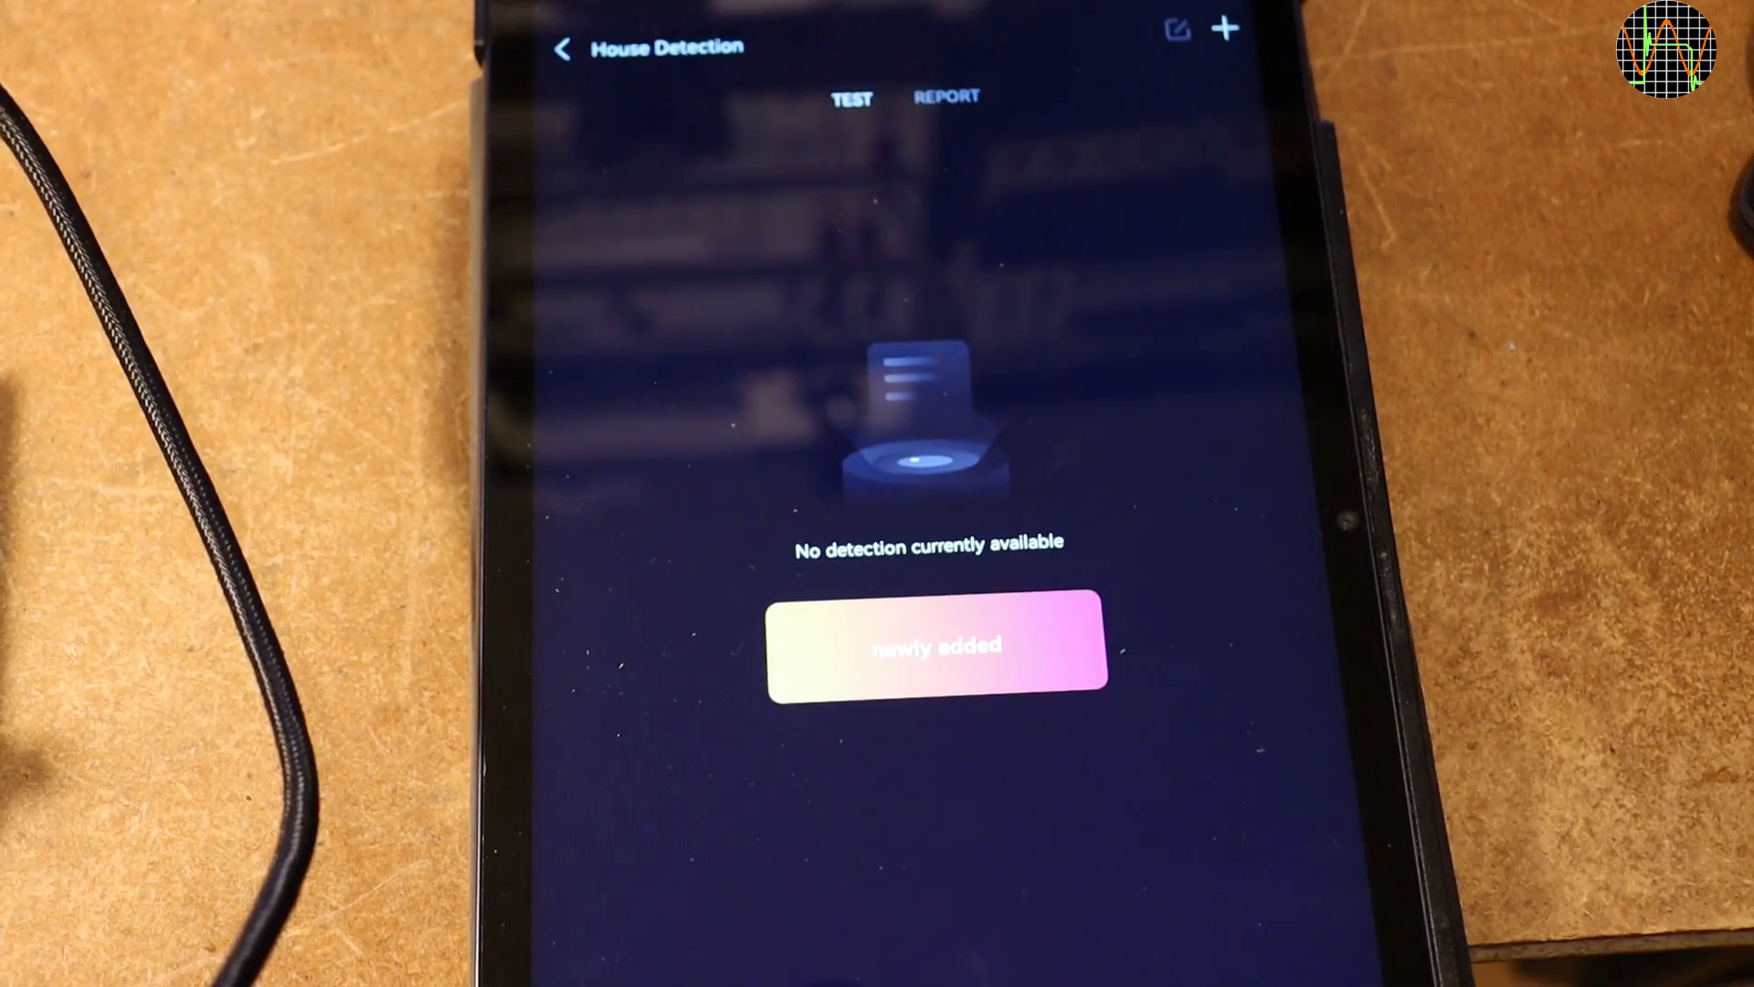
# Return to the Assistant overview, start Vehicle Detection and confirm its emissivity settings.
pyautogui.click(564, 47)
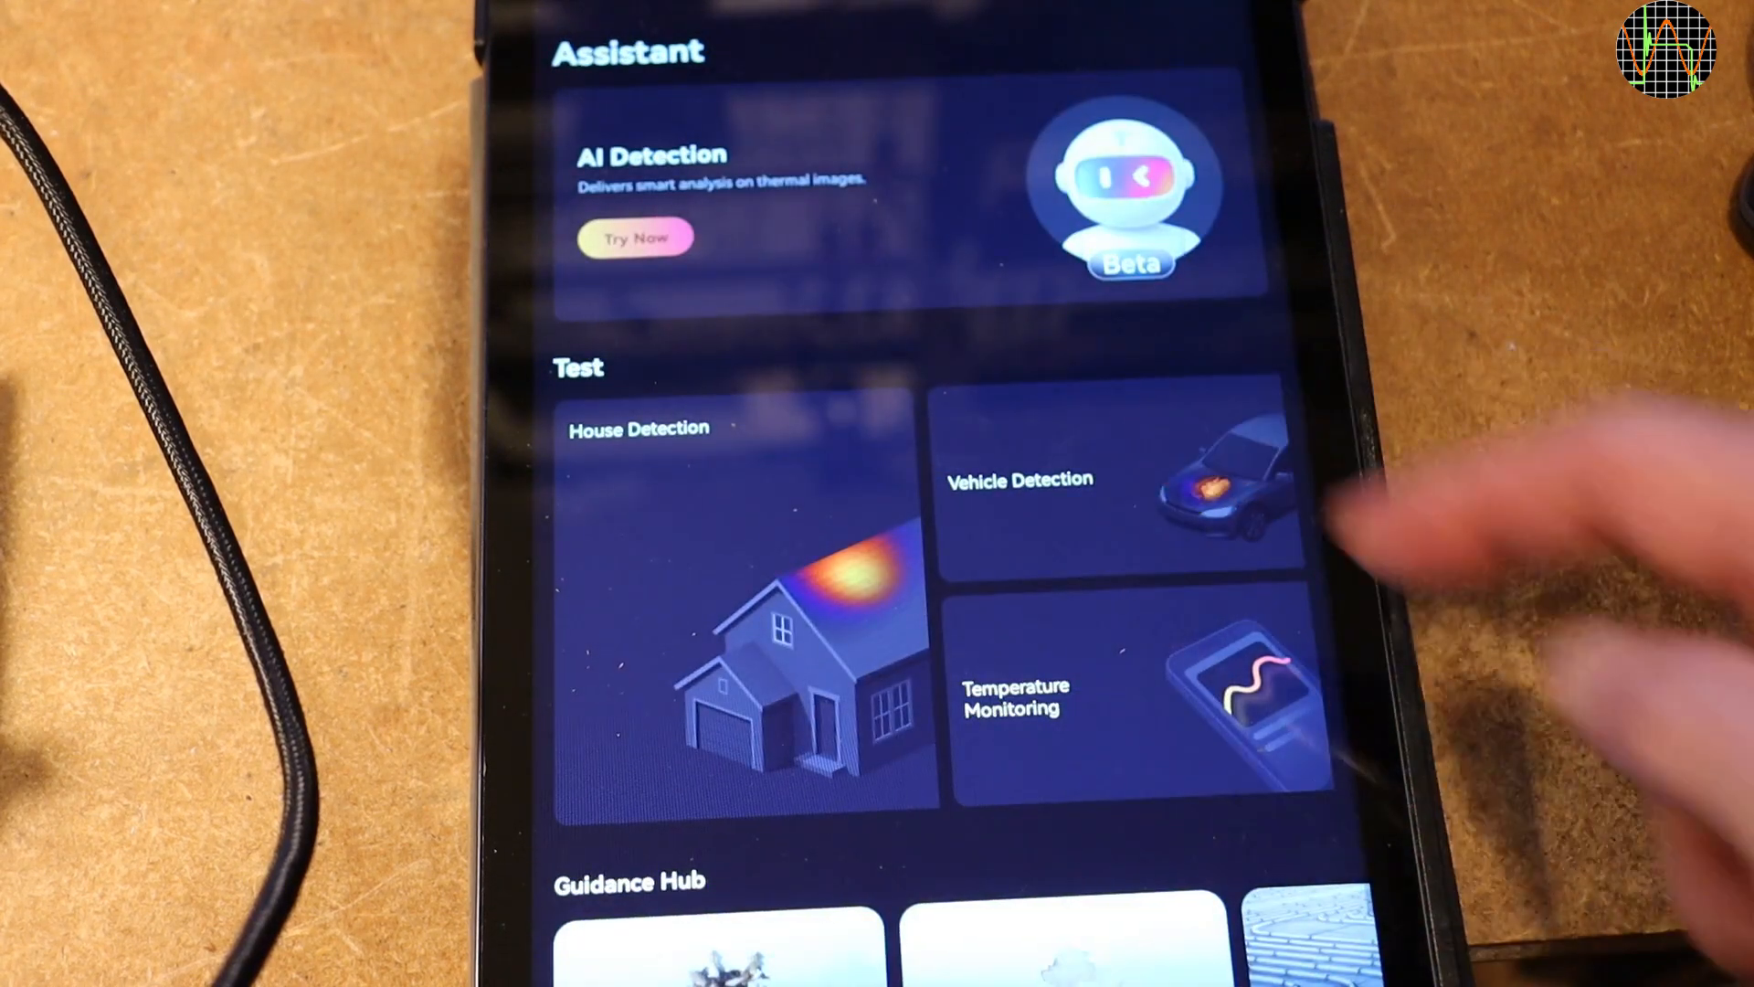
pyautogui.click(1129, 697)
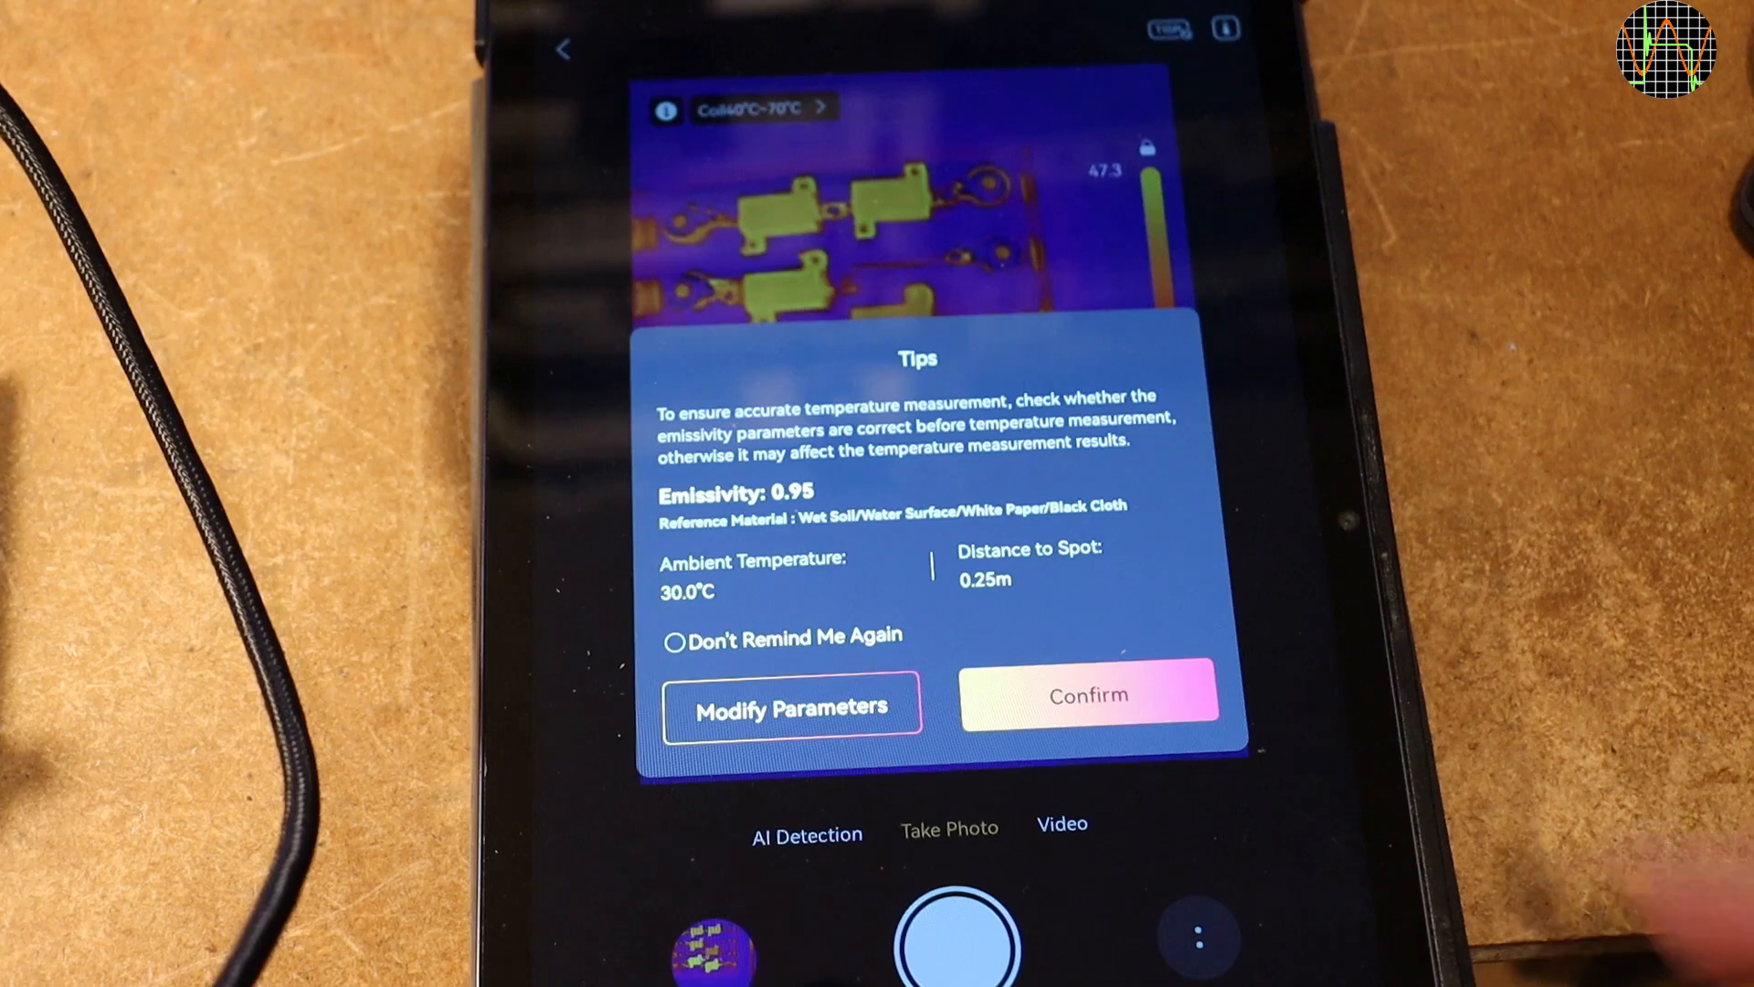
pyautogui.click(1088, 695)
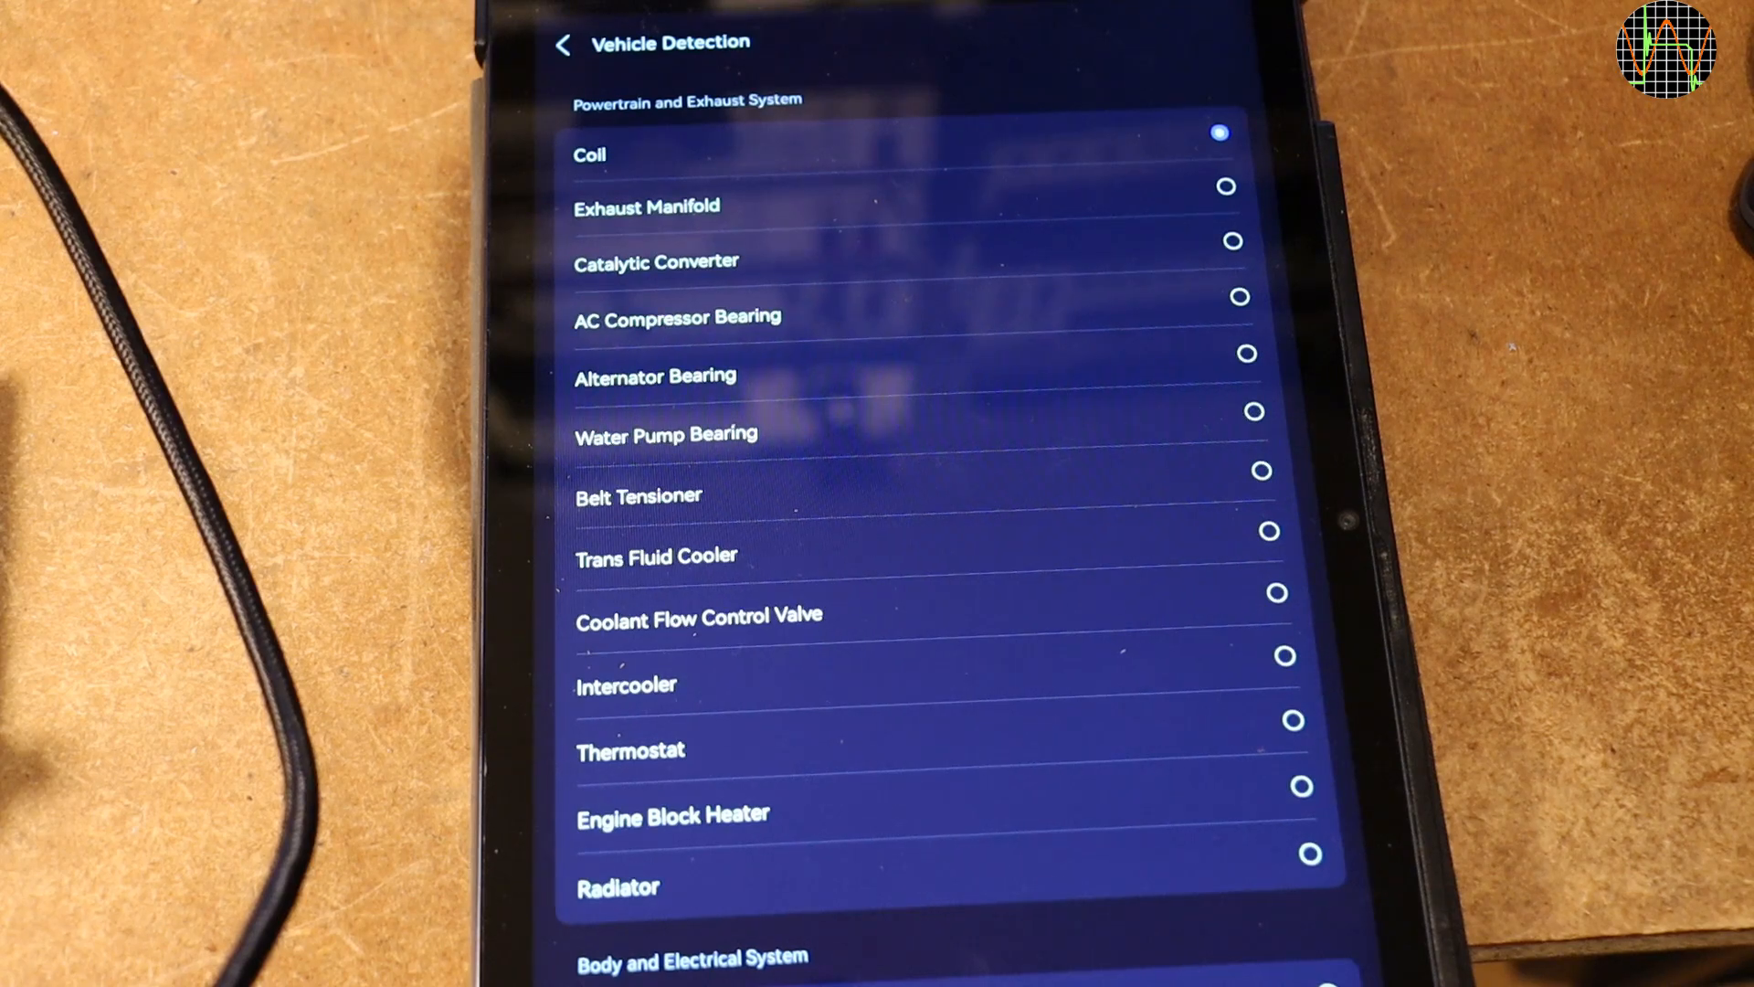
# Start Temperature Monitoring on the live image with a single Dot placed on the resistor board.
pyautogui.click(565, 44)
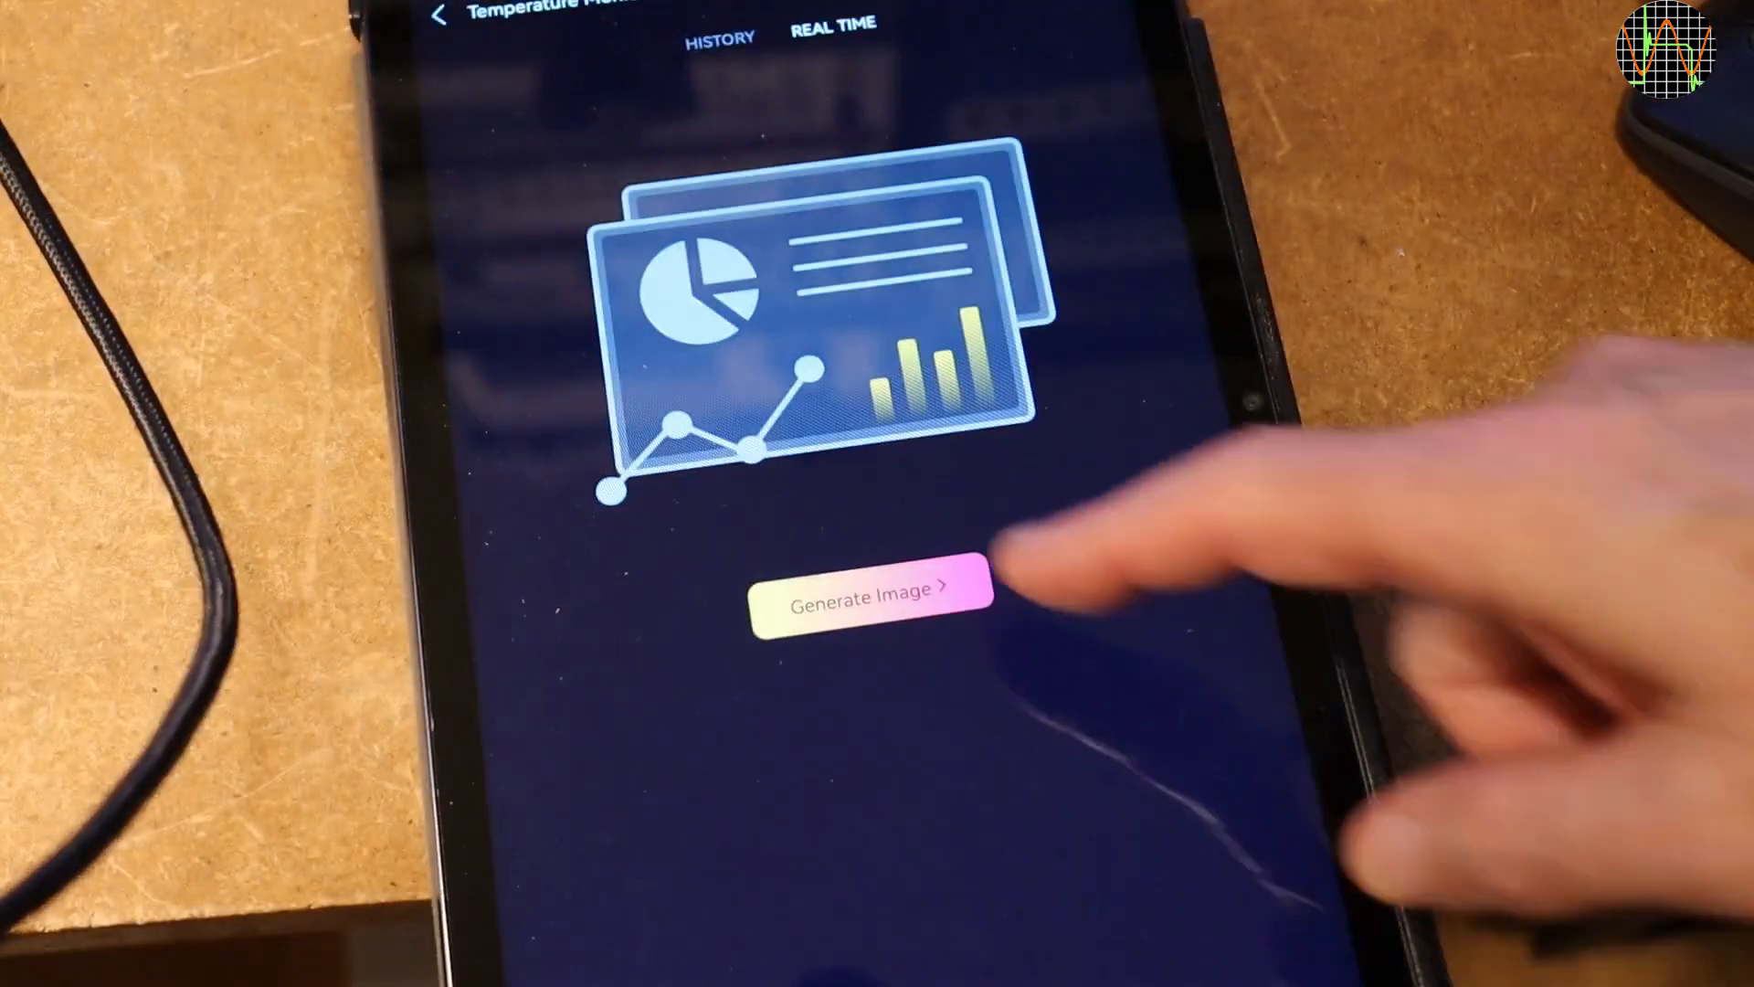
pyautogui.click(870, 597)
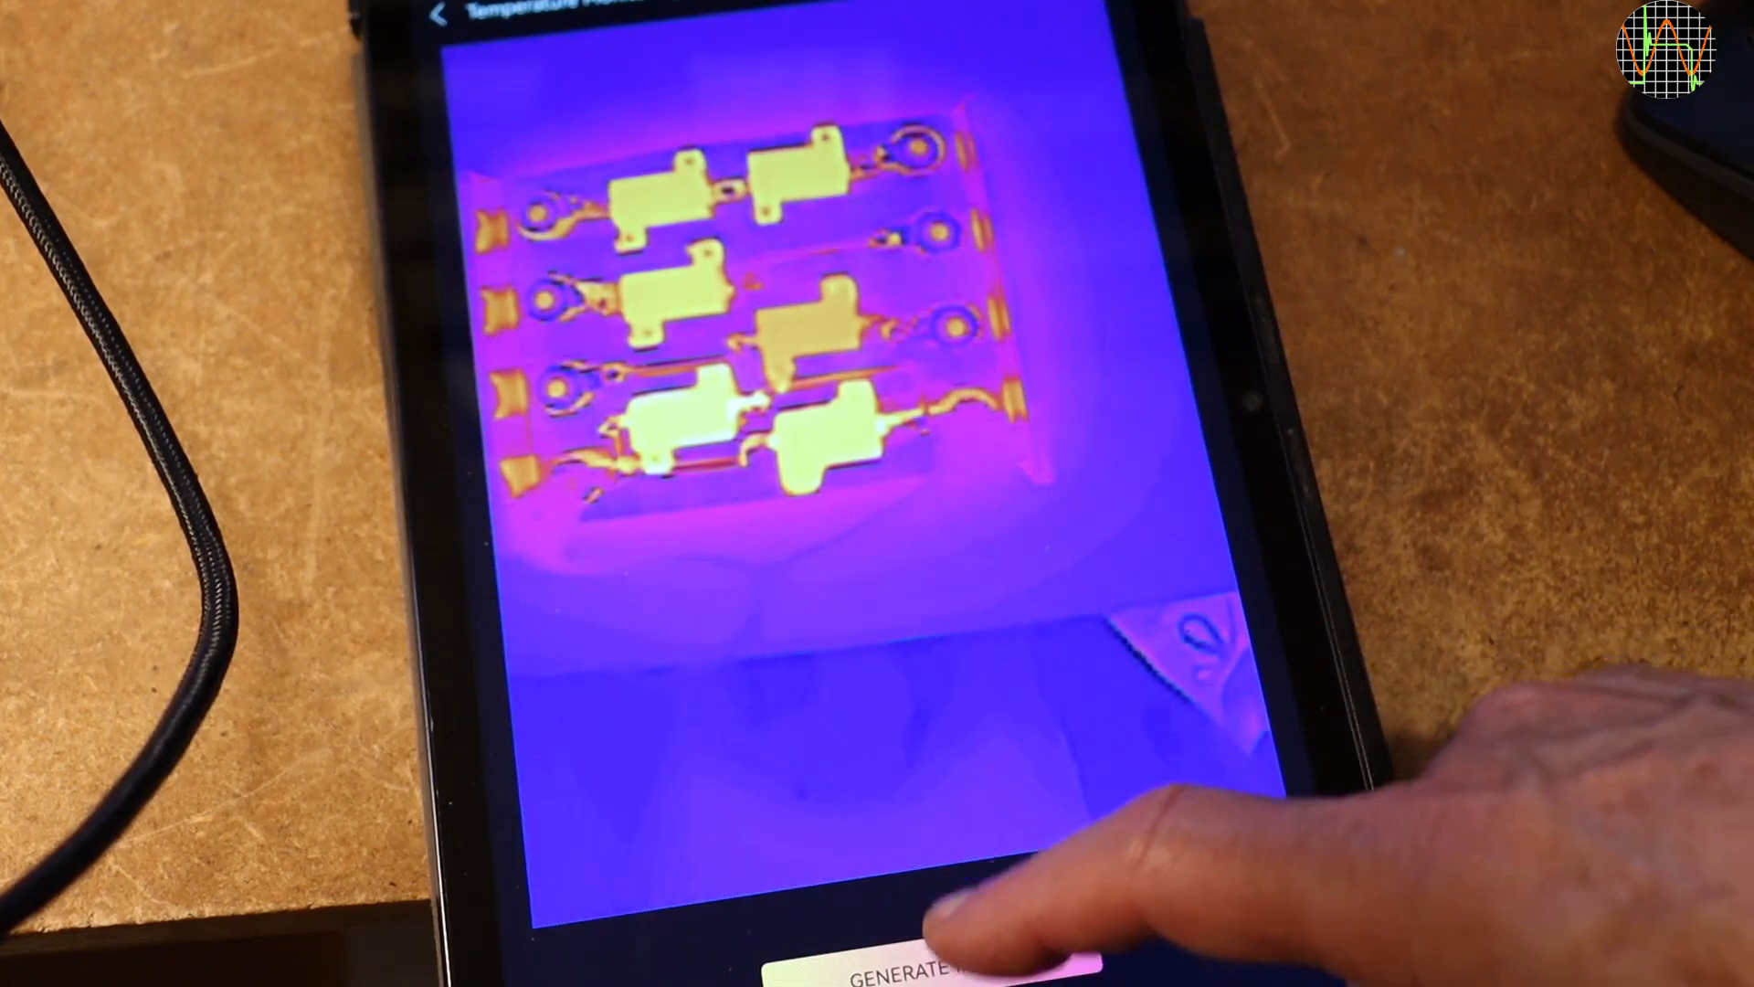
pyautogui.click(918, 956)
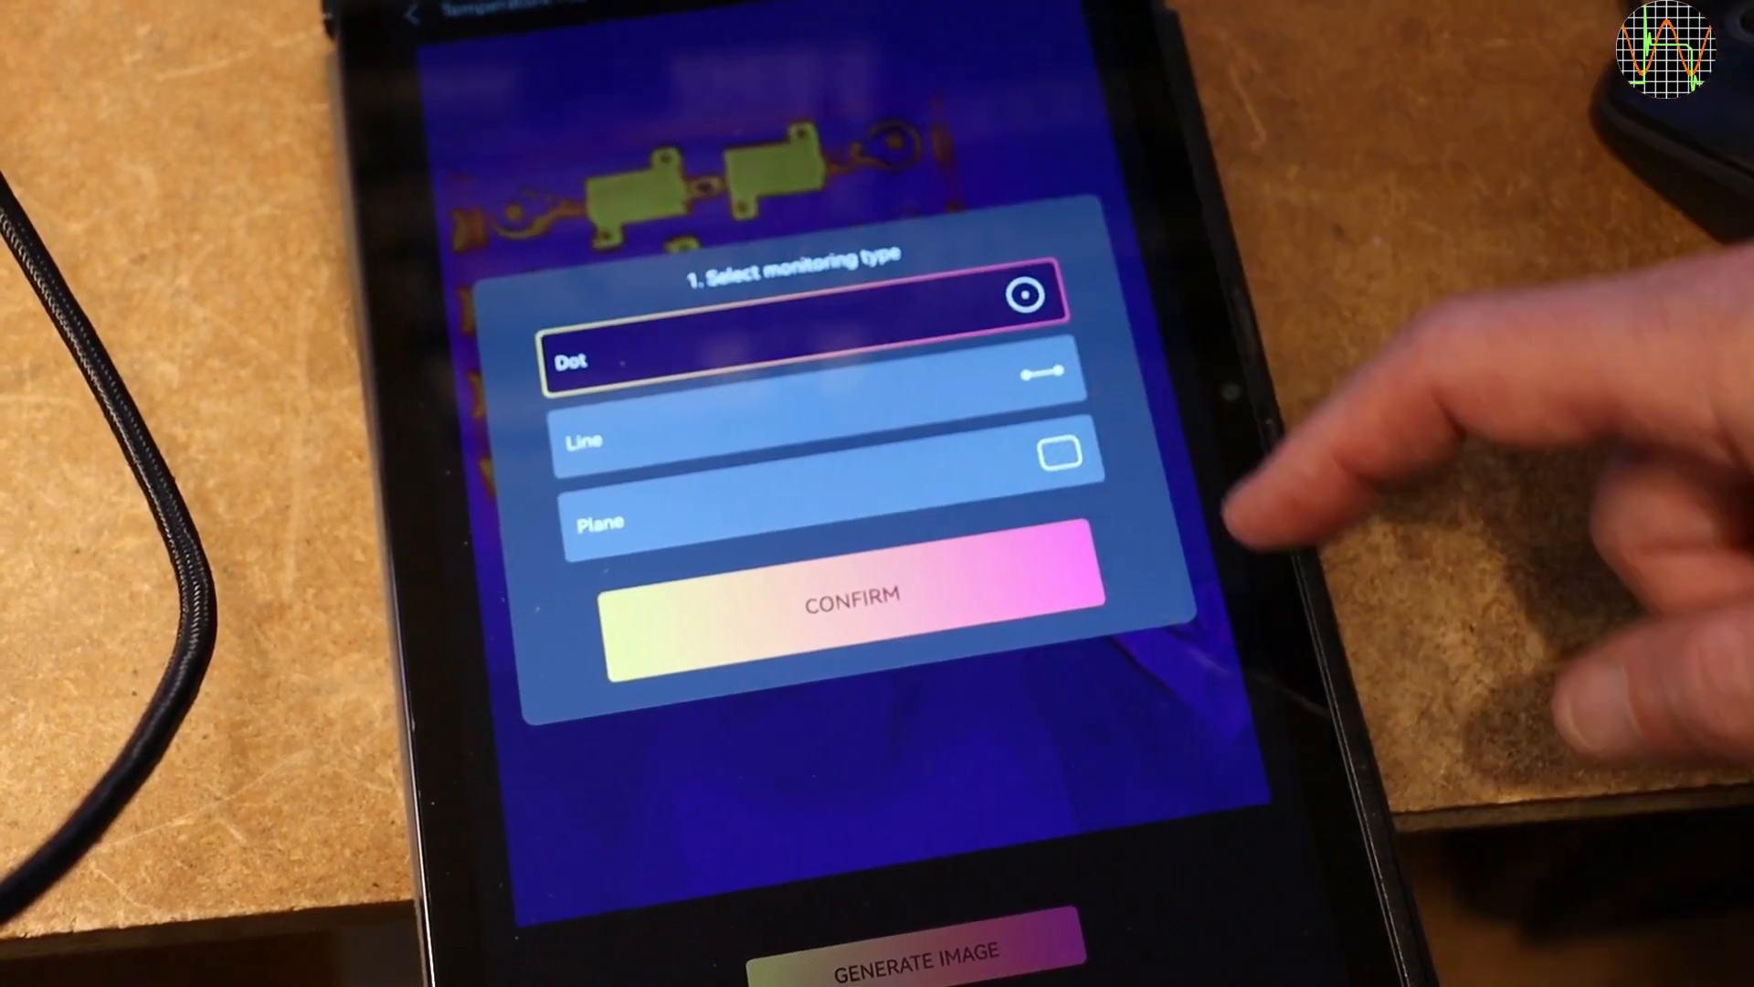
pyautogui.click(850, 599)
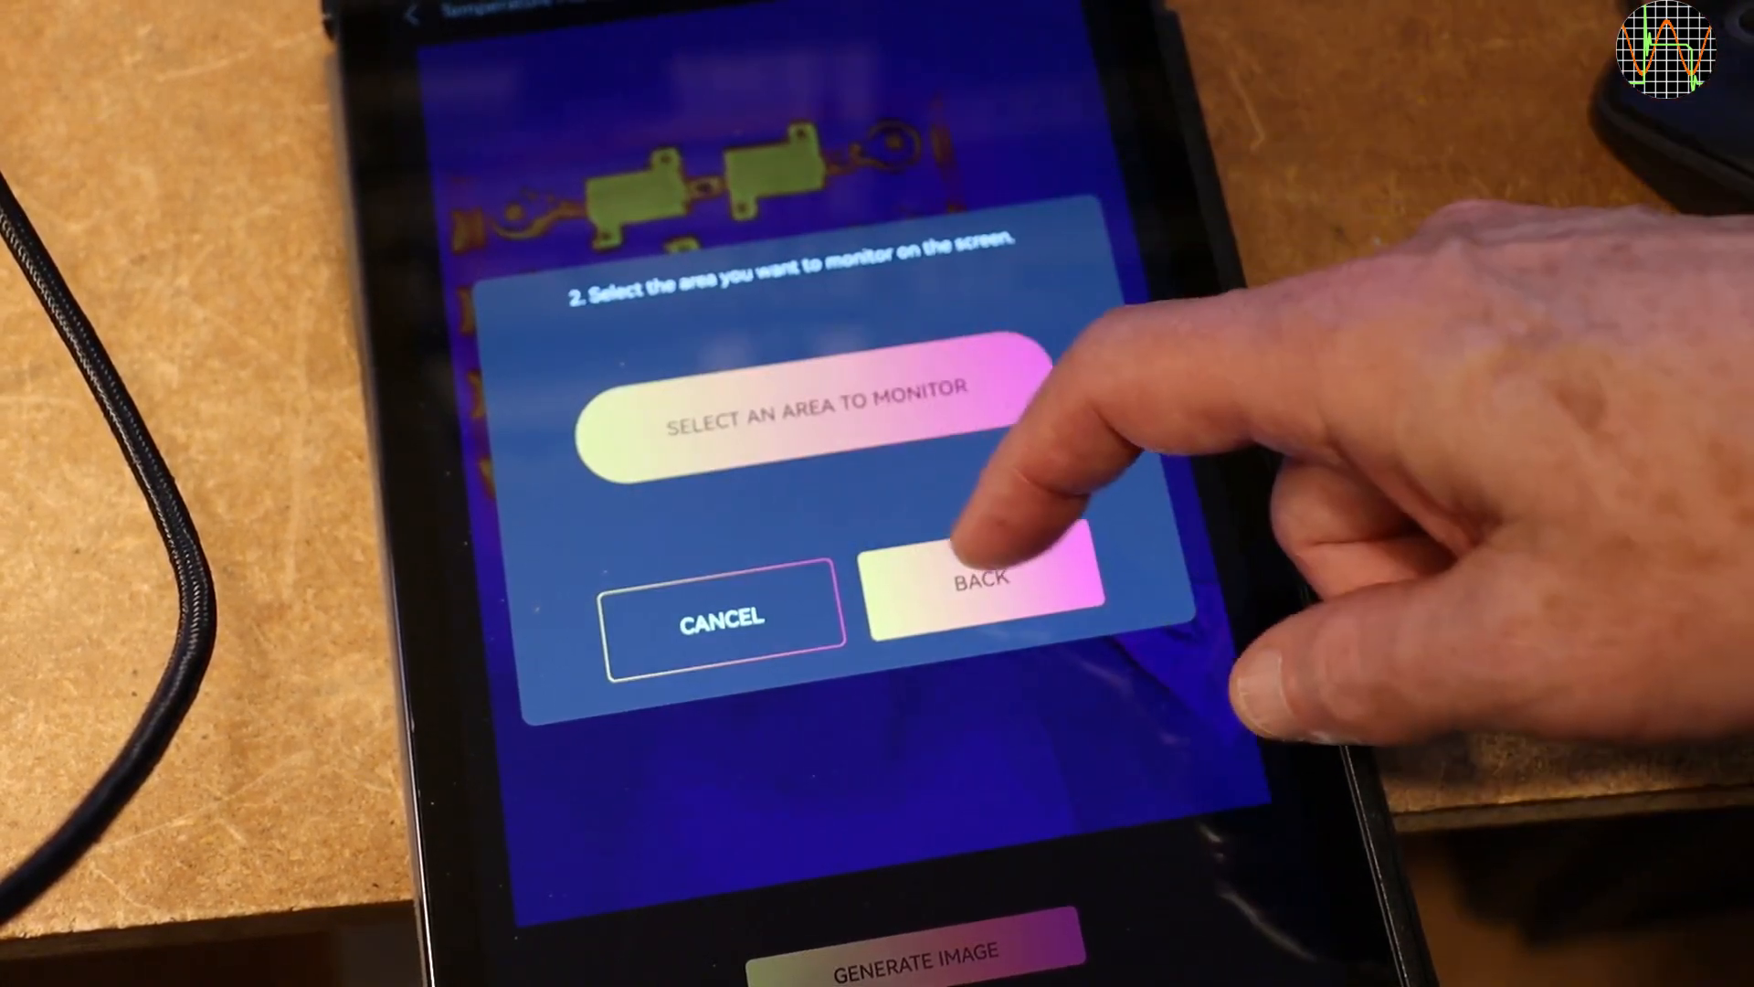
pyautogui.click(985, 581)
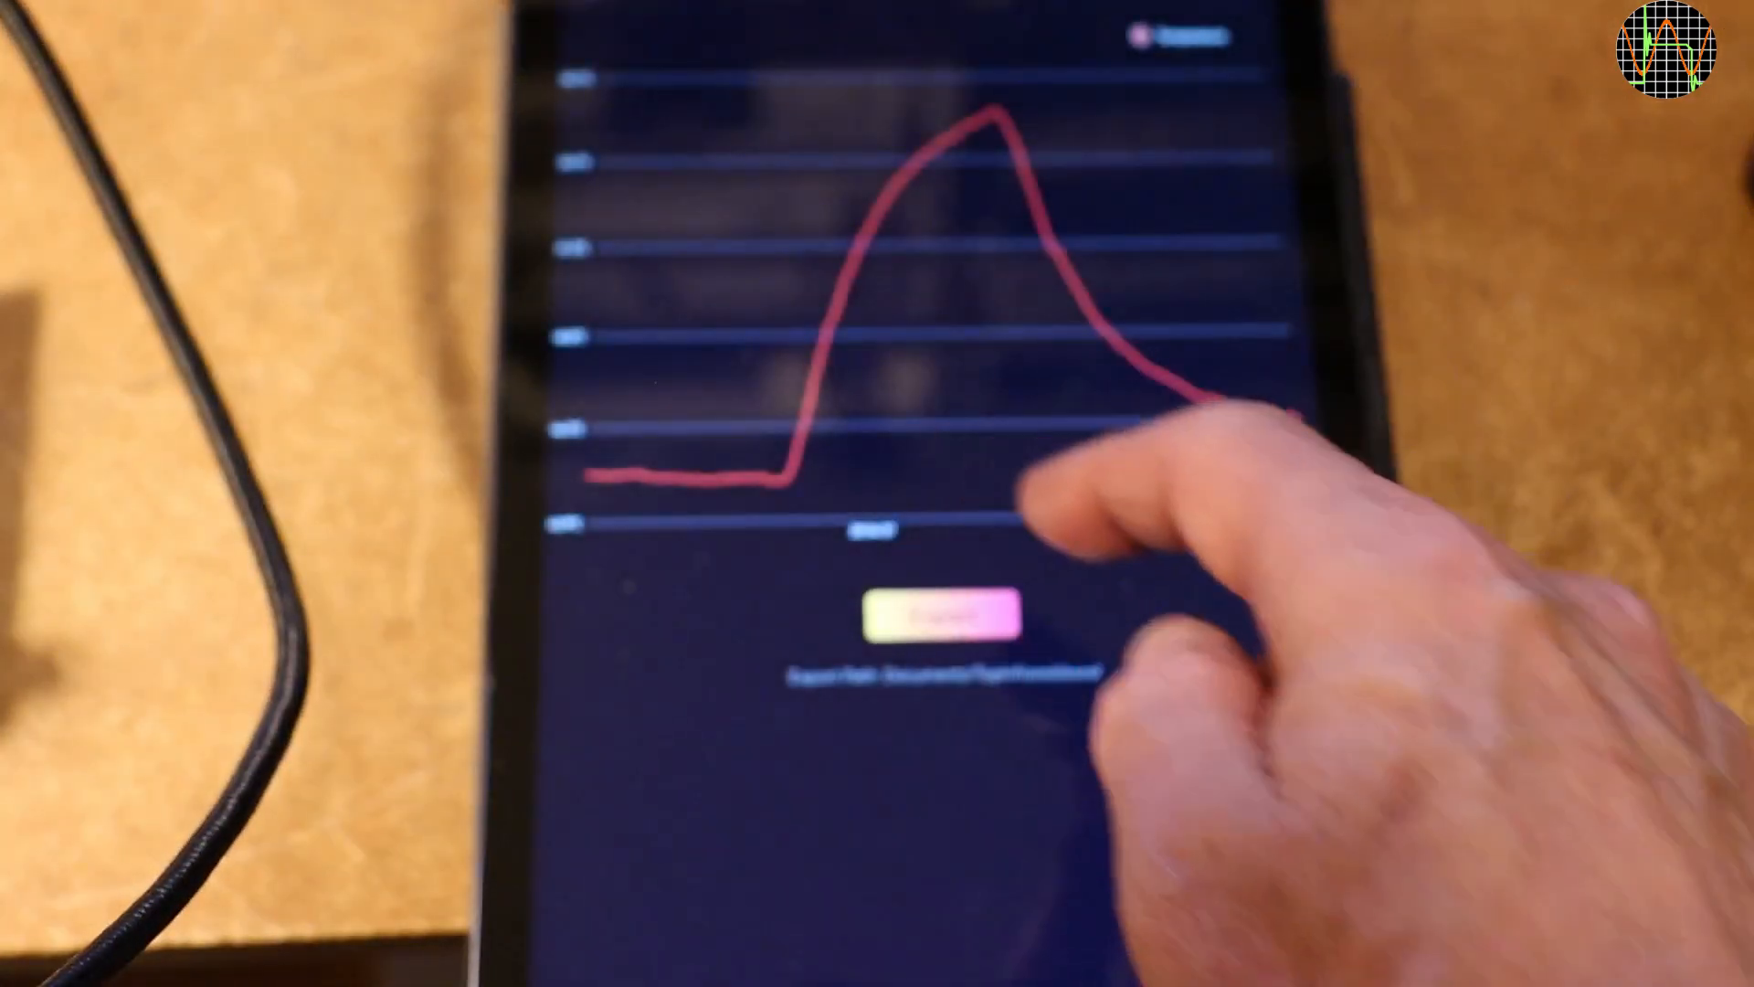
# Export the recorded temperature curve to an Excel file and confirm.
pyautogui.click(944, 610)
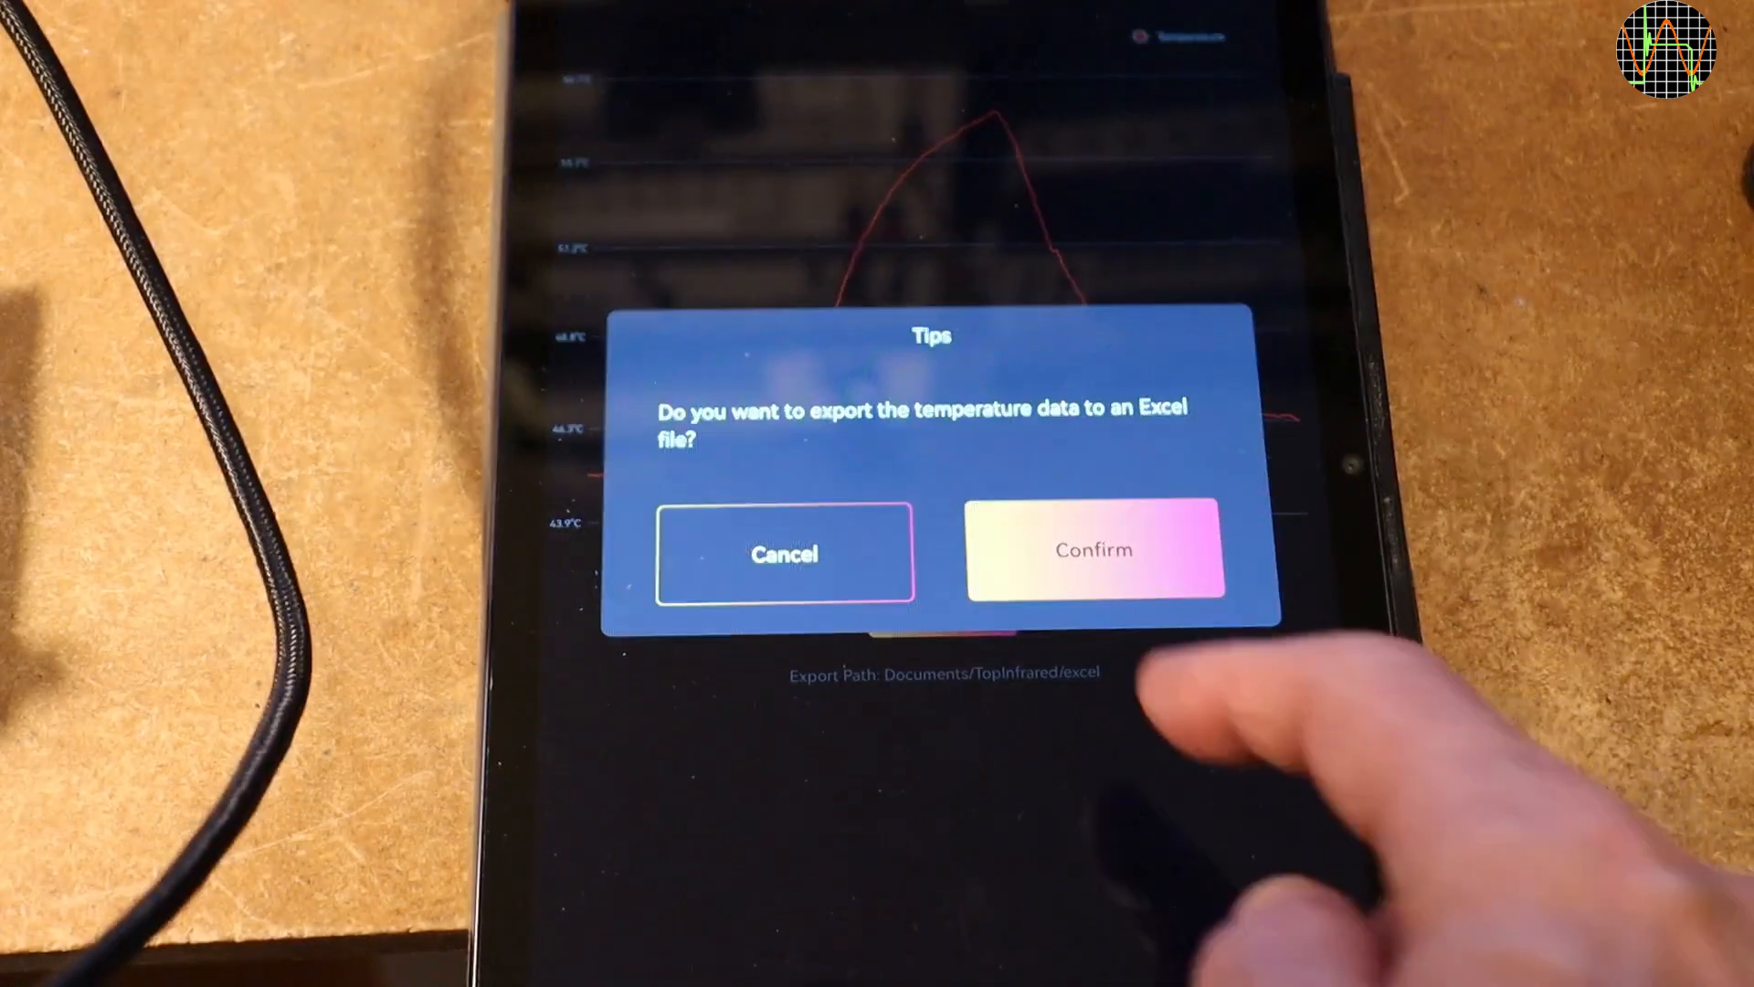
pyautogui.click(1094, 550)
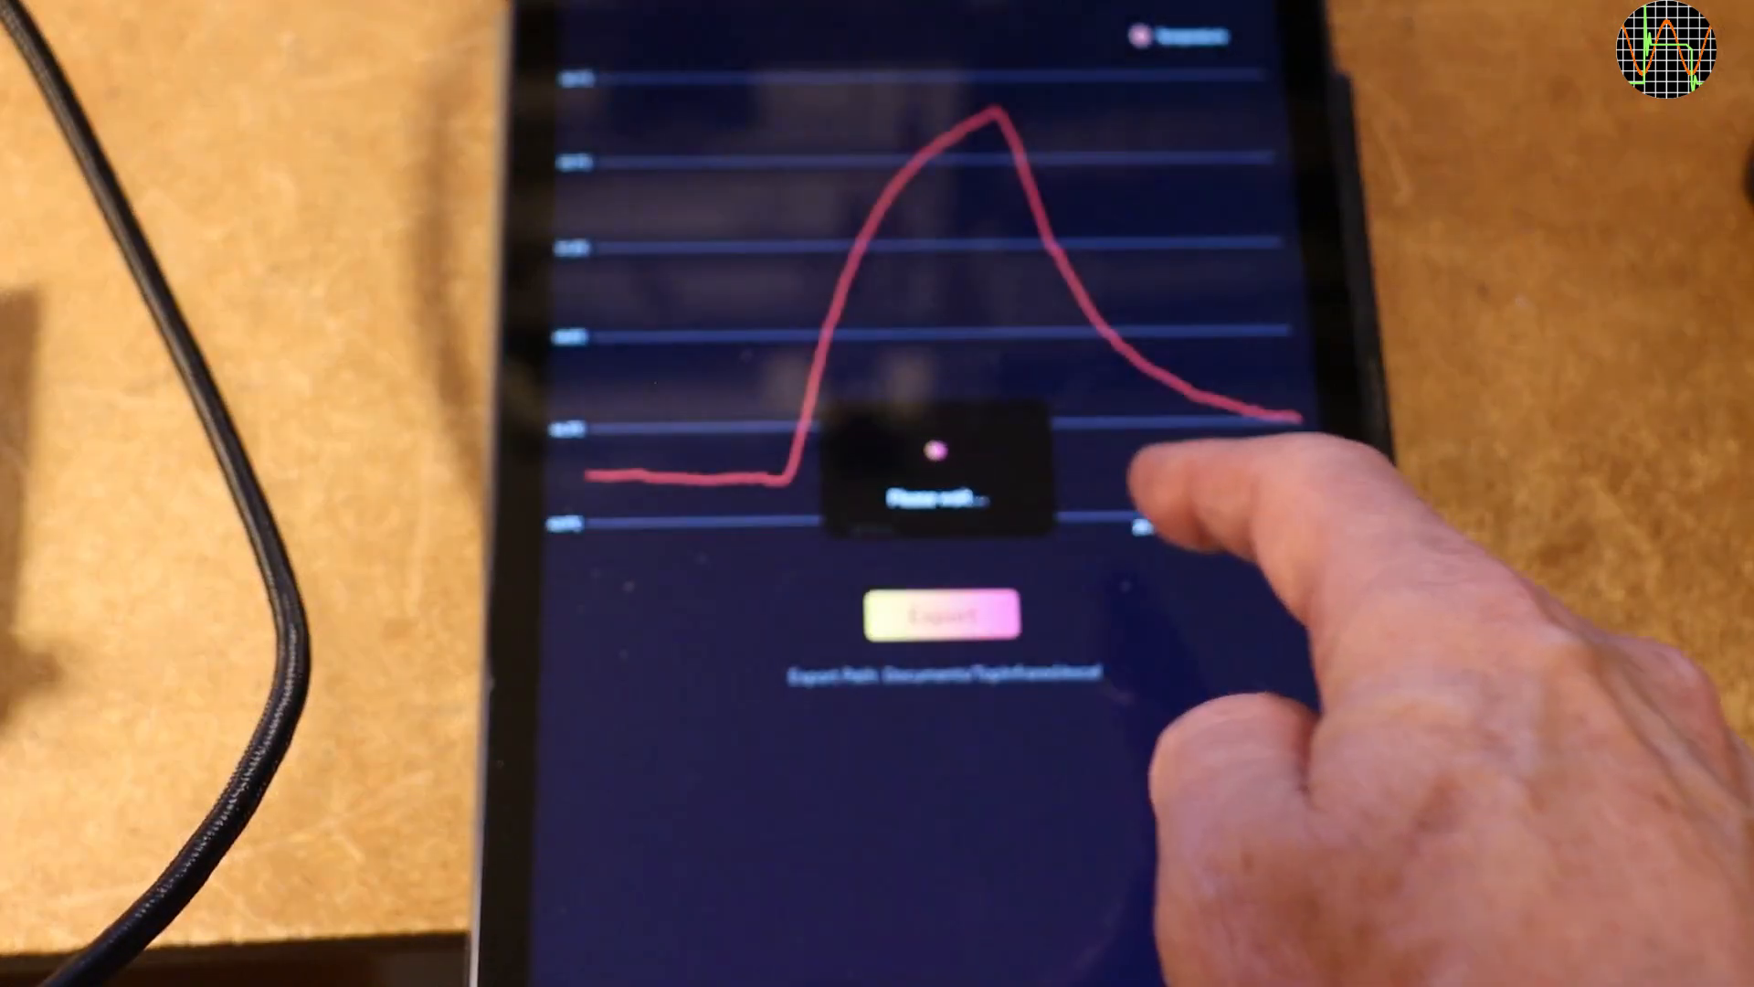